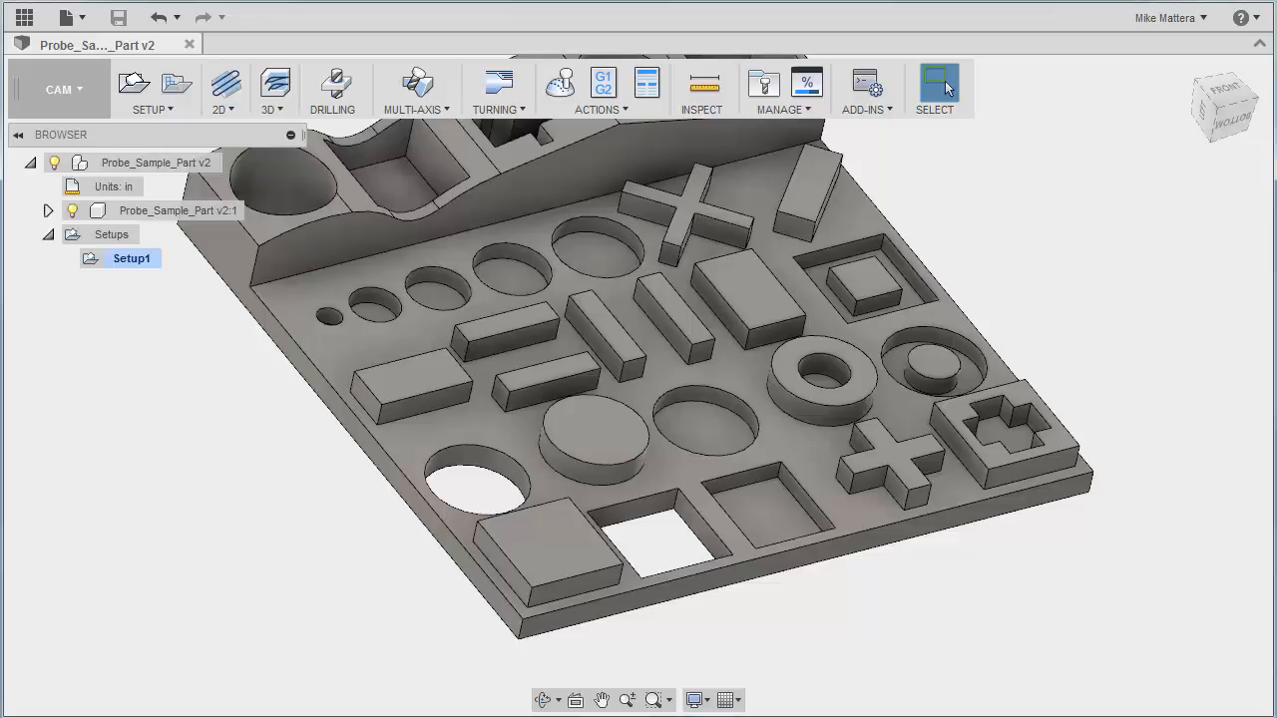
mouse_move(59, 88)
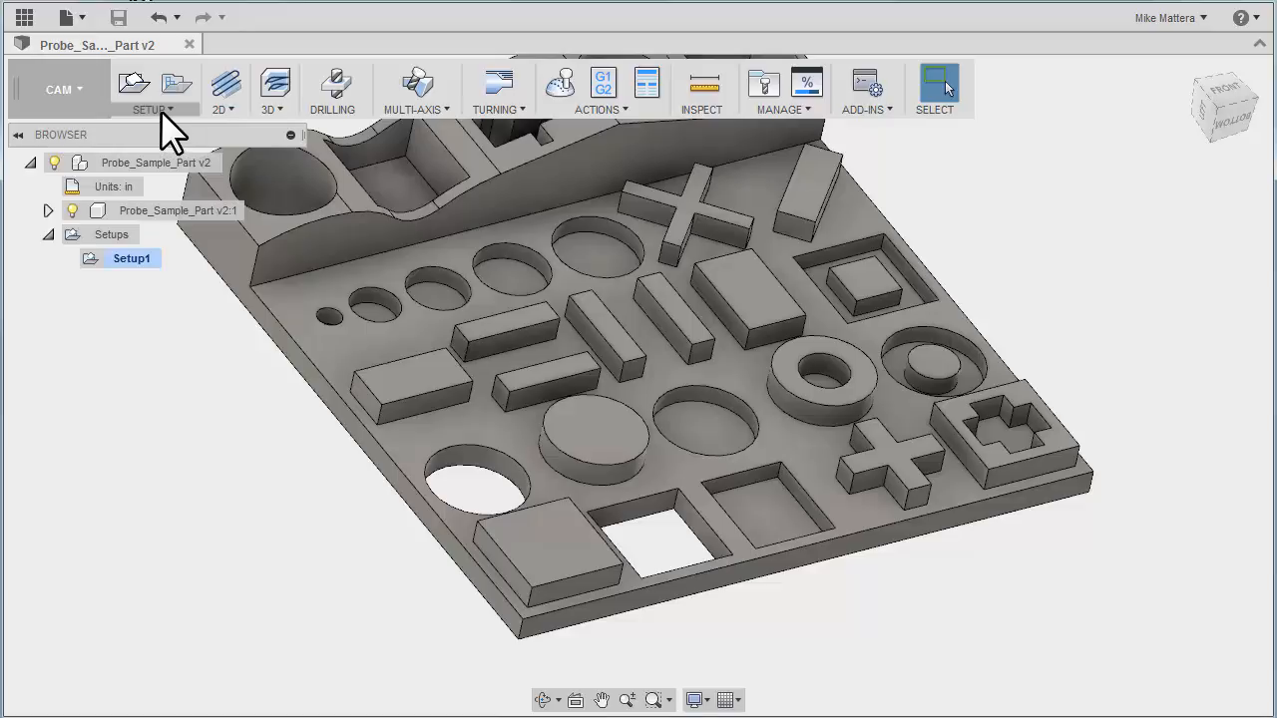
Step: Create a WCS Probe under Setup1 and browse the library toward the 0.16 inch probe
left_click(152, 87)
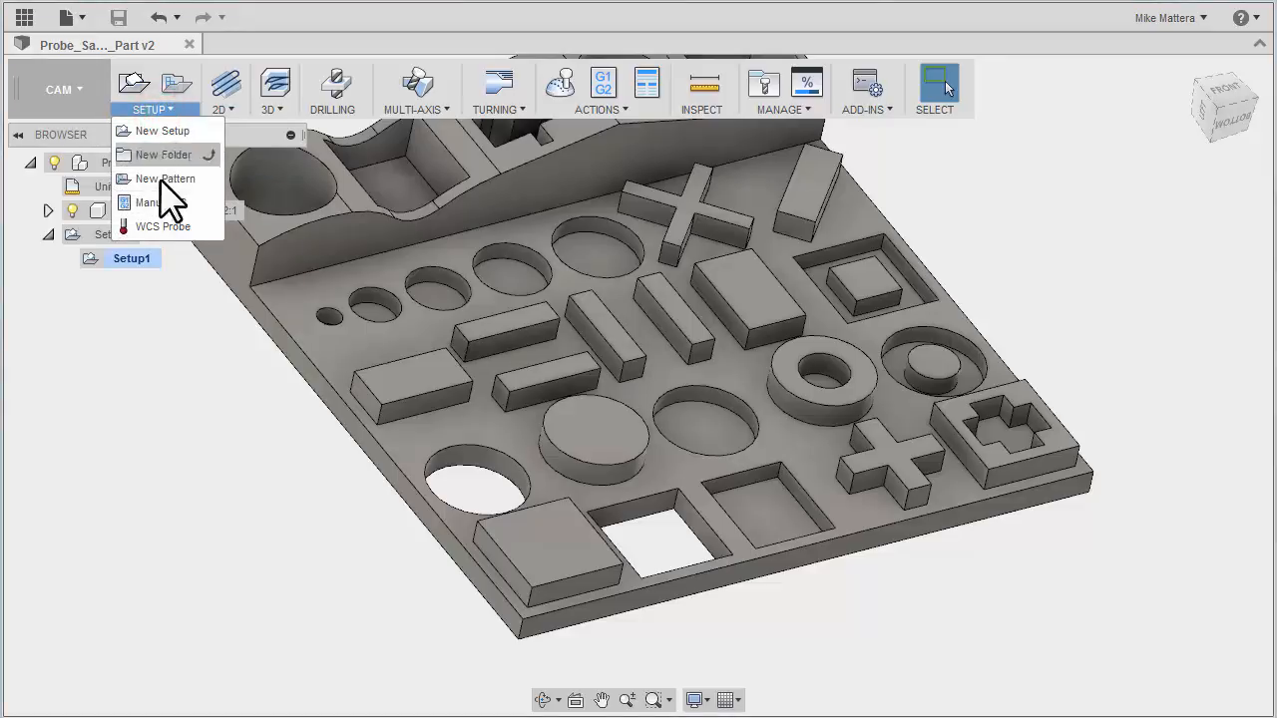
mouse_move(164, 227)
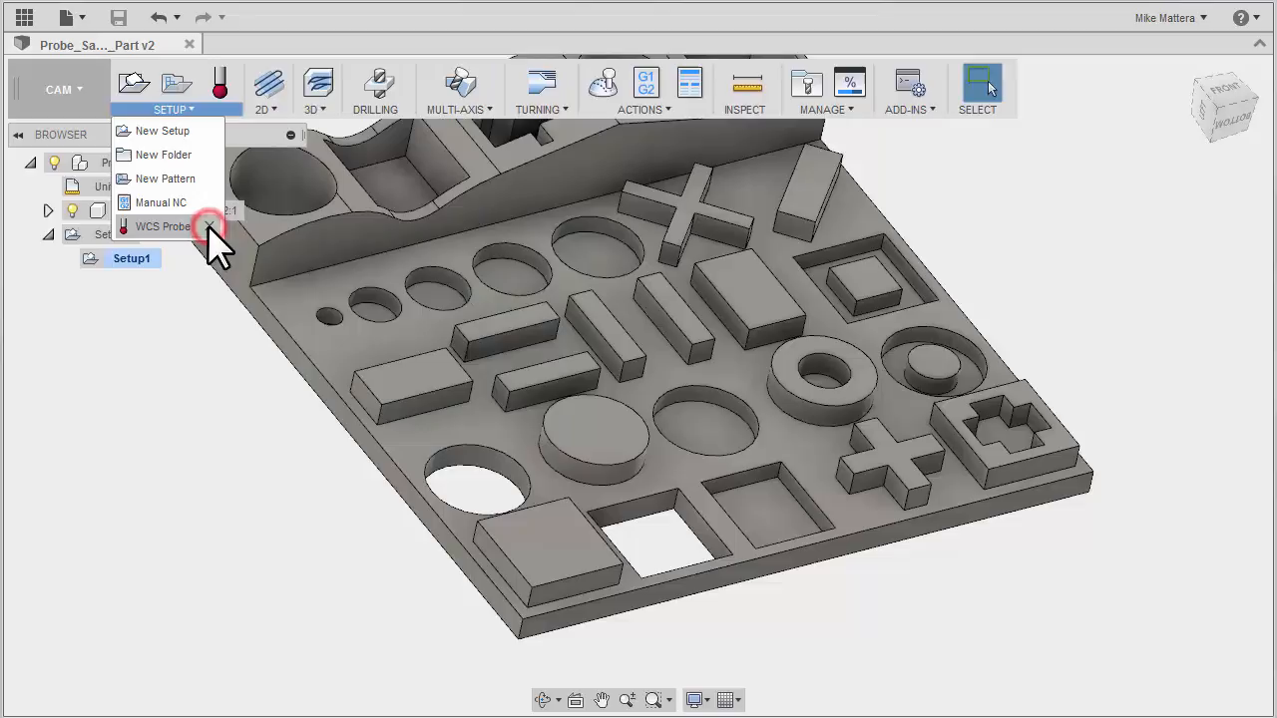
mouse_move(162, 132)
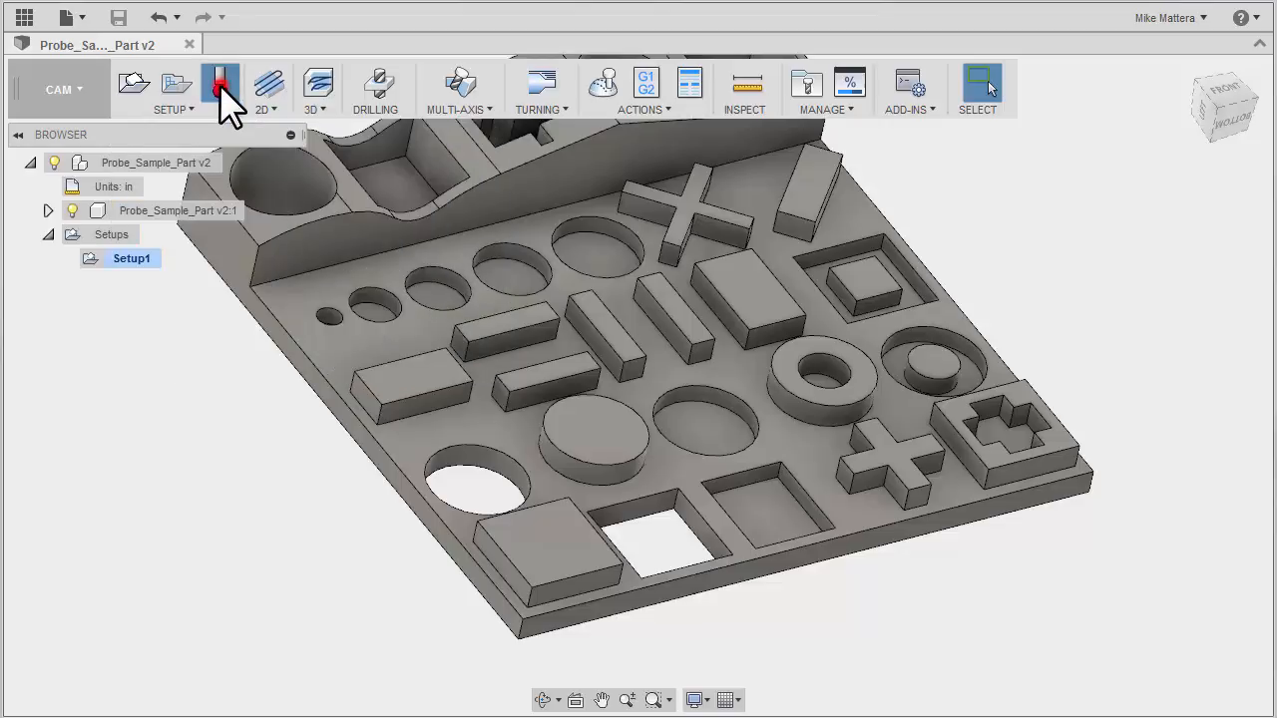
left_click(219, 84)
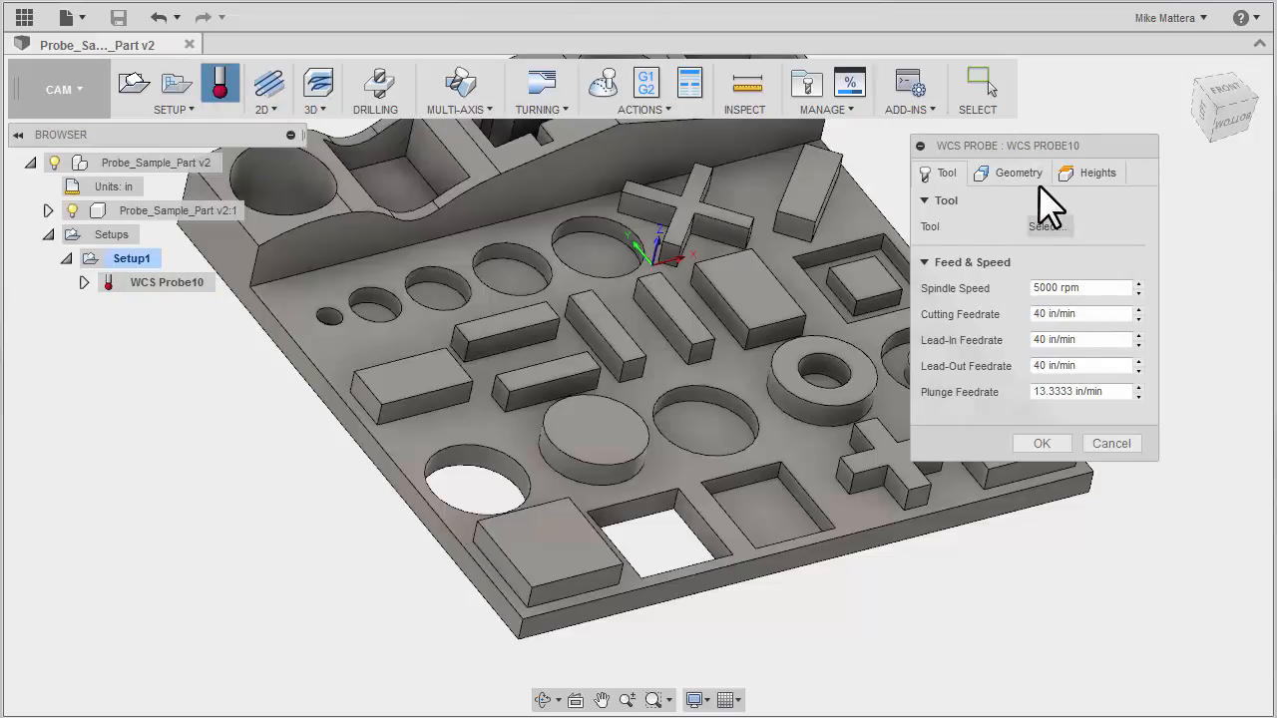
mouse_move(1113, 200)
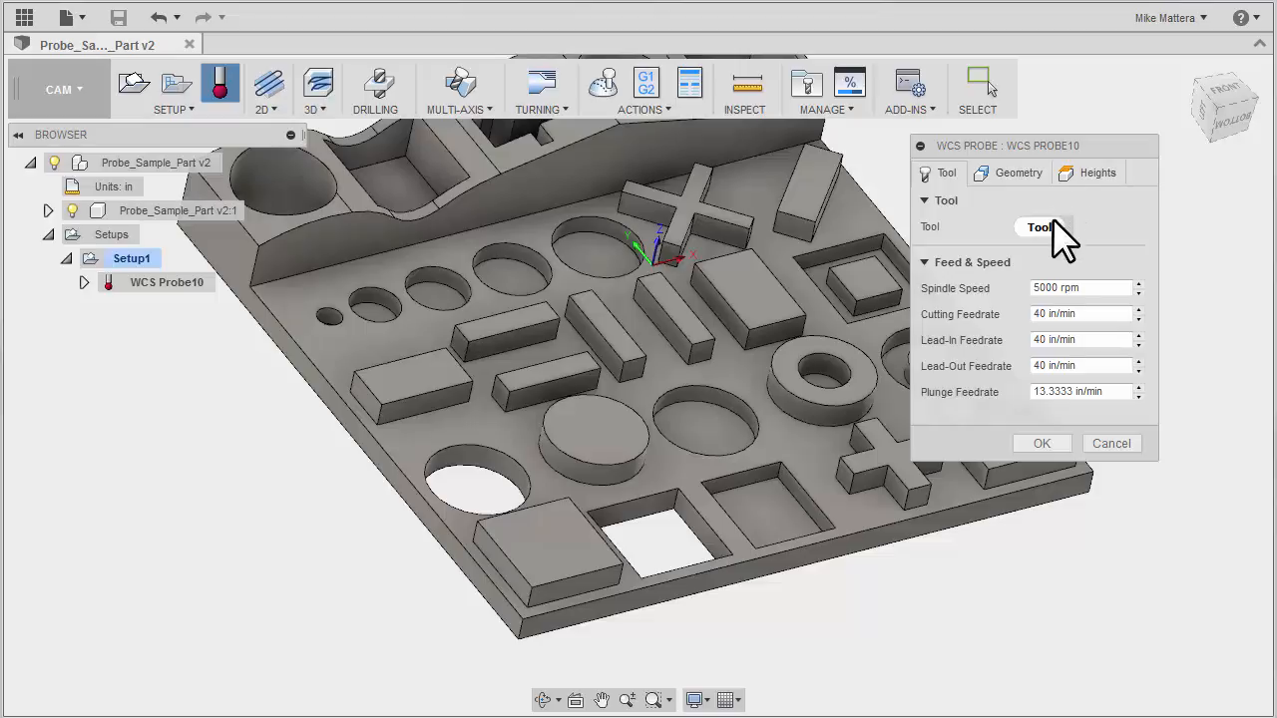
mouse_move(1047, 228)
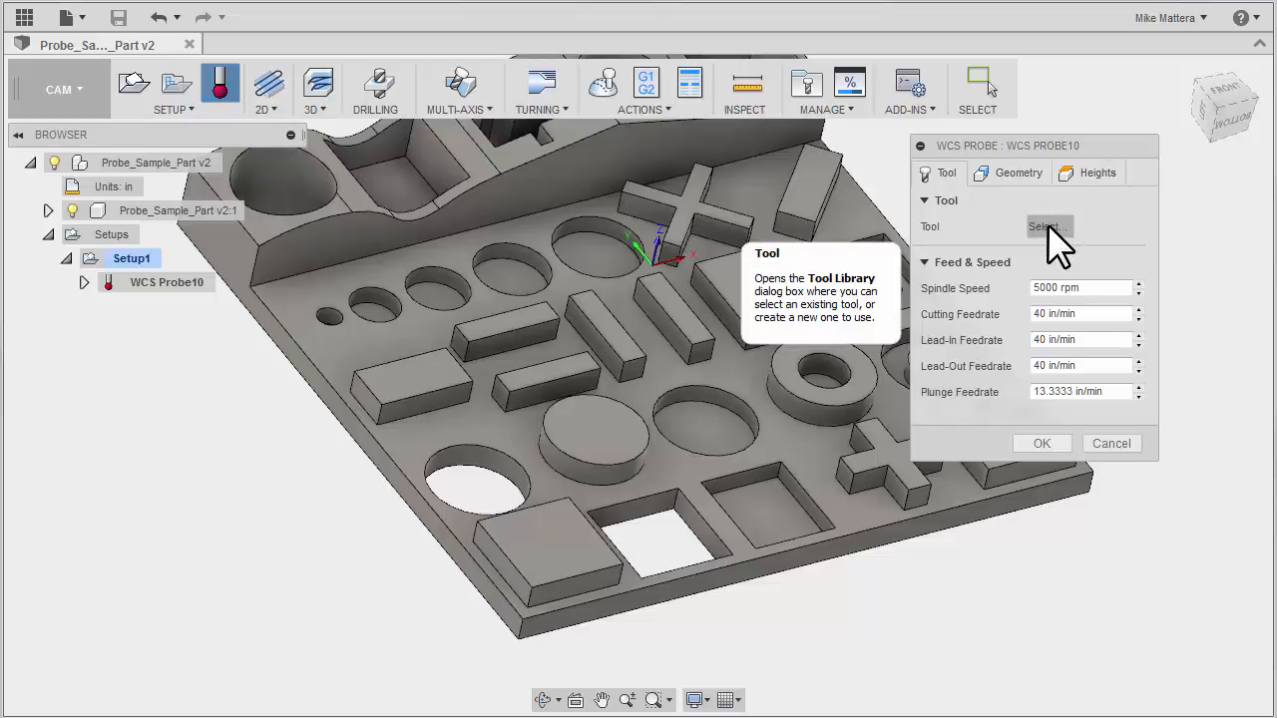
left_click(1049, 228)
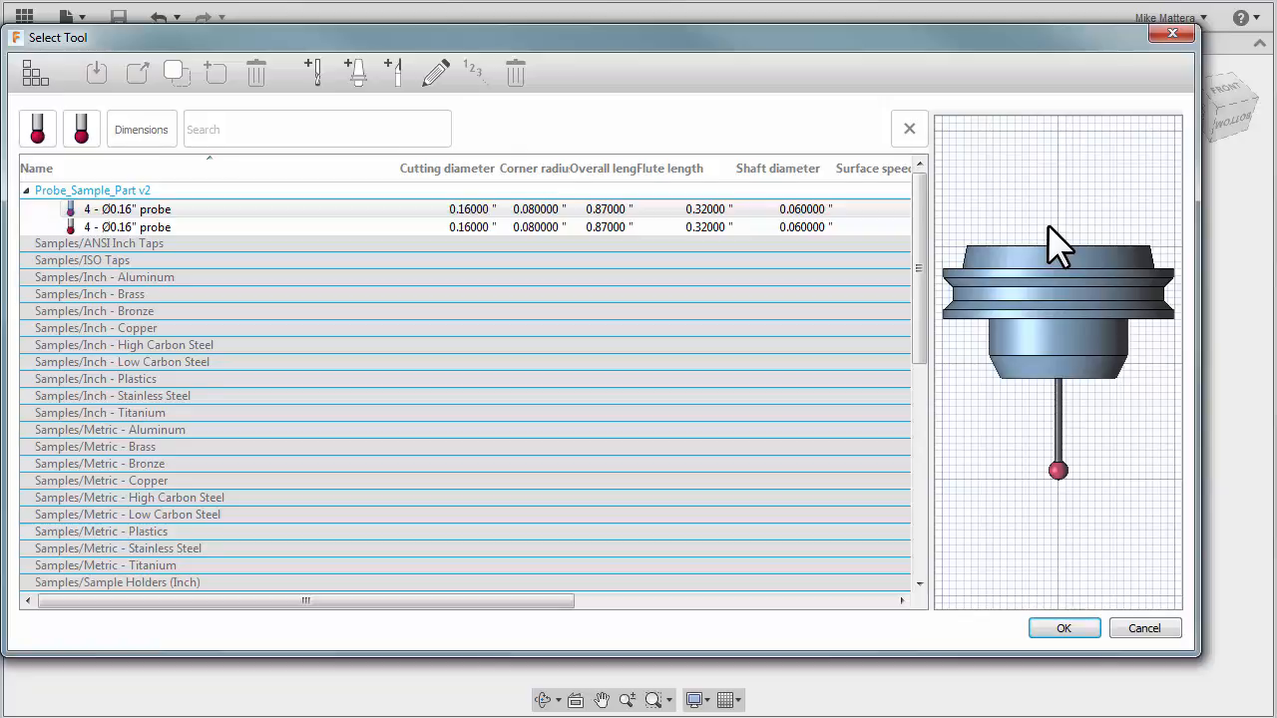
scroll("down", 3)
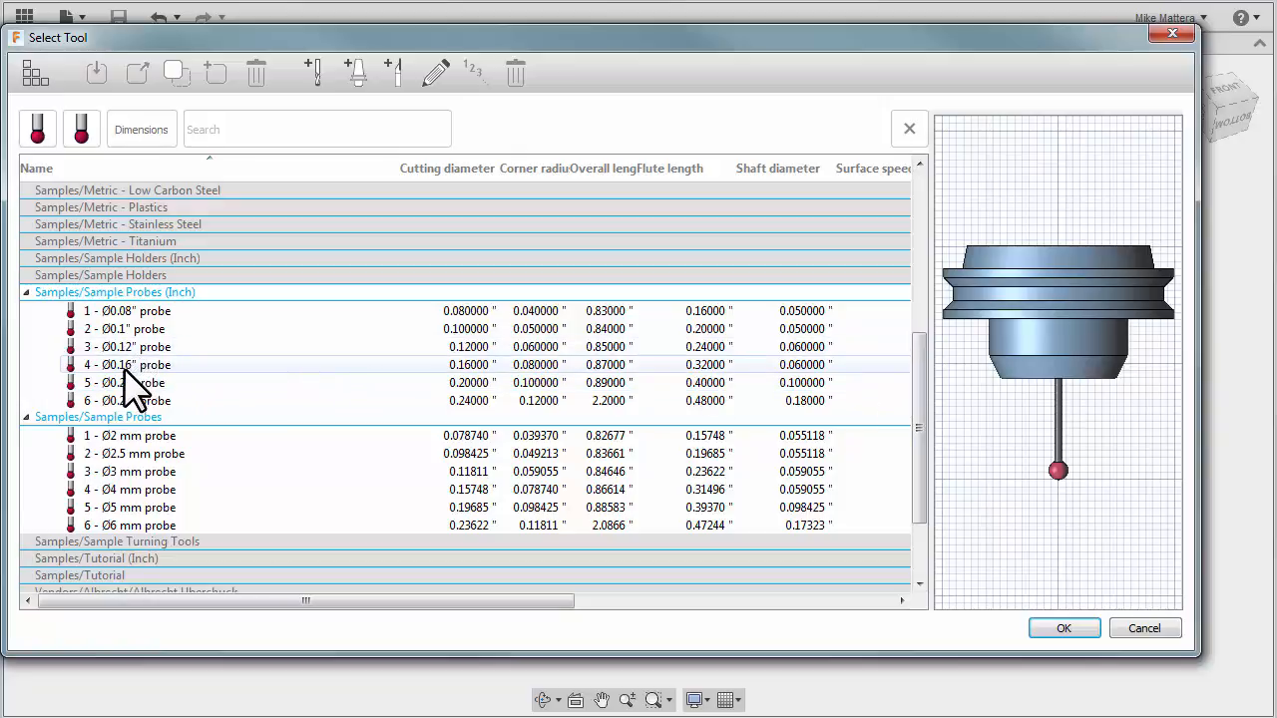
mouse_move(144, 389)
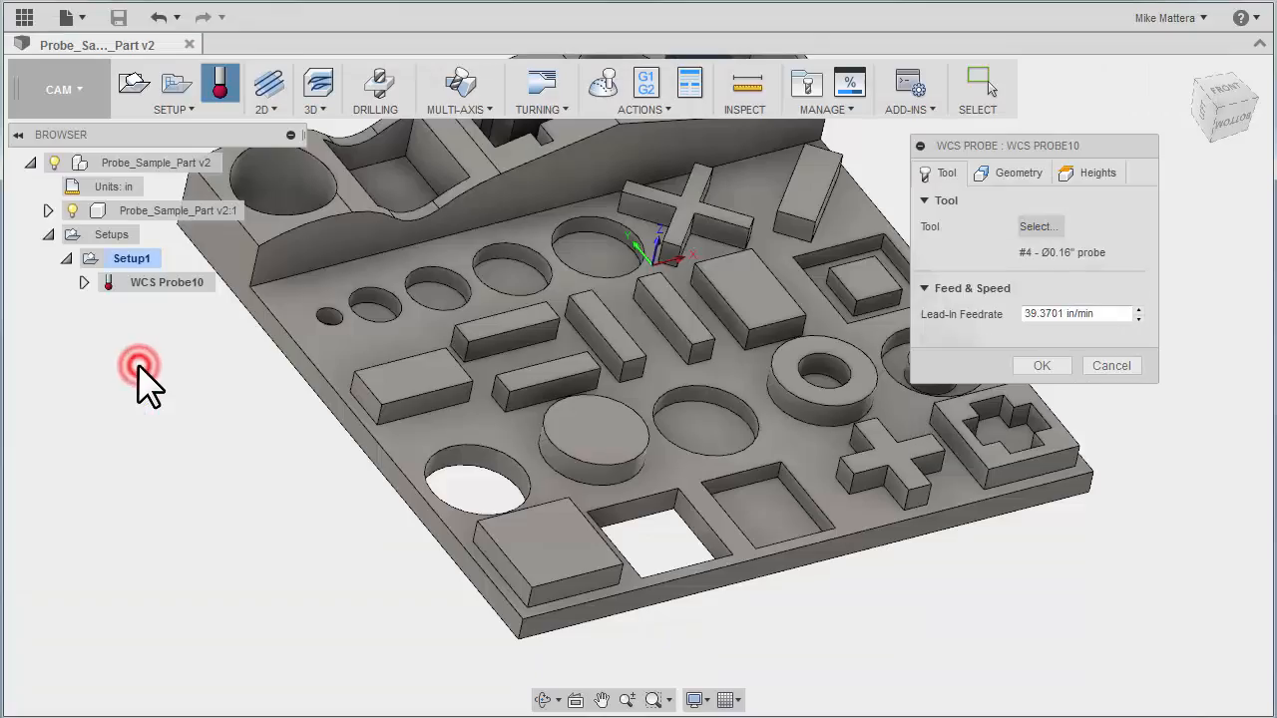
Step: Select two side faces of the lower-left block as an XY outer corner probe
left_click(1018, 171)
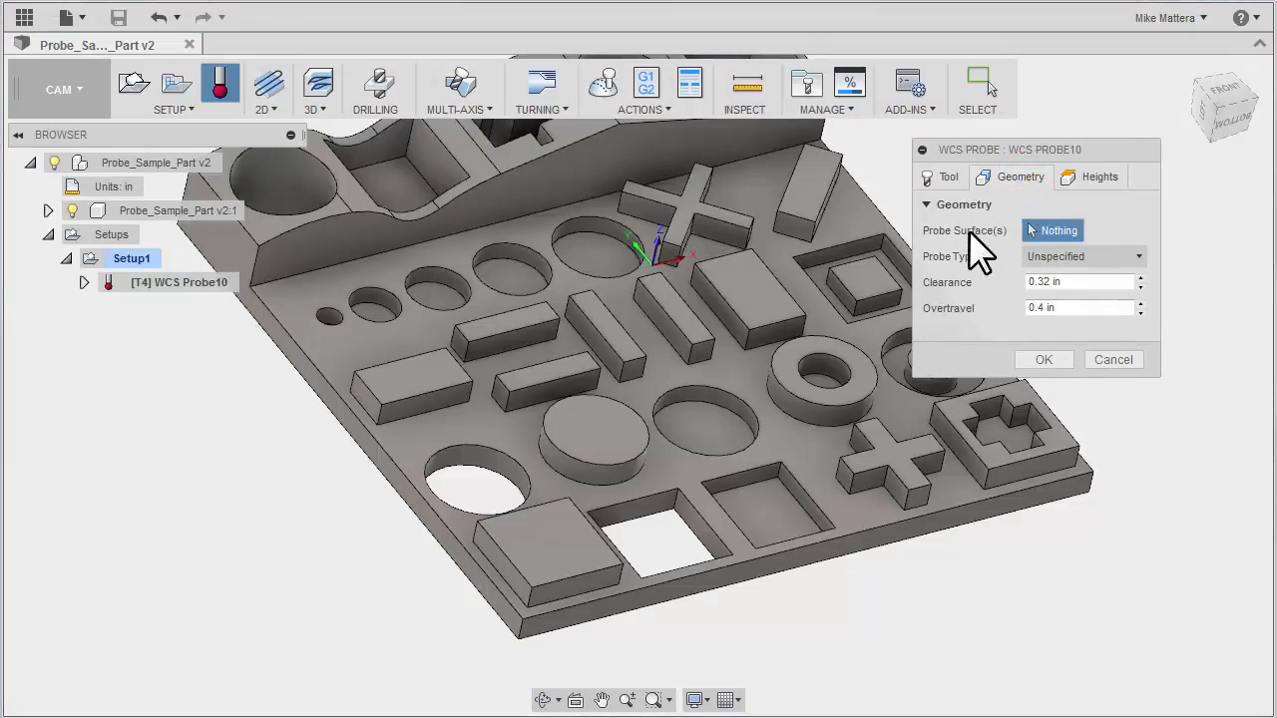
mouse_move(961, 279)
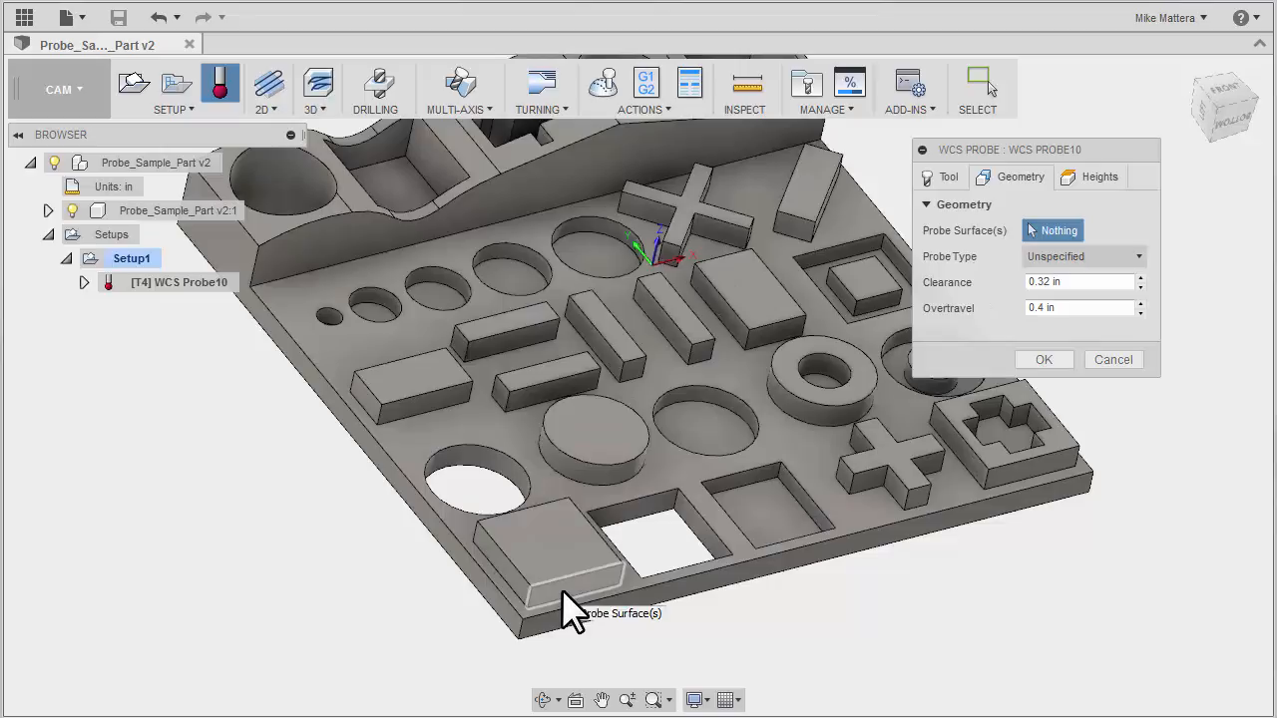
left_click(574, 575)
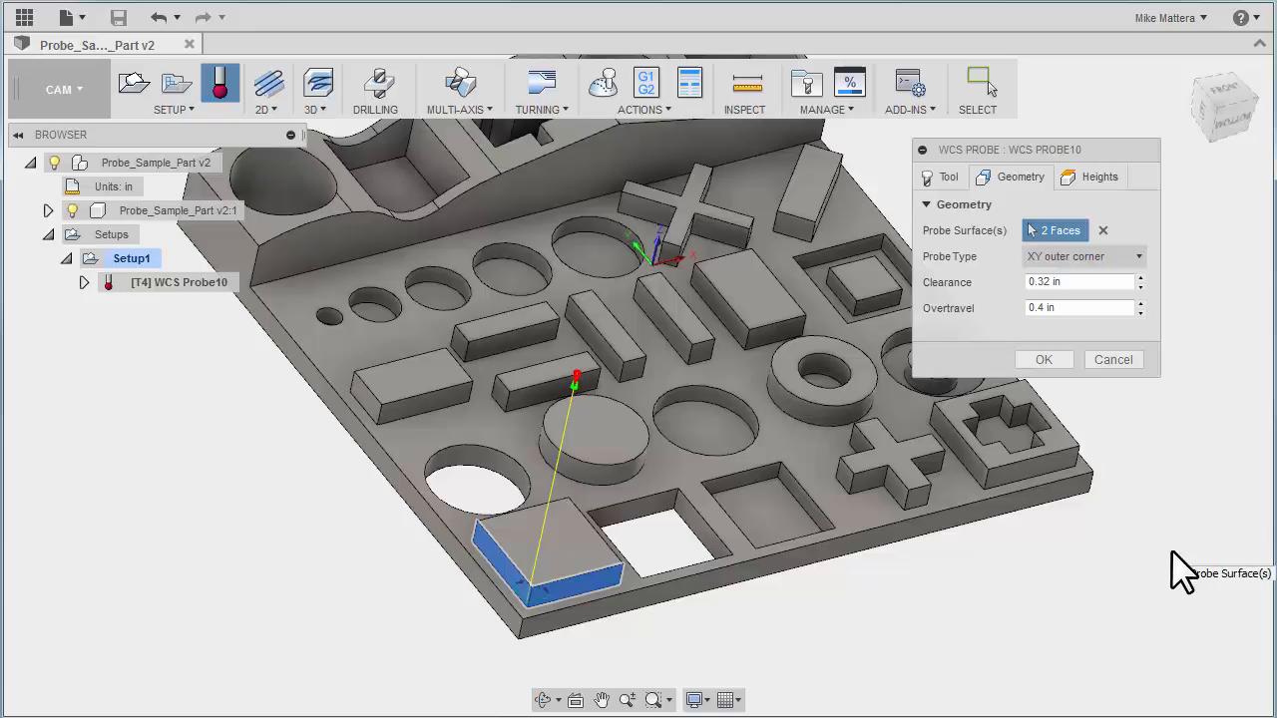
mouse_move(1122, 315)
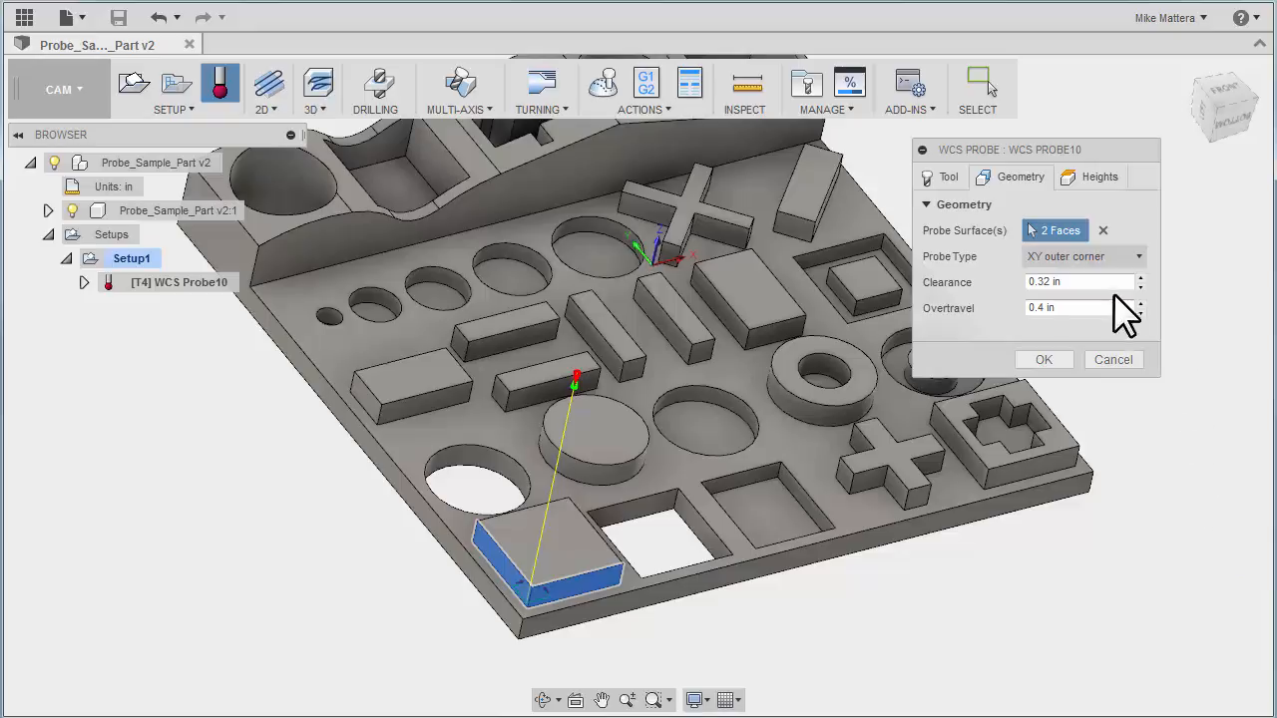
mouse_move(1081, 307)
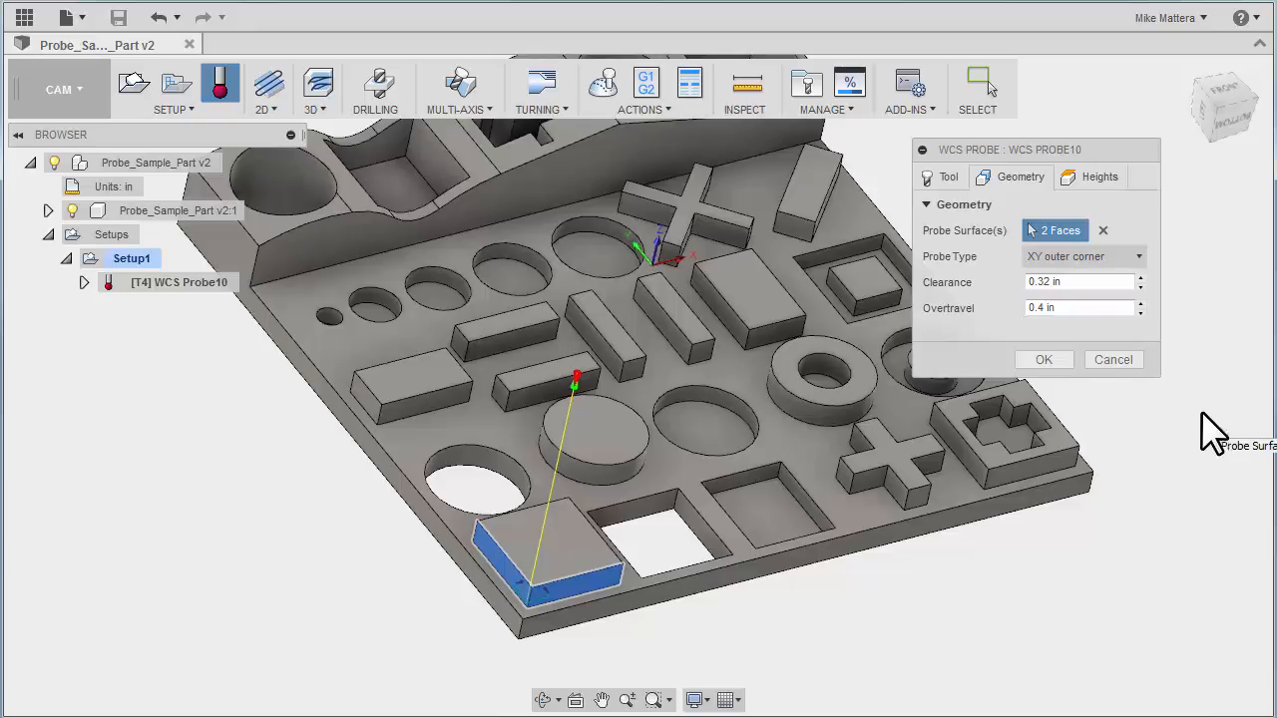
left_click(1081, 281)
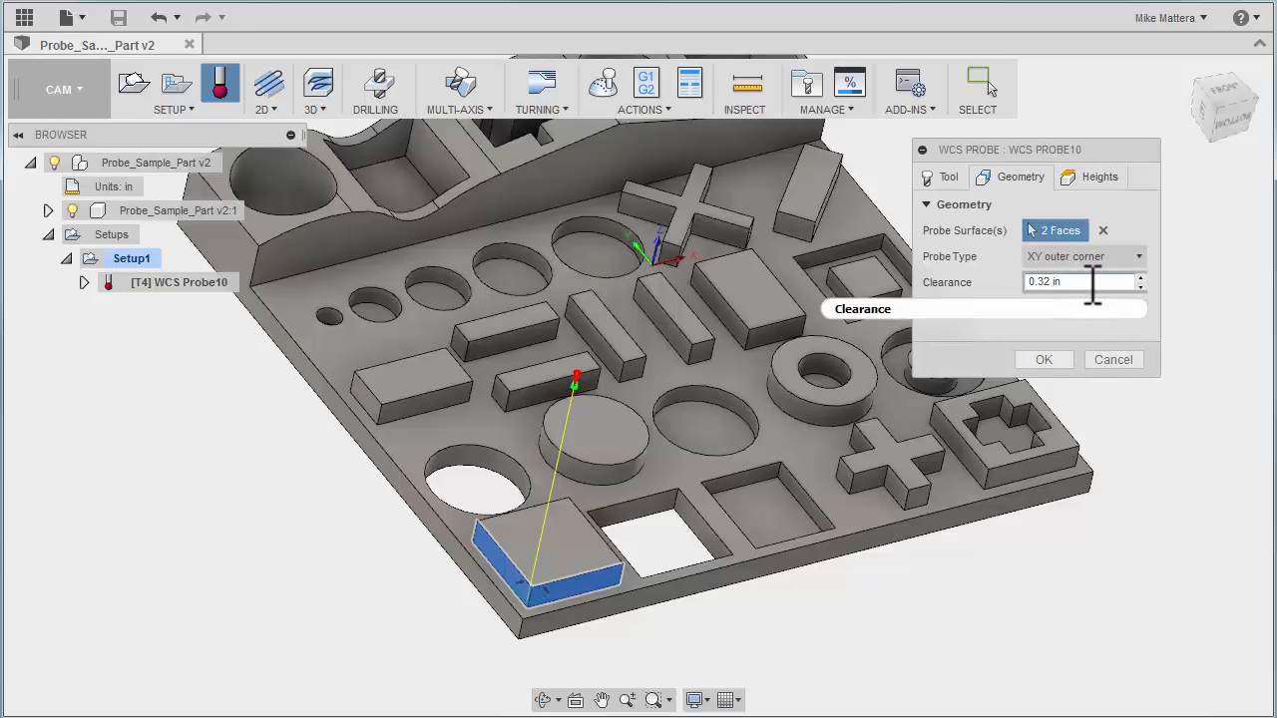
mouse_move(1082, 281)
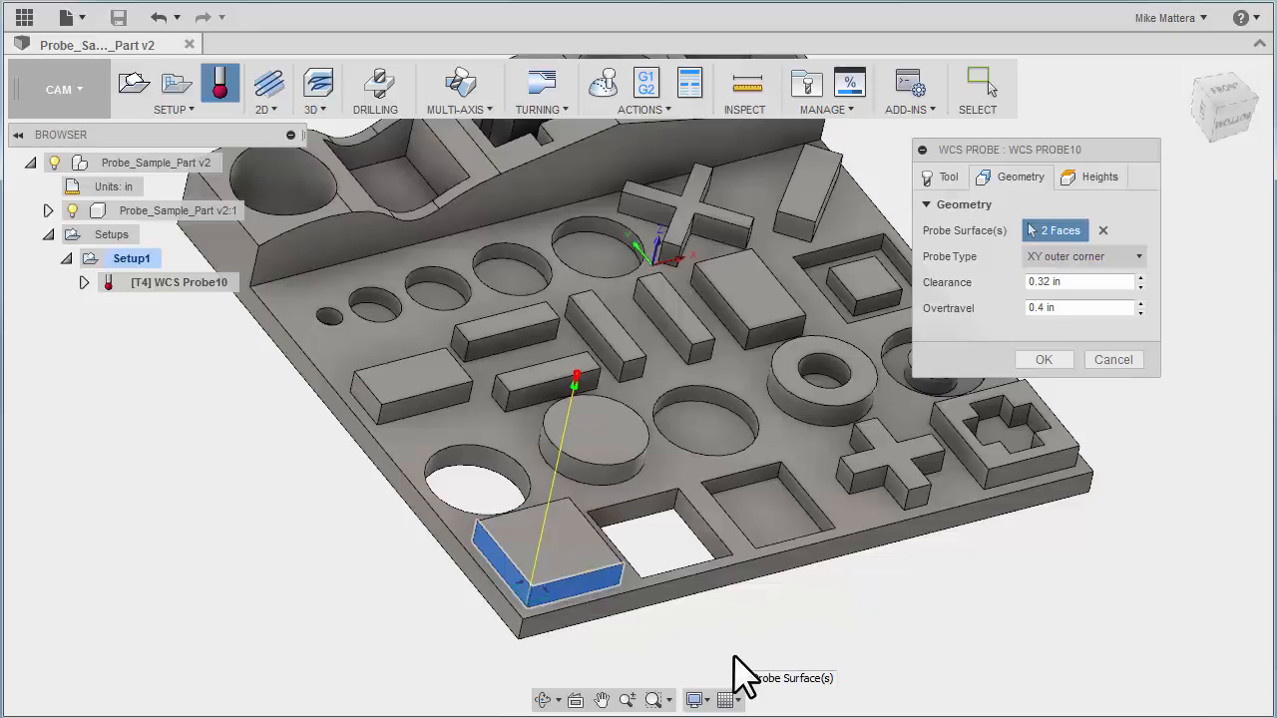
mouse_move(1077, 335)
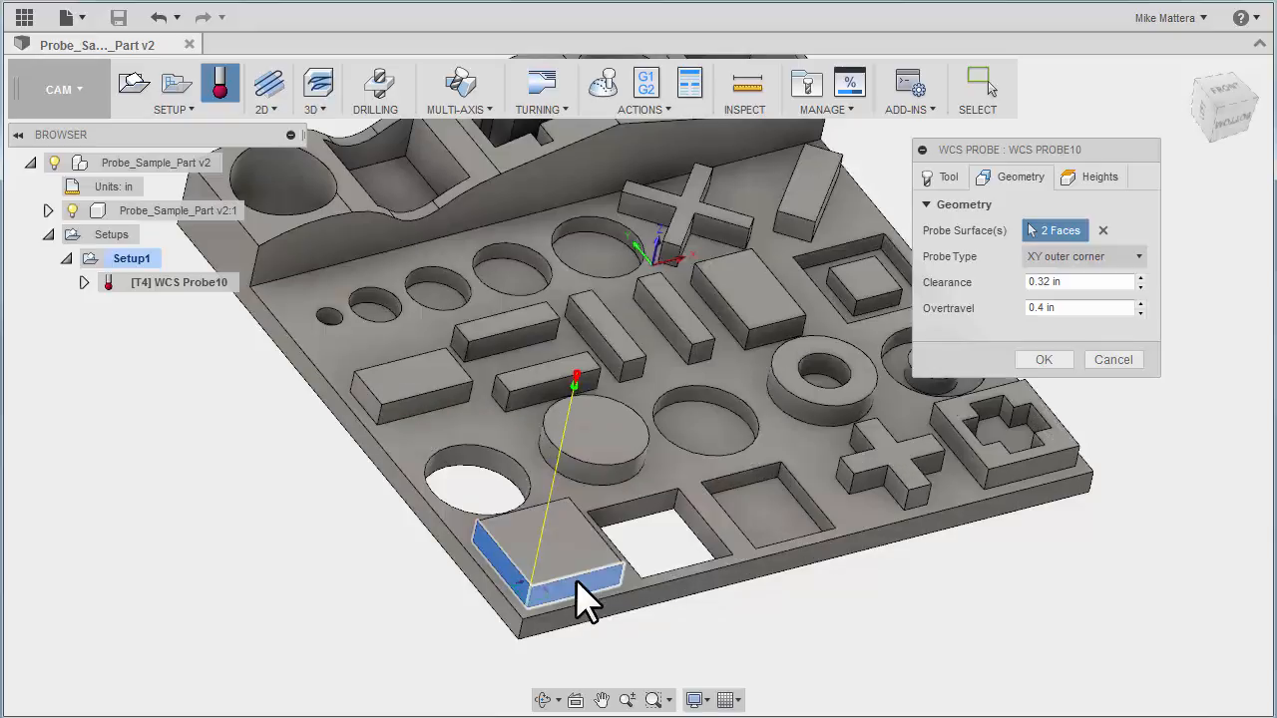
mouse_move(768, 648)
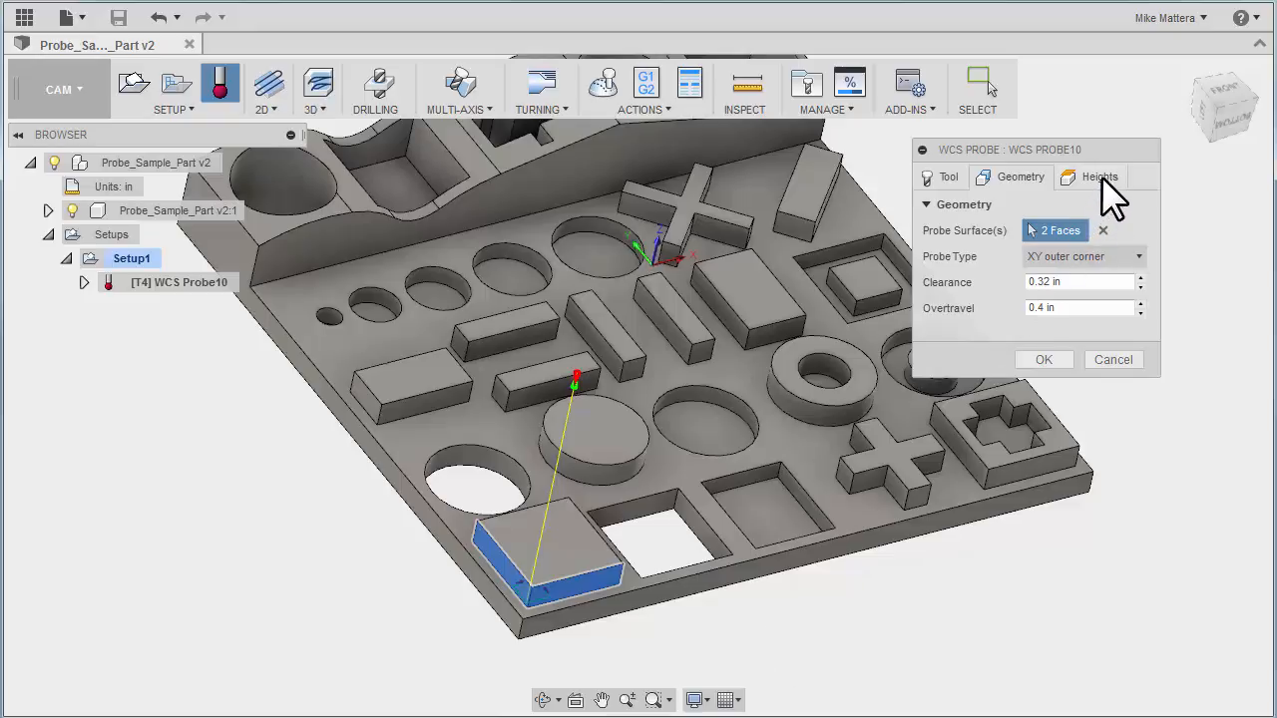
Step: Review the probe heights: retract 0.2 in above stock top, bottom 0.08 in below surface
left_click(1098, 176)
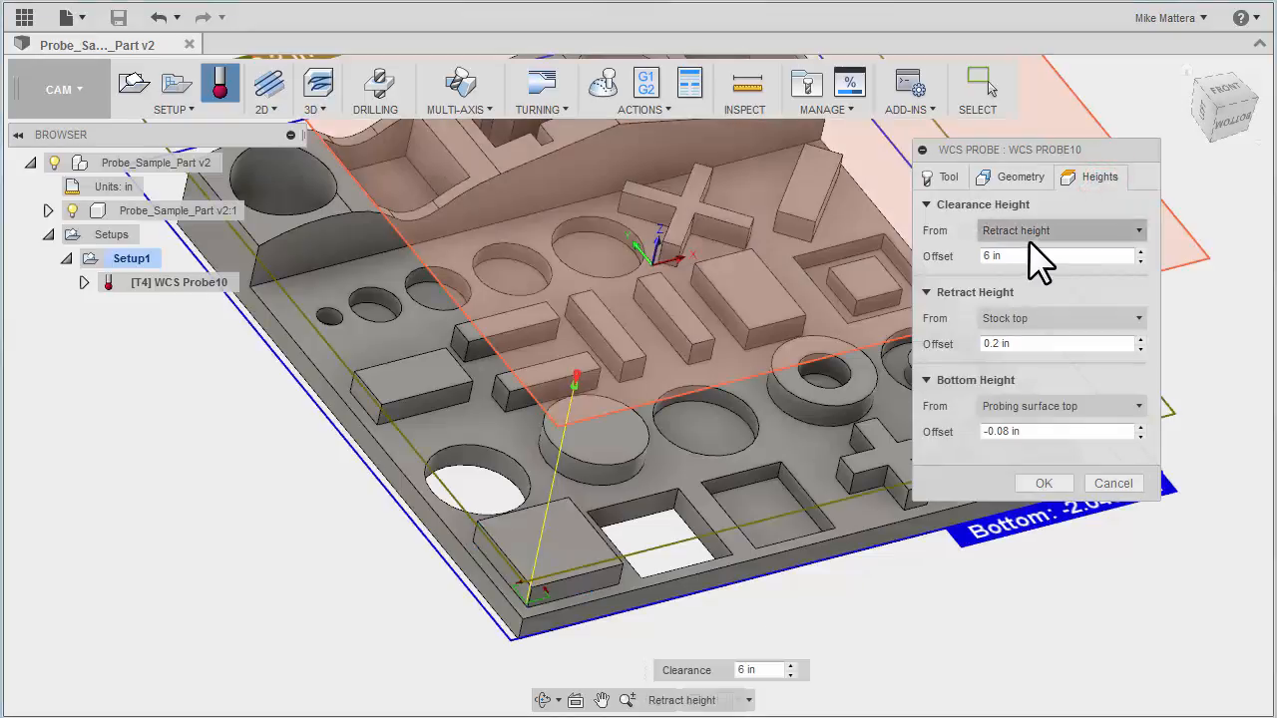
mouse_move(998, 231)
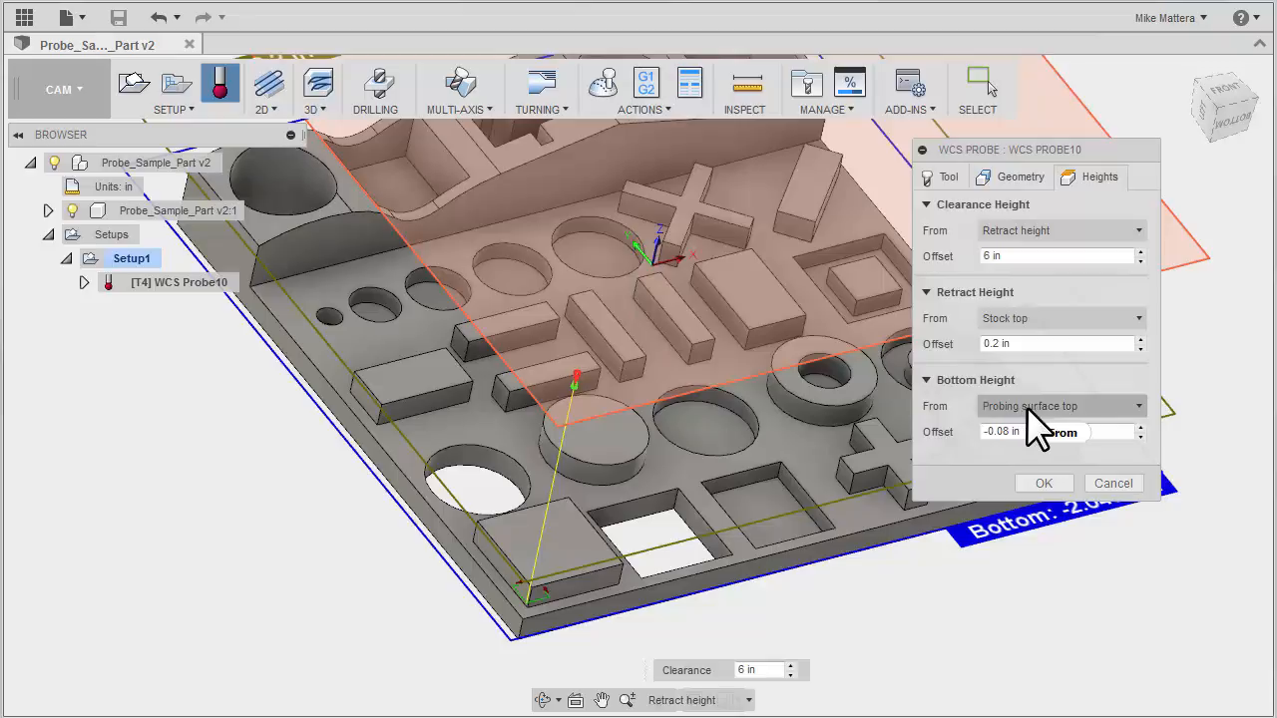
mouse_move(1261, 413)
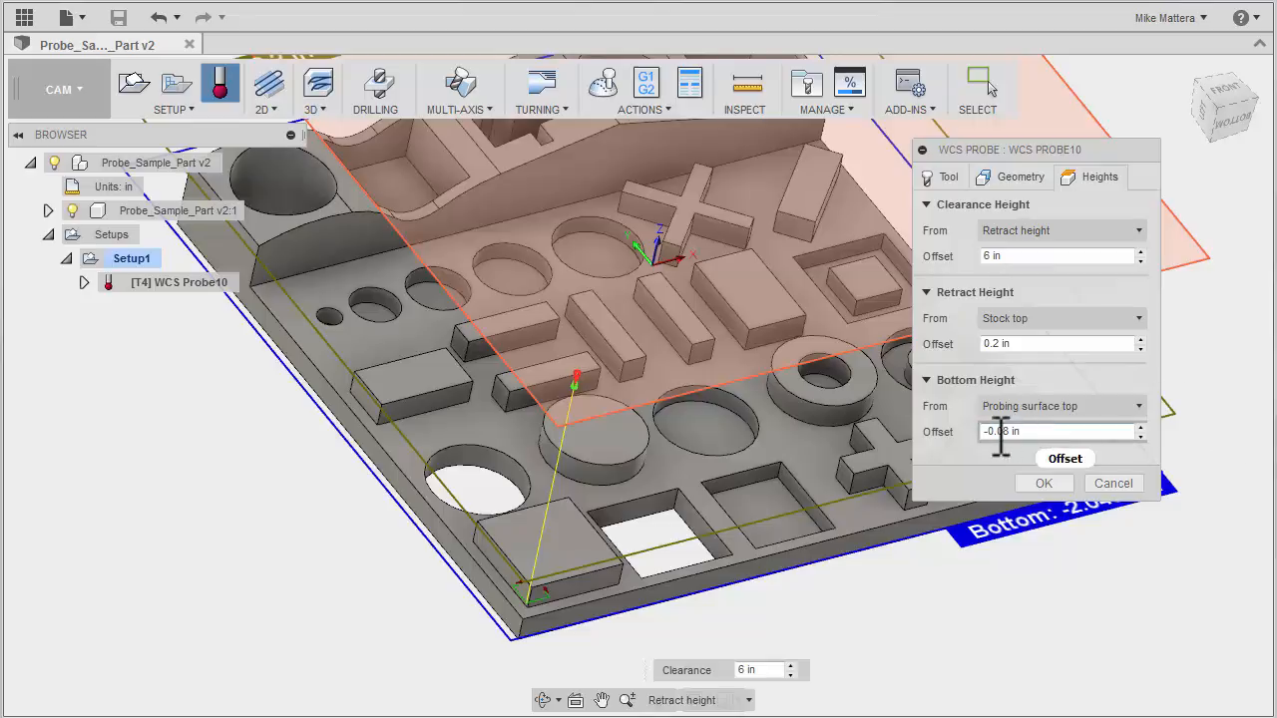
mouse_move(1078, 469)
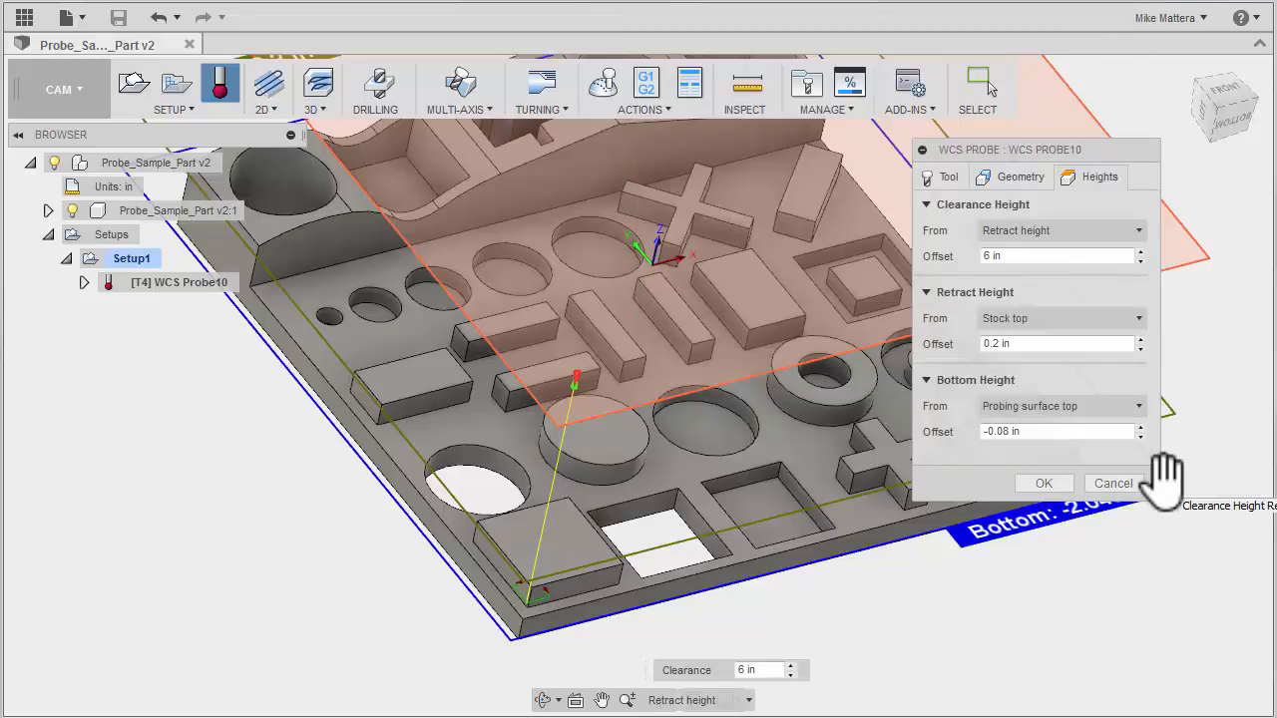
mouse_move(1067, 469)
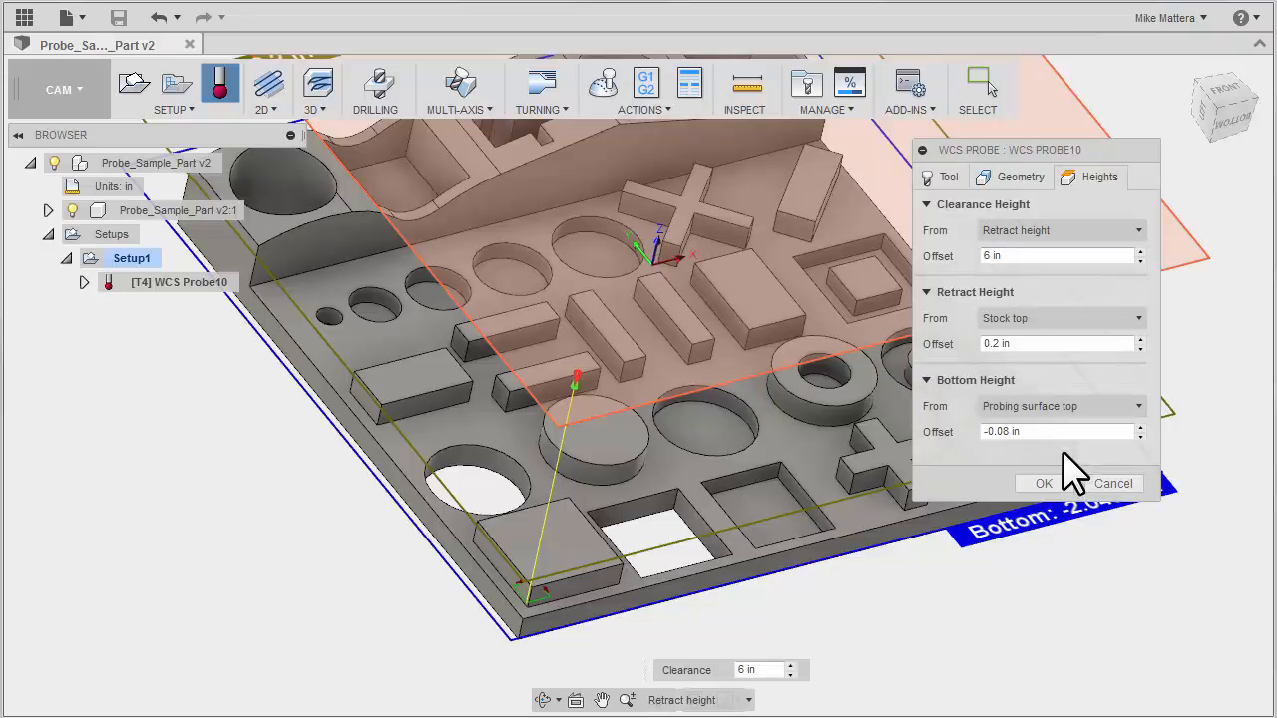
Step: Confirm the corner probe as WCS Probe10 under Setup1
left_click(1042, 483)
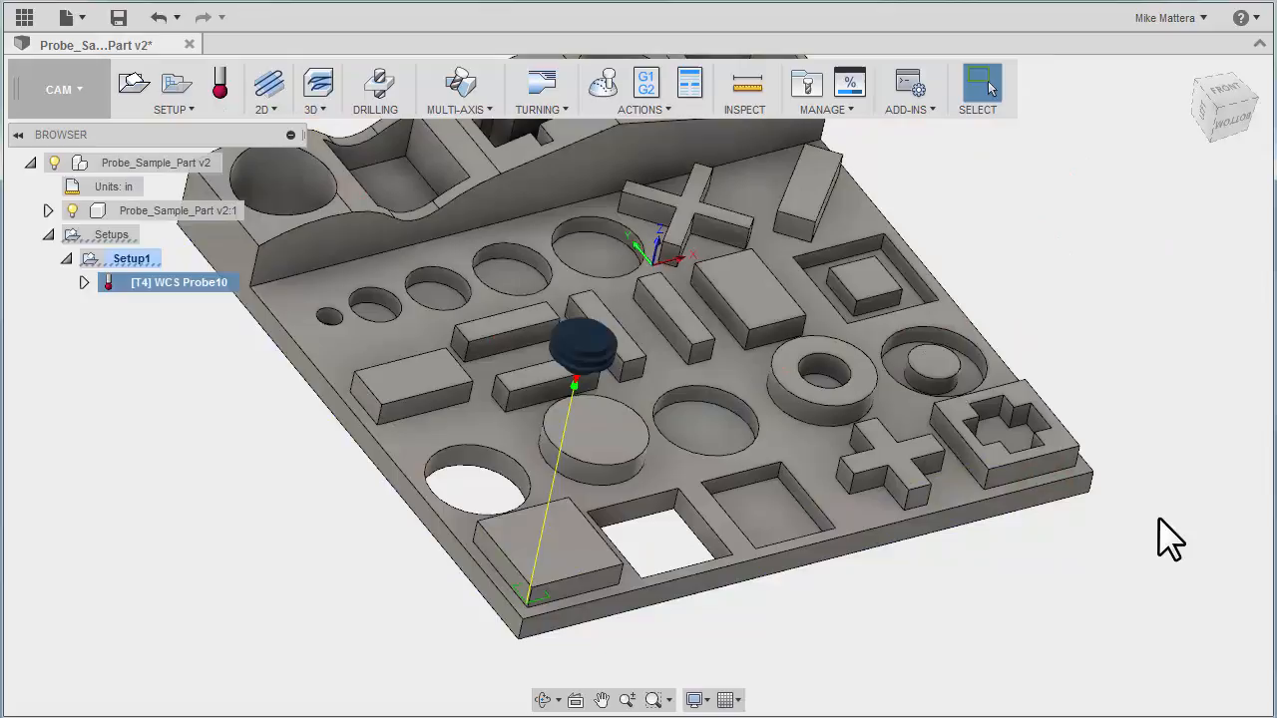
mouse_move(790, 663)
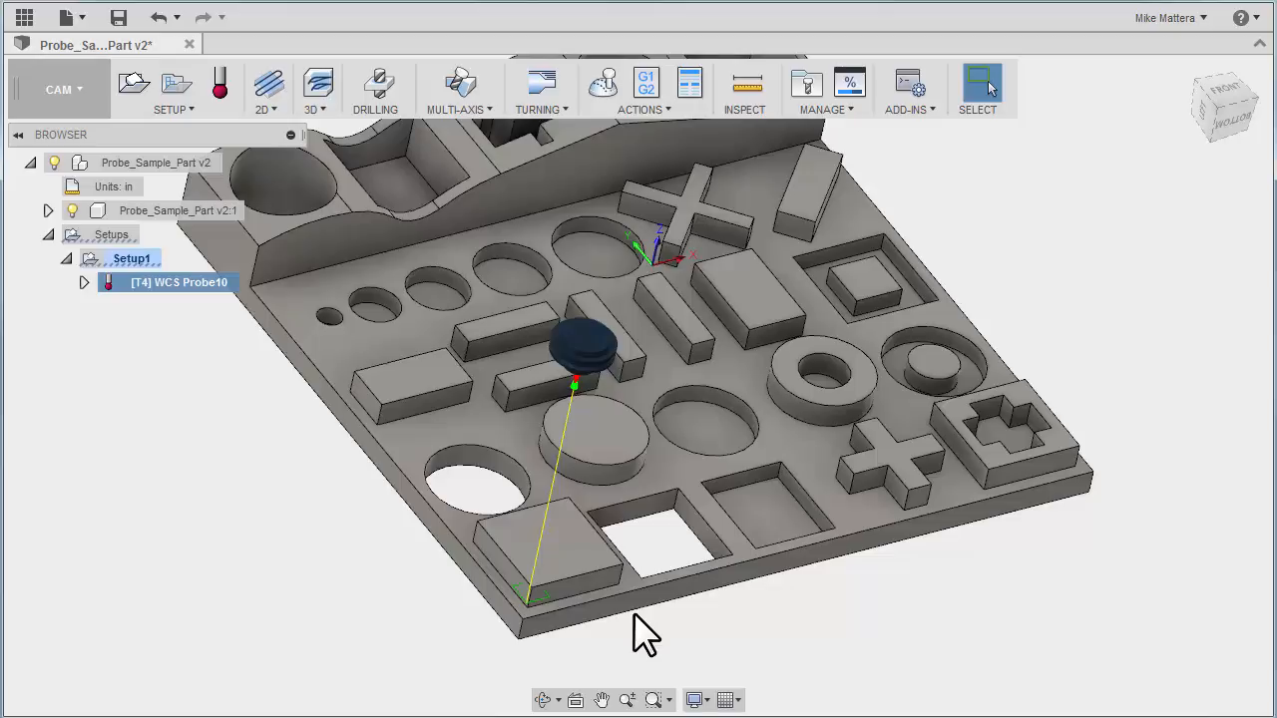
mouse_move(509, 563)
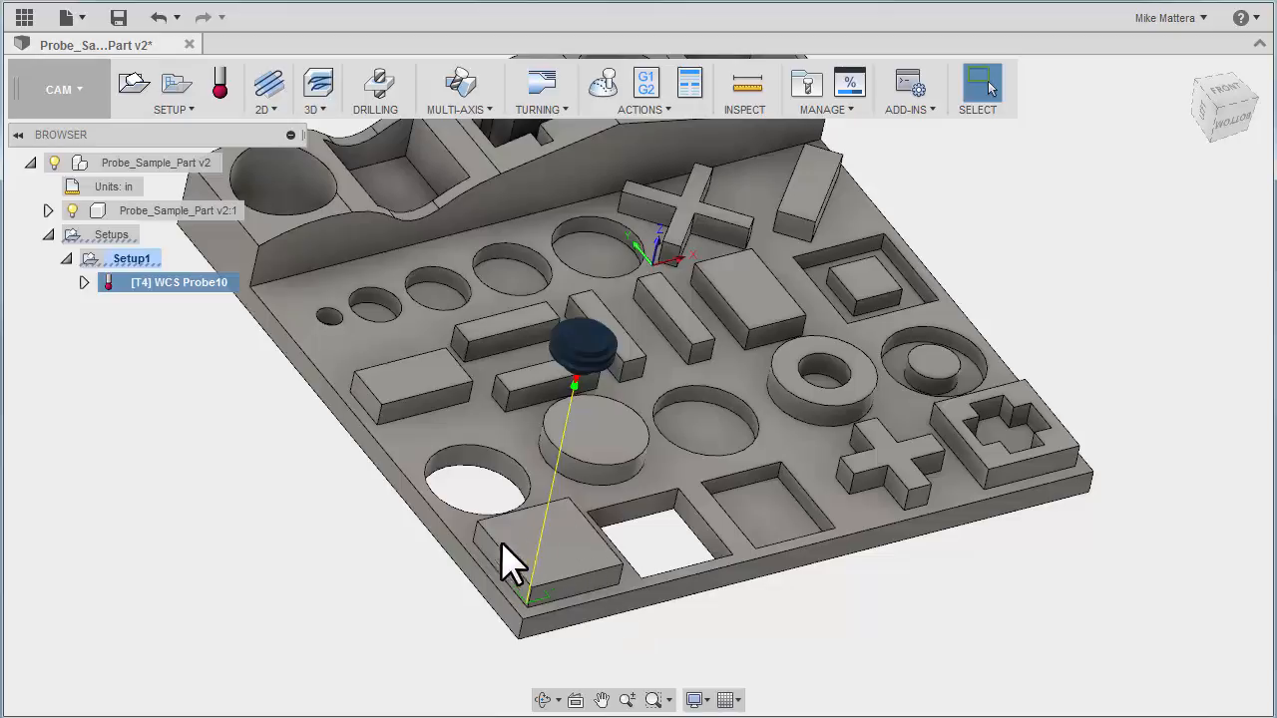
mouse_move(563, 559)
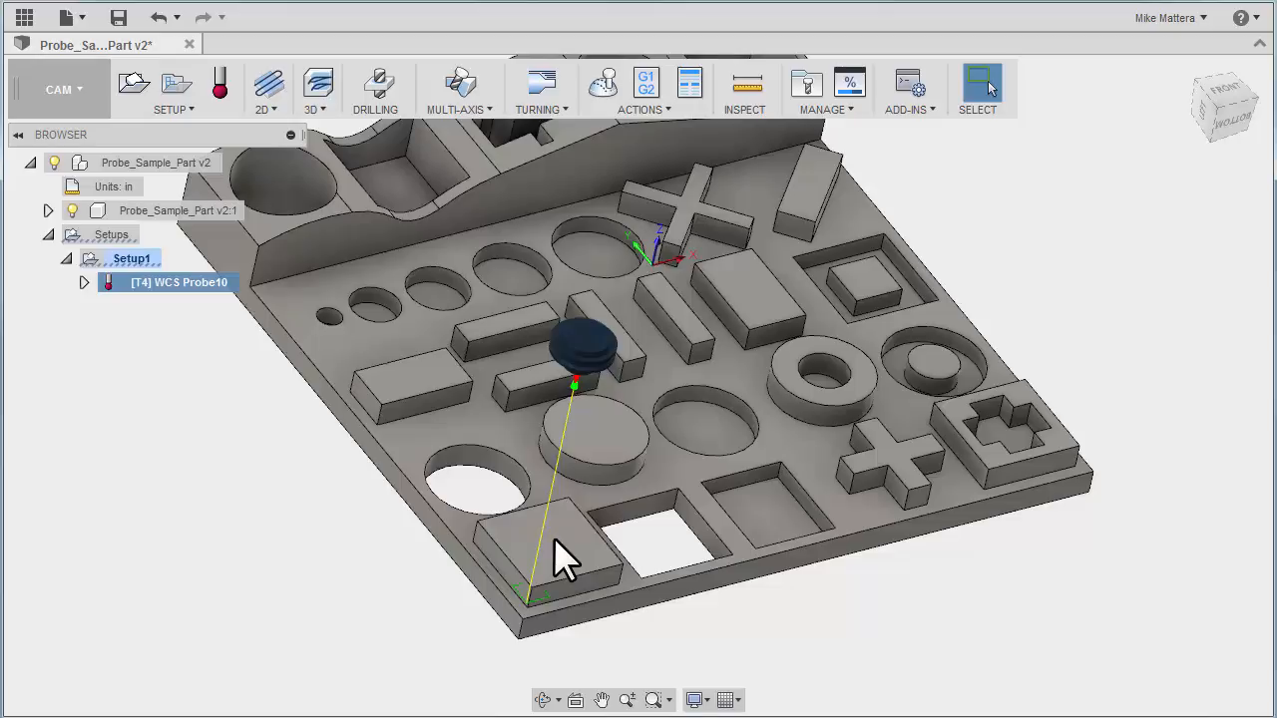
mouse_move(555, 559)
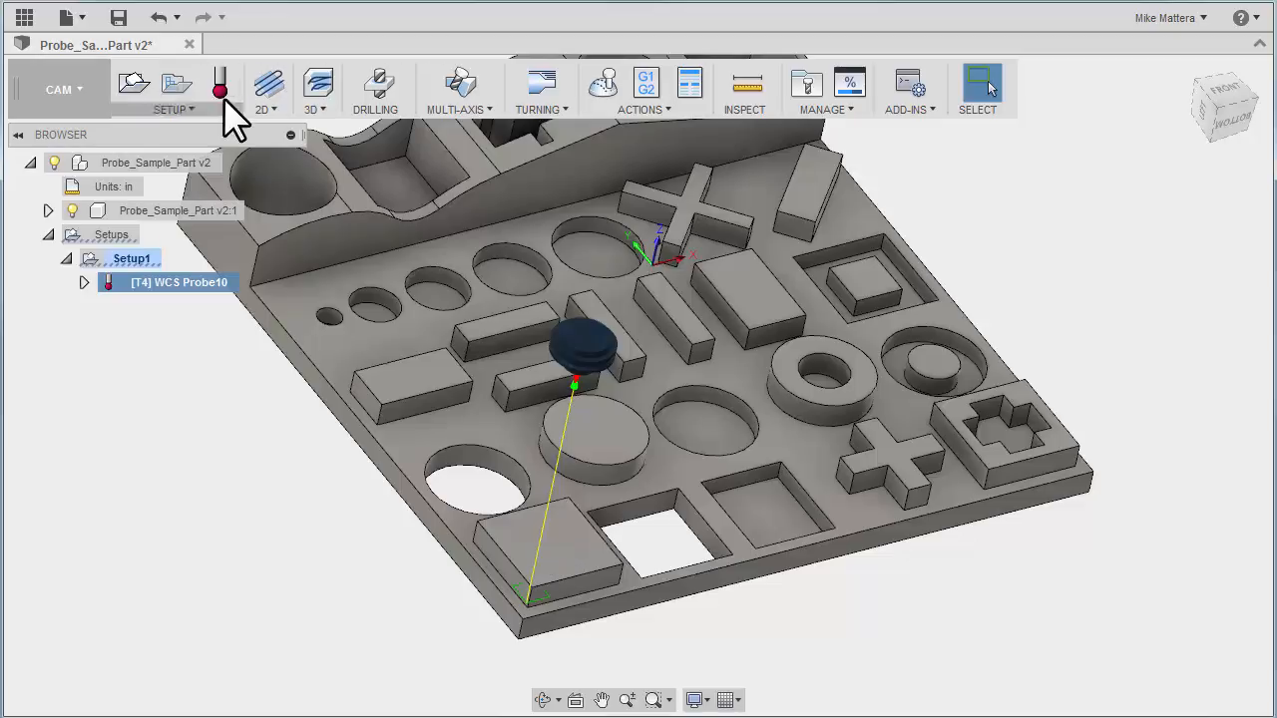
Step: Add WCS Probe11 as an XY rectangular boss cycle on the left block's four side faces
left_click(219, 84)
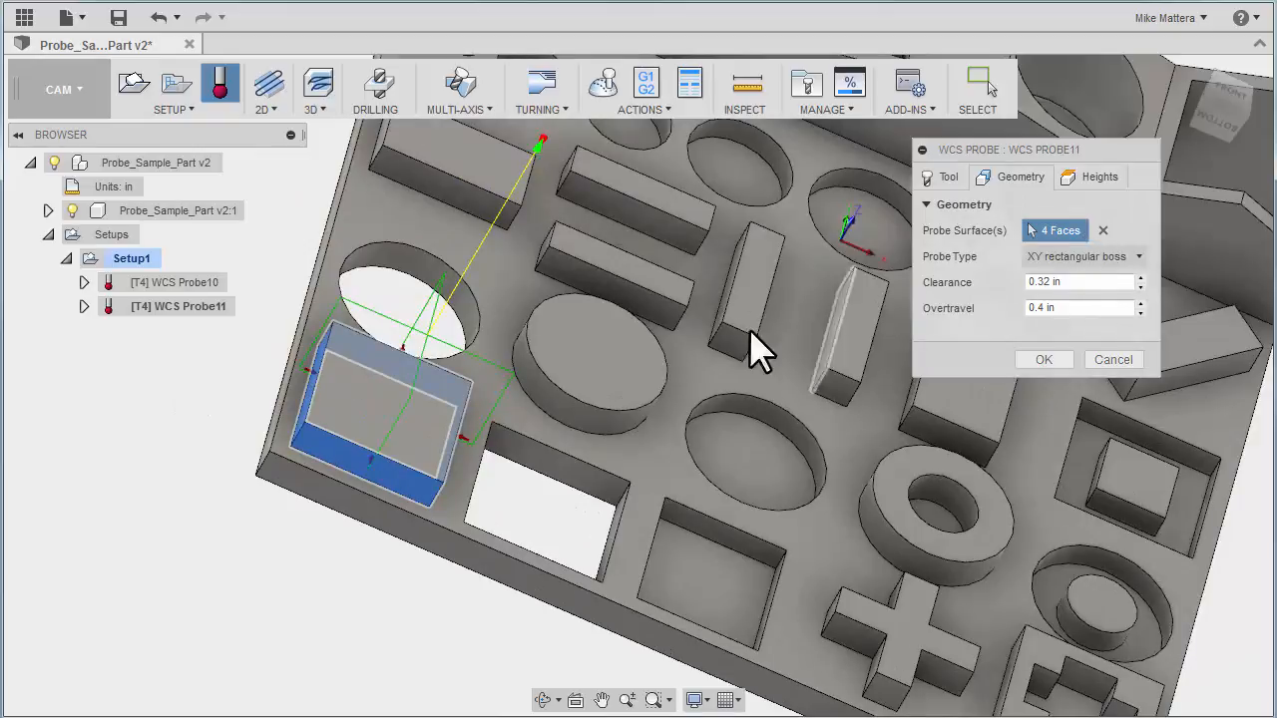
mouse_move(395, 419)
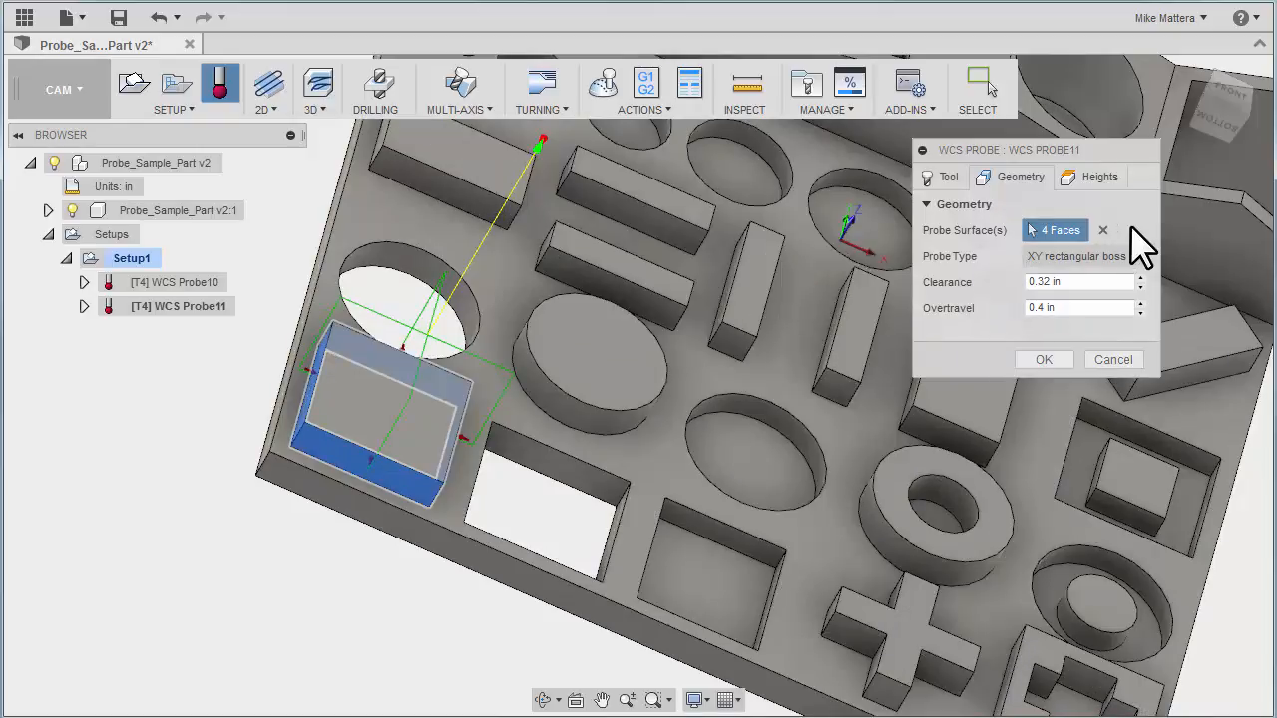
left_click(1082, 255)
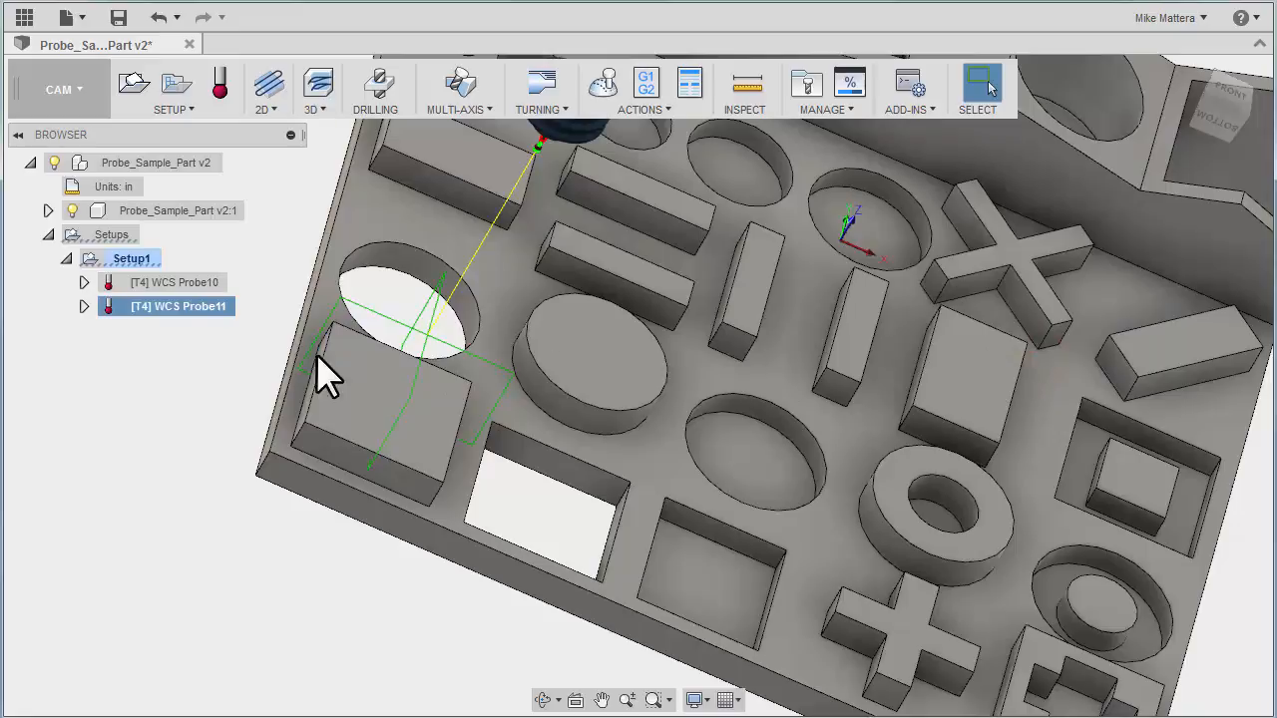
mouse_move(400, 439)
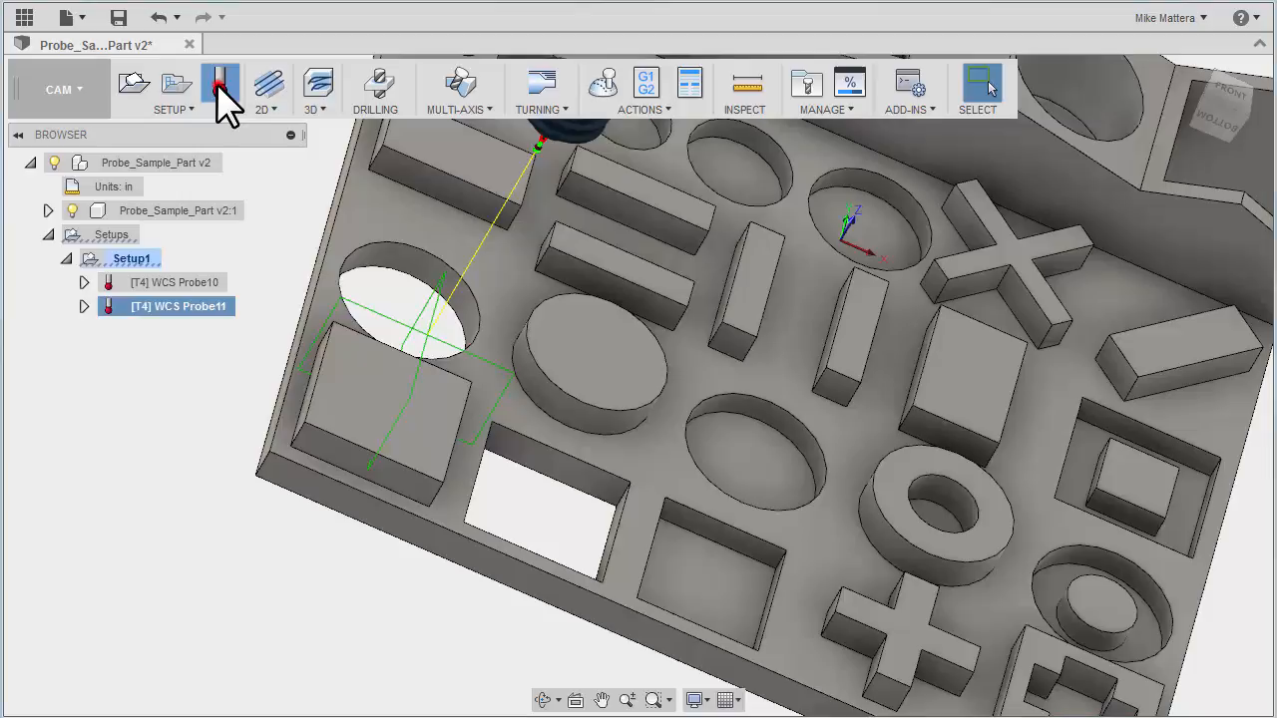
Step: Add WCS Probe12 as a rectangular boss cycle defined from one face of the block
left_click(219, 87)
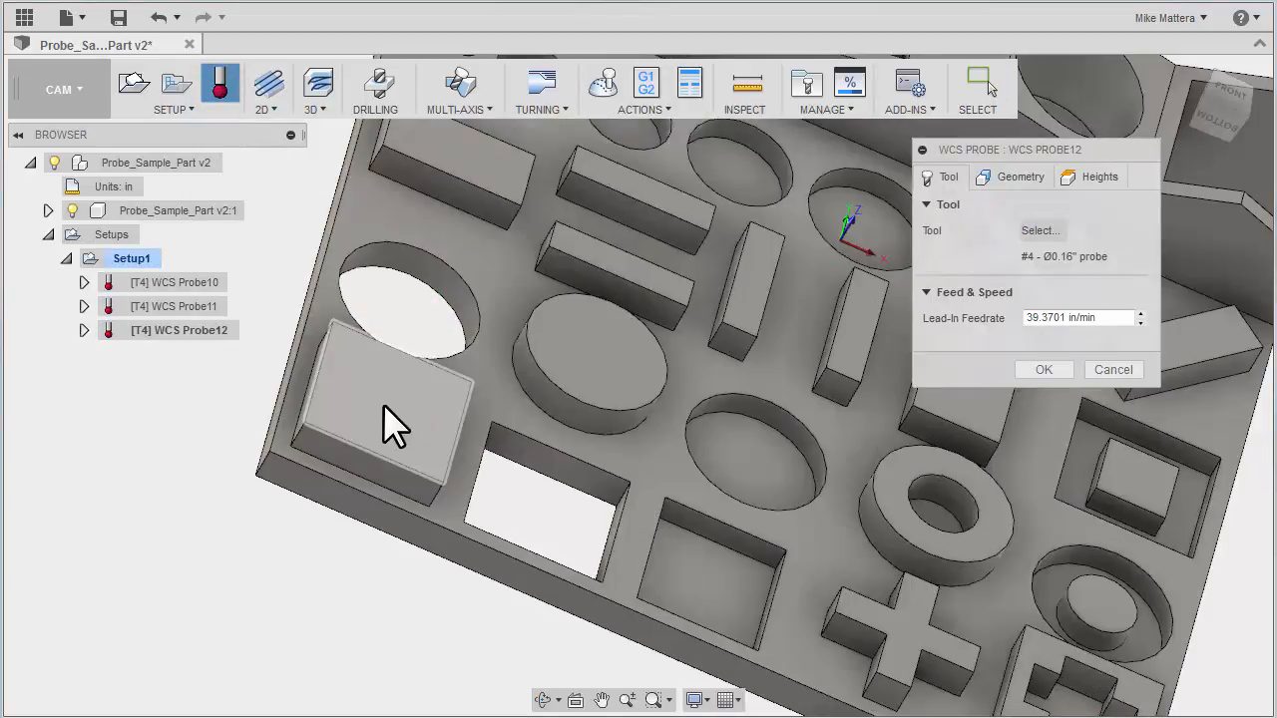
mouse_move(395, 419)
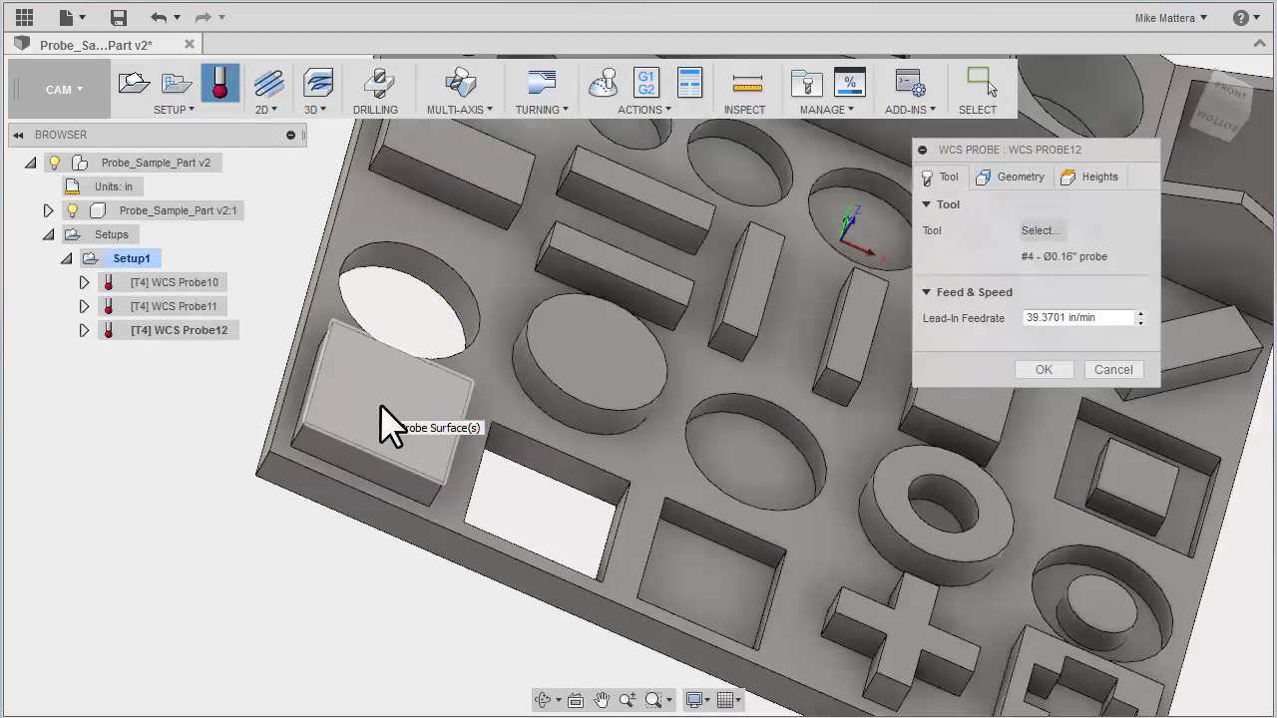
left_click(389, 399)
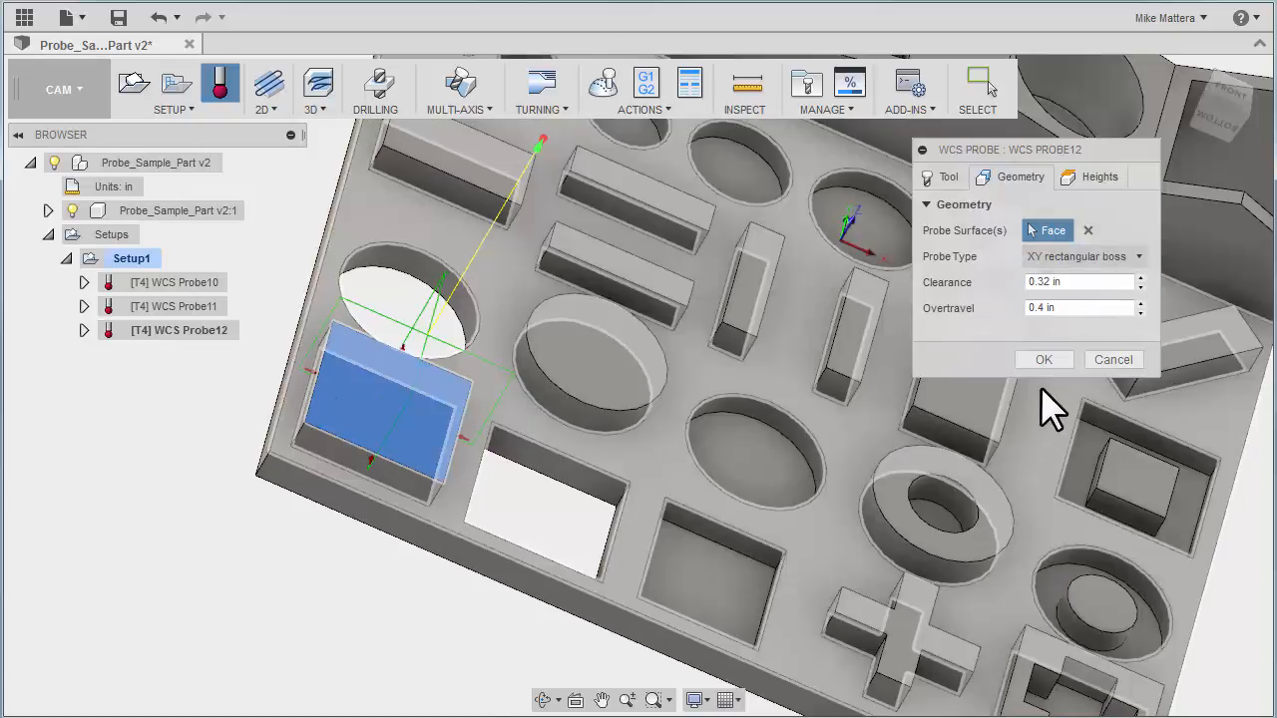
left_click(1044, 359)
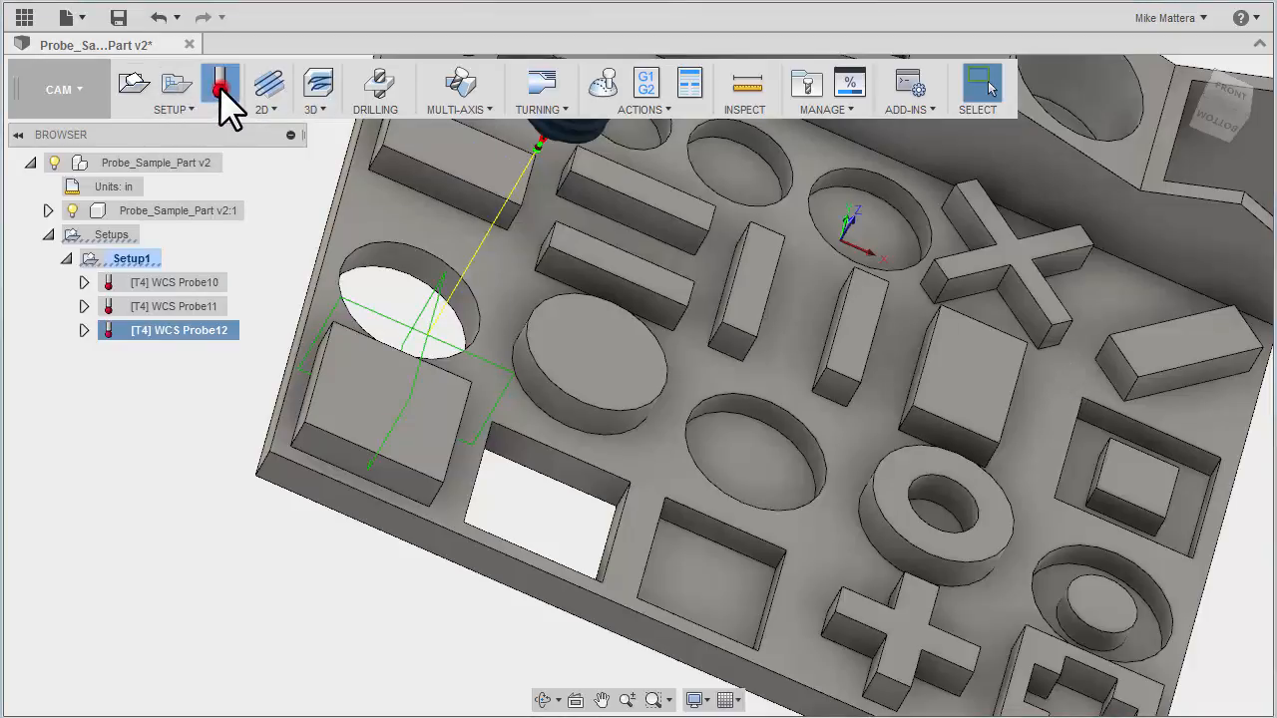
Step: Add WCS Probe13 on the open pocket's walls as an XY rectangular hole with clearance .7
left_click(219, 84)
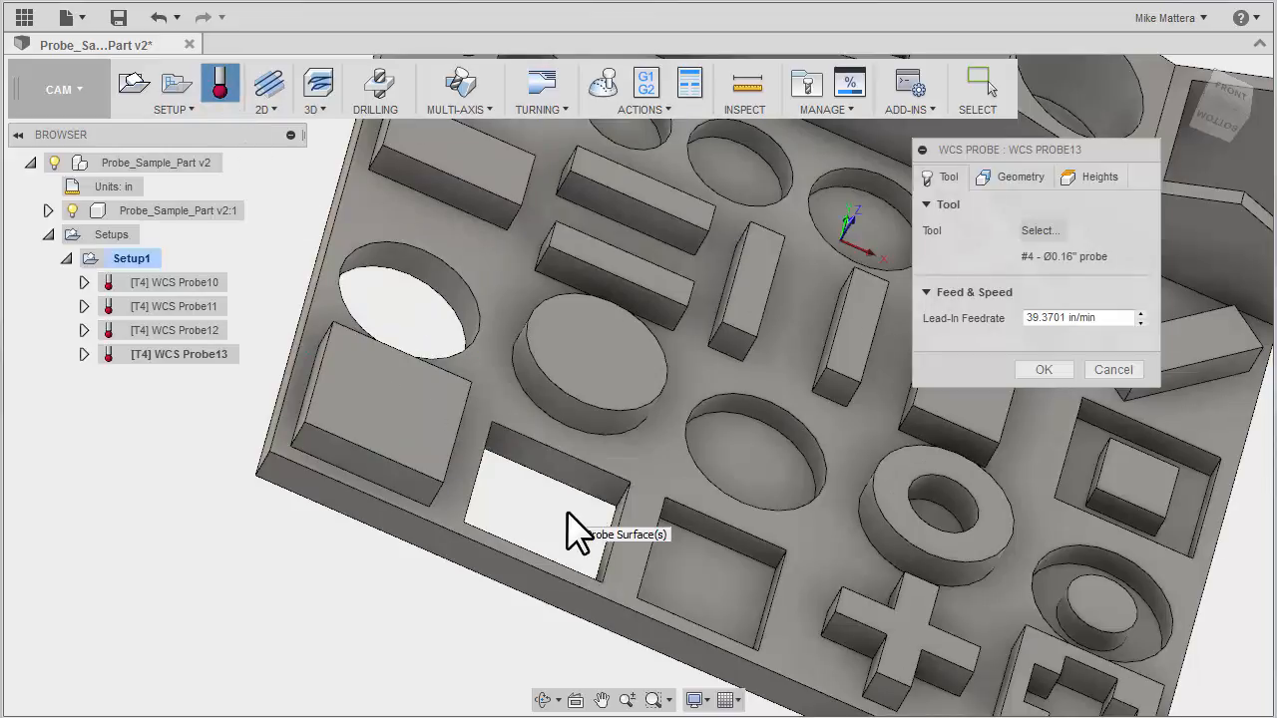
left_click(555, 469)
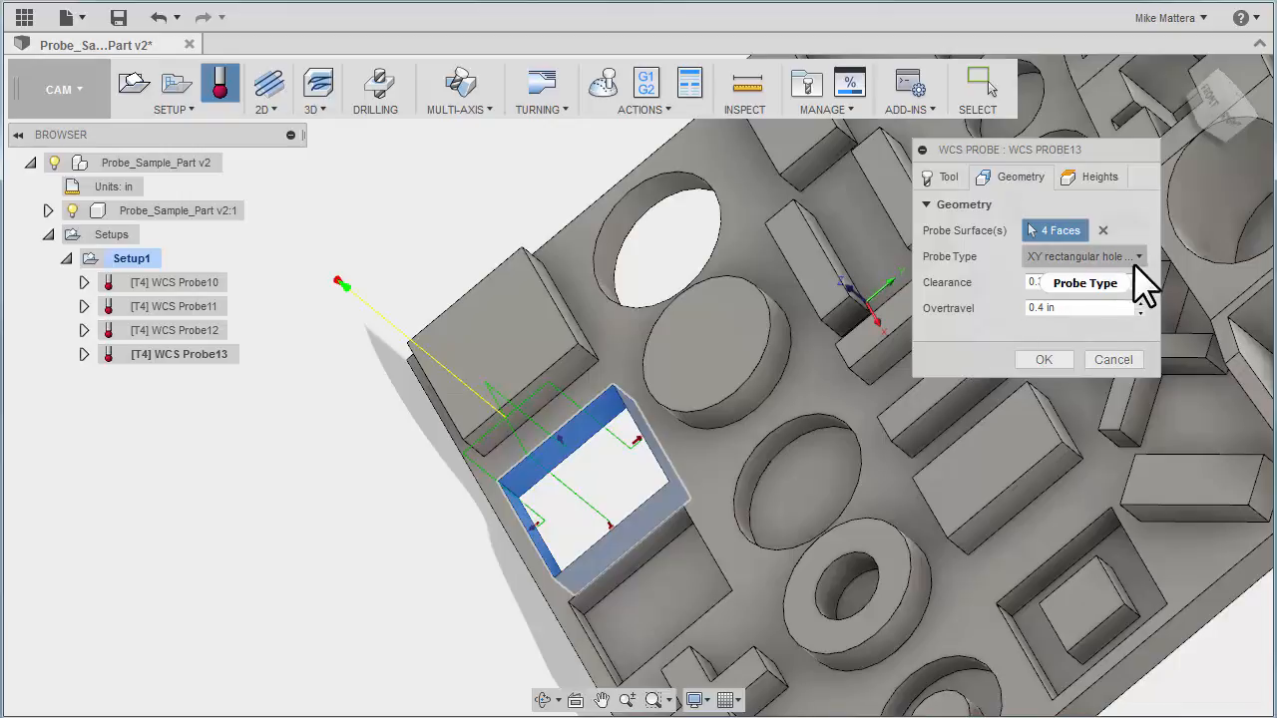
left_click(1081, 256)
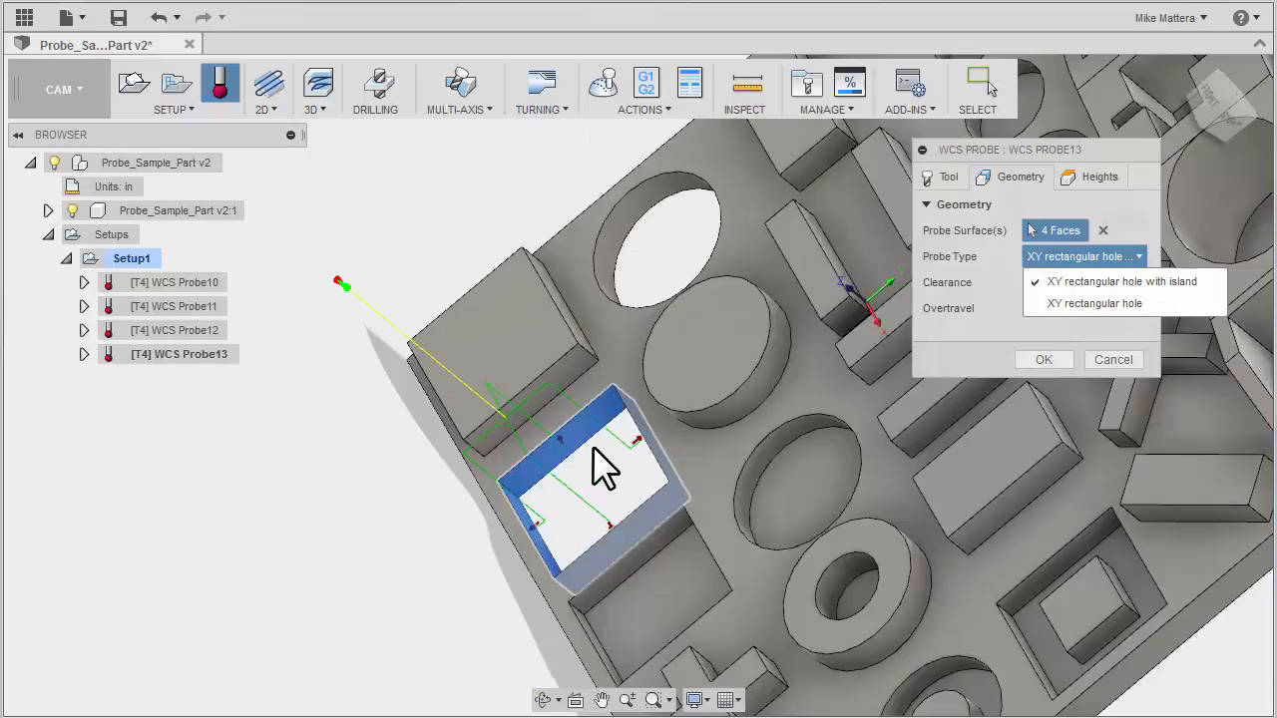
mouse_move(589, 499)
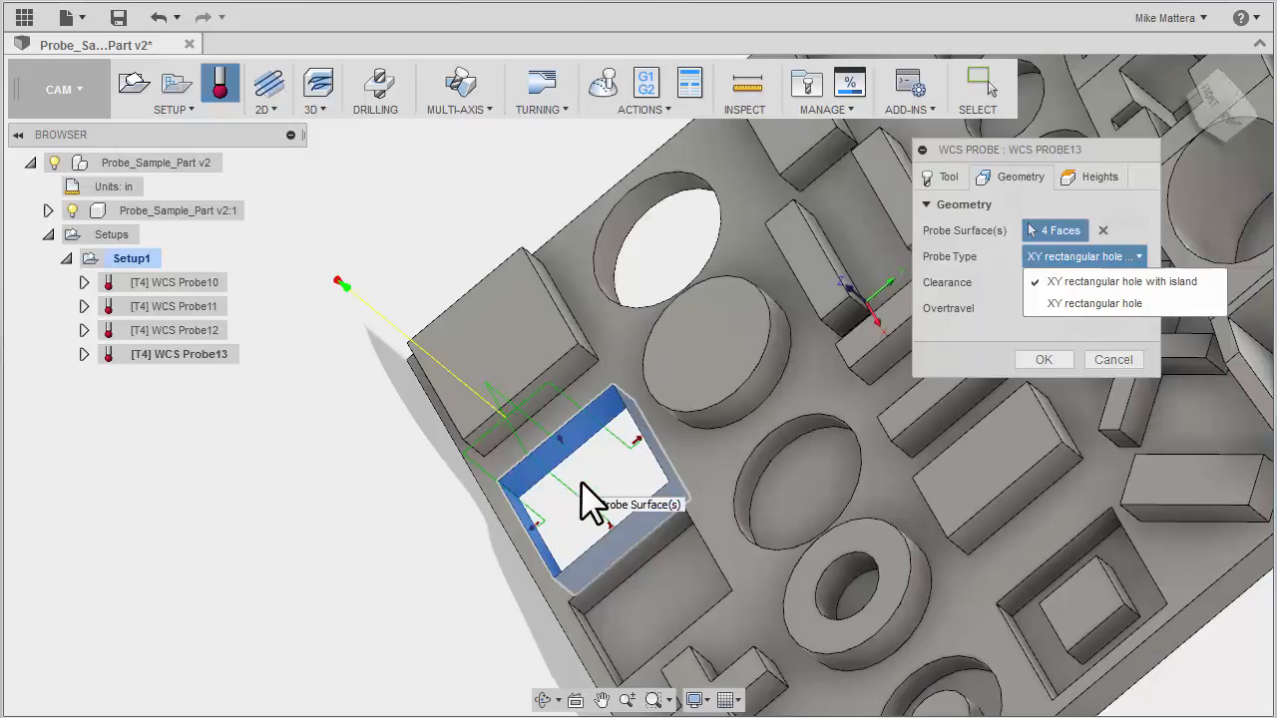
mouse_move(1093, 303)
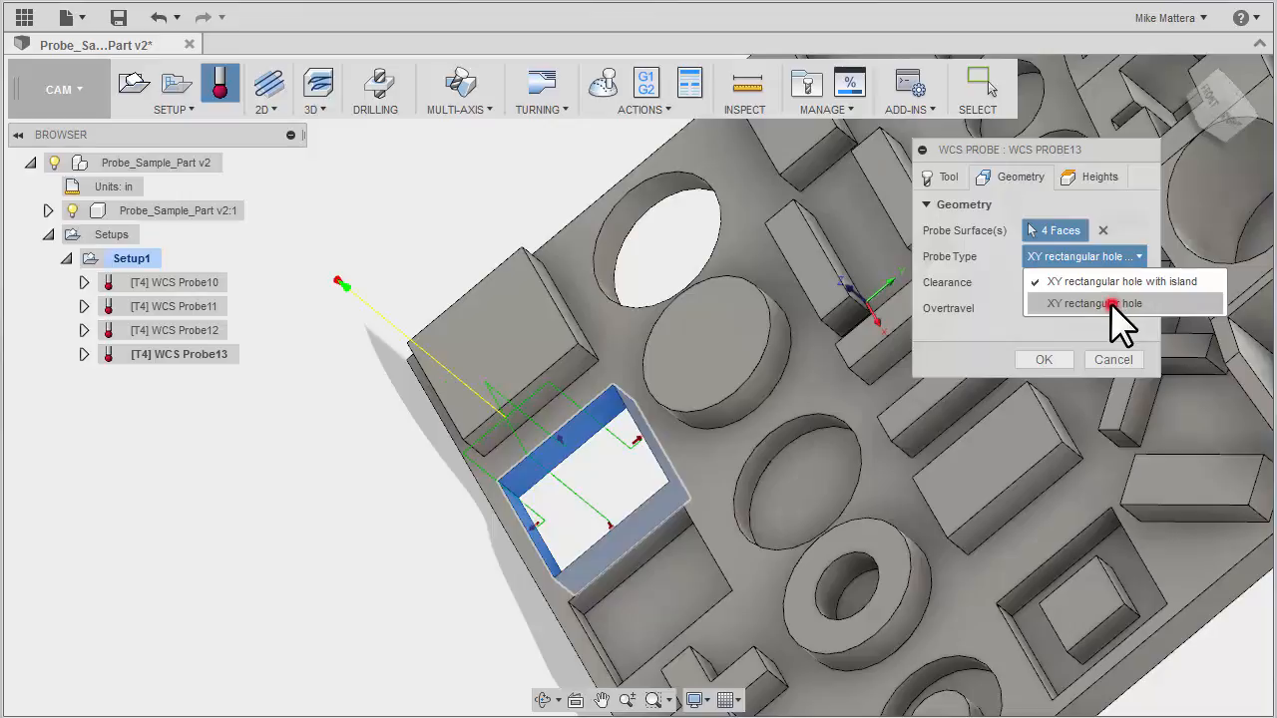
left_click(1093, 303)
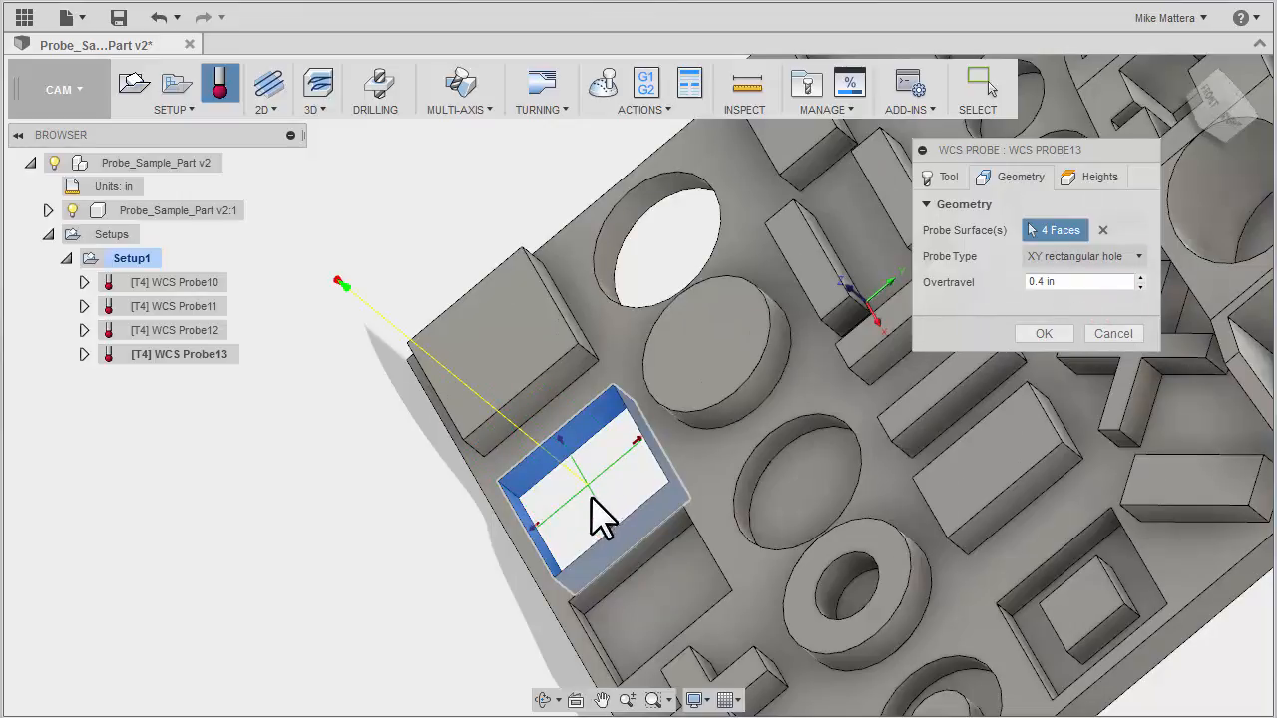
mouse_move(591, 503)
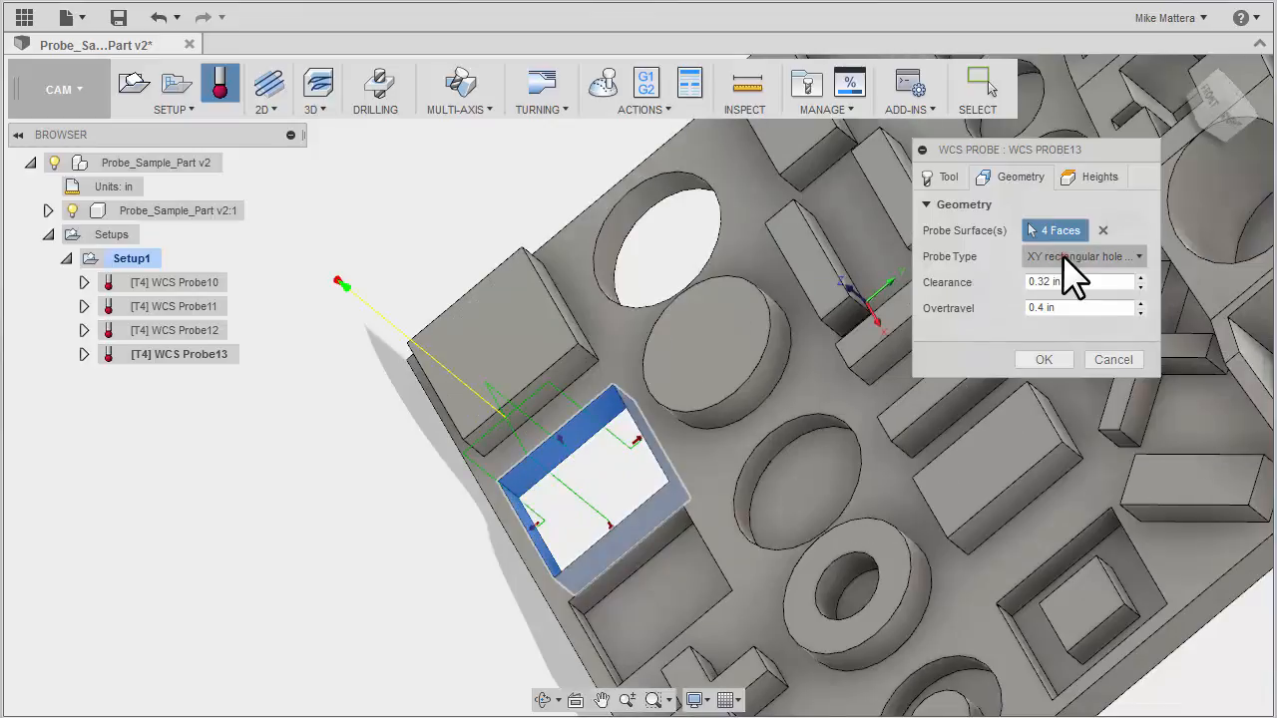
left_click(1082, 255)
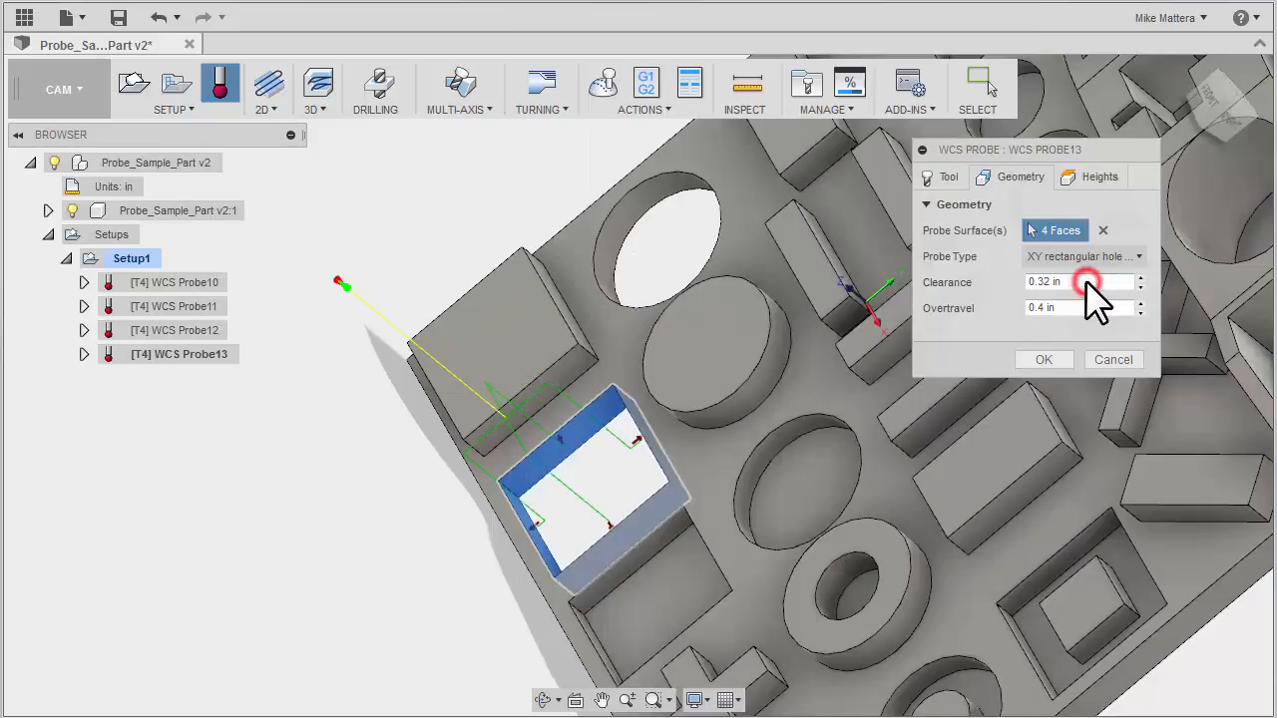
mouse_move(574, 463)
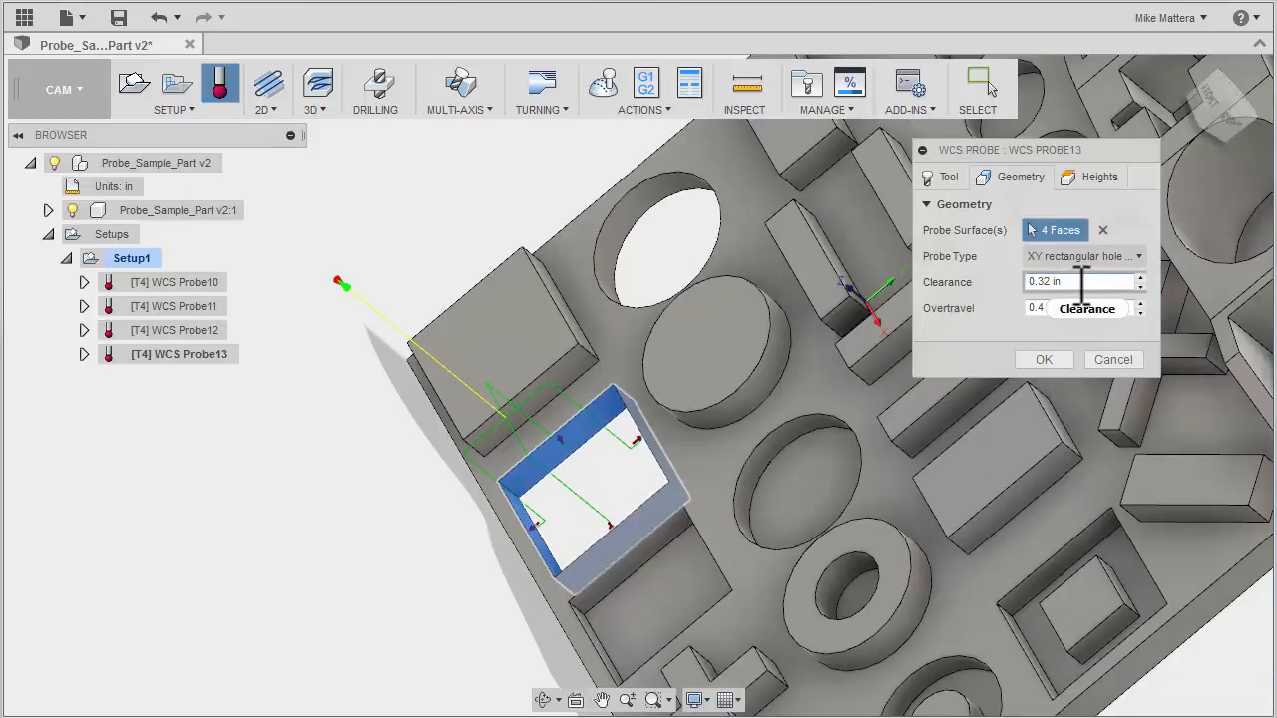
left_click(1082, 281)
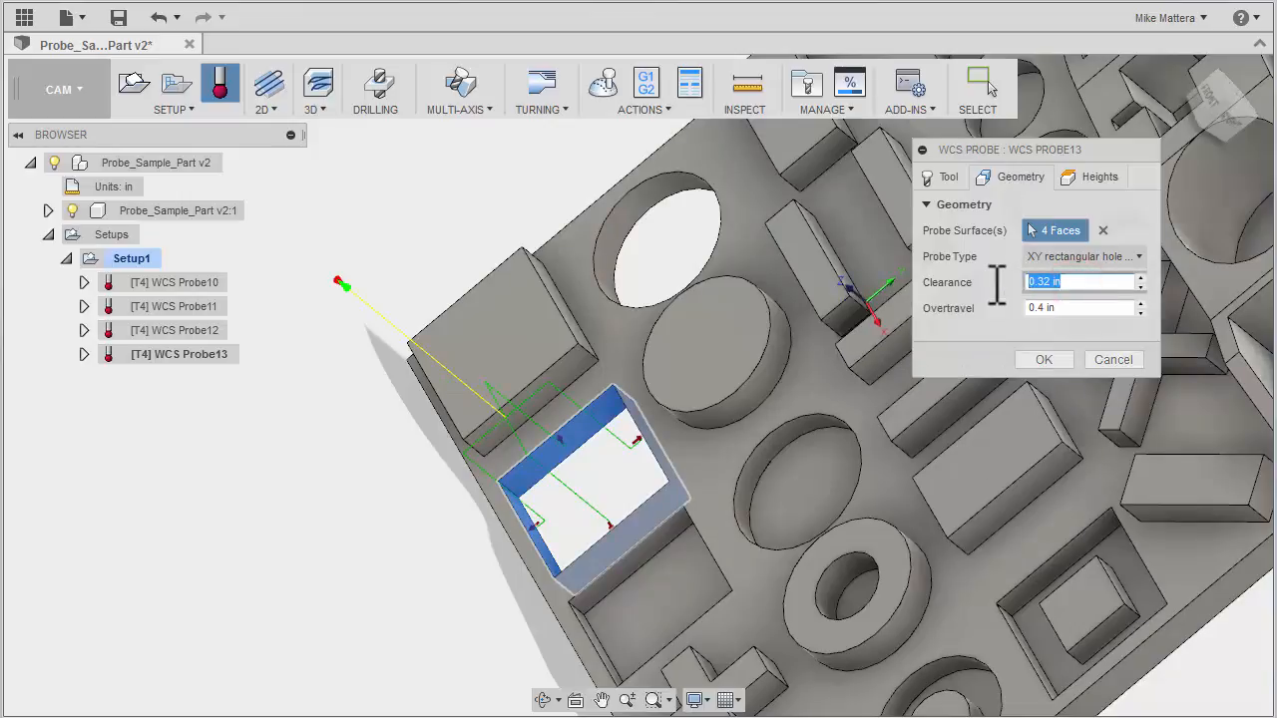
type(".7")
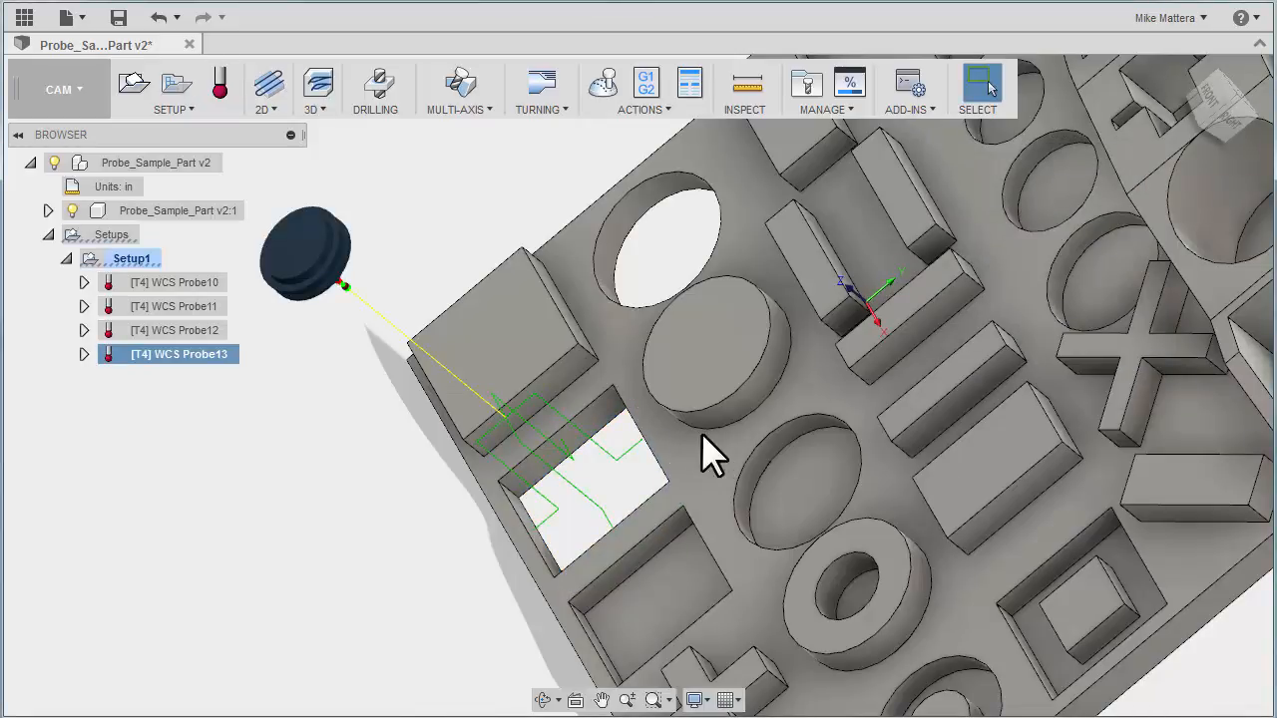
mouse_move(634, 475)
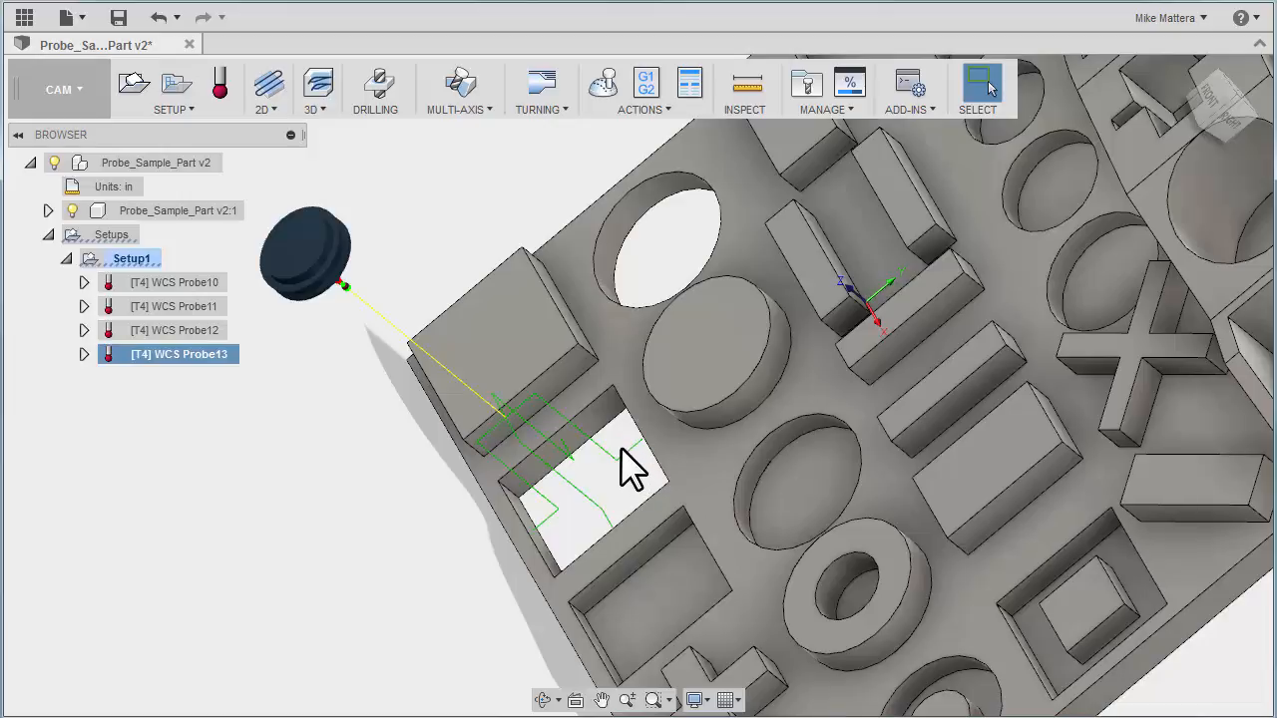
mouse_move(639, 628)
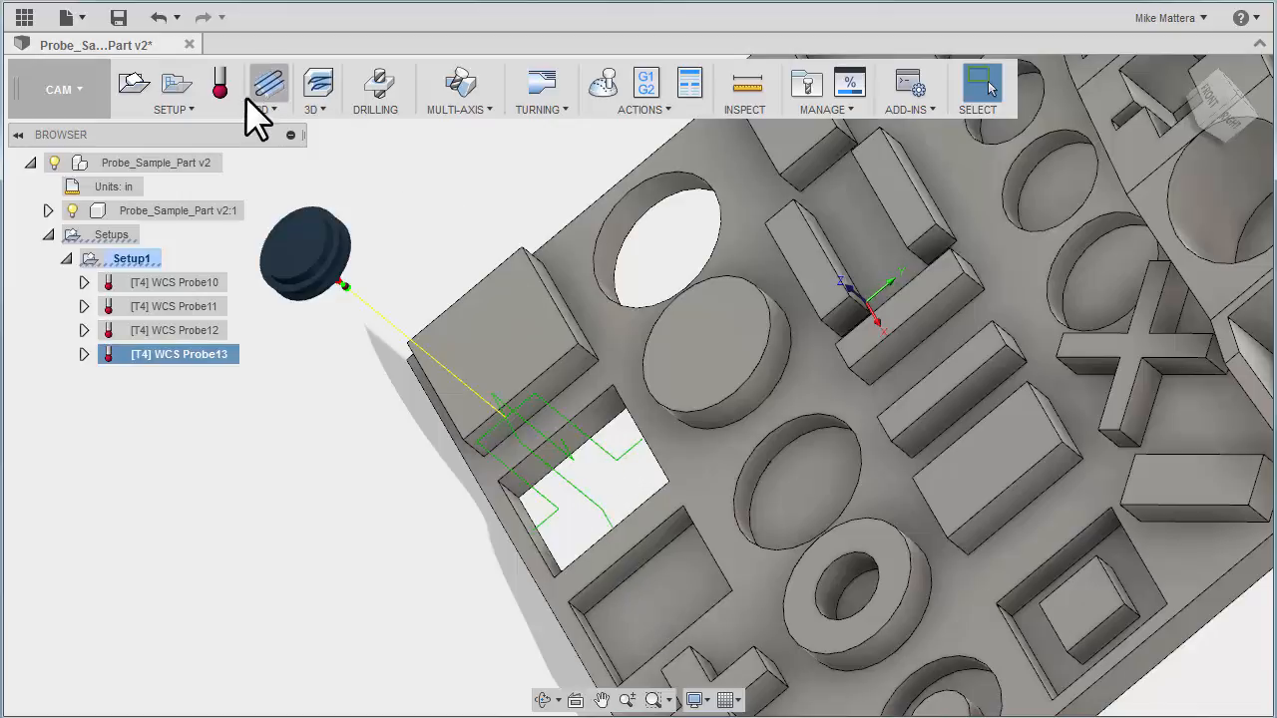
Step: Add WCS Probe14 as a rectangular hole cycle on the square pocket's wall
left_click(220, 83)
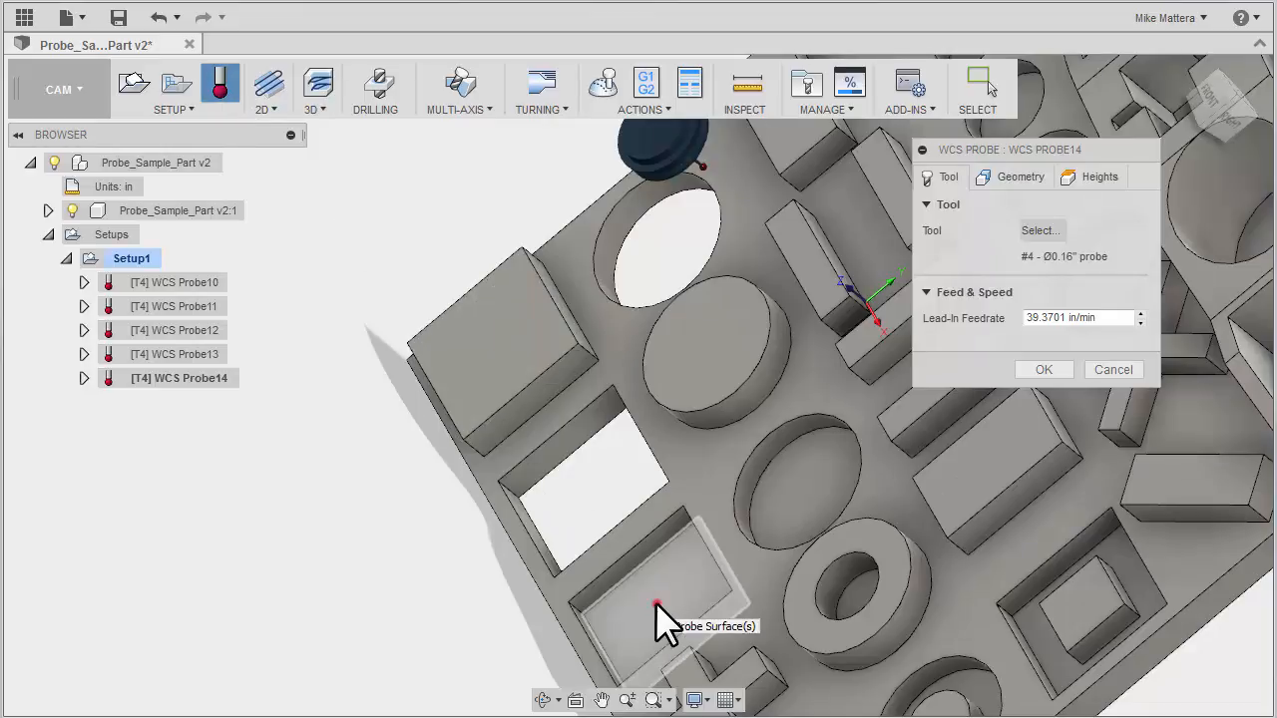
left_click(658, 609)
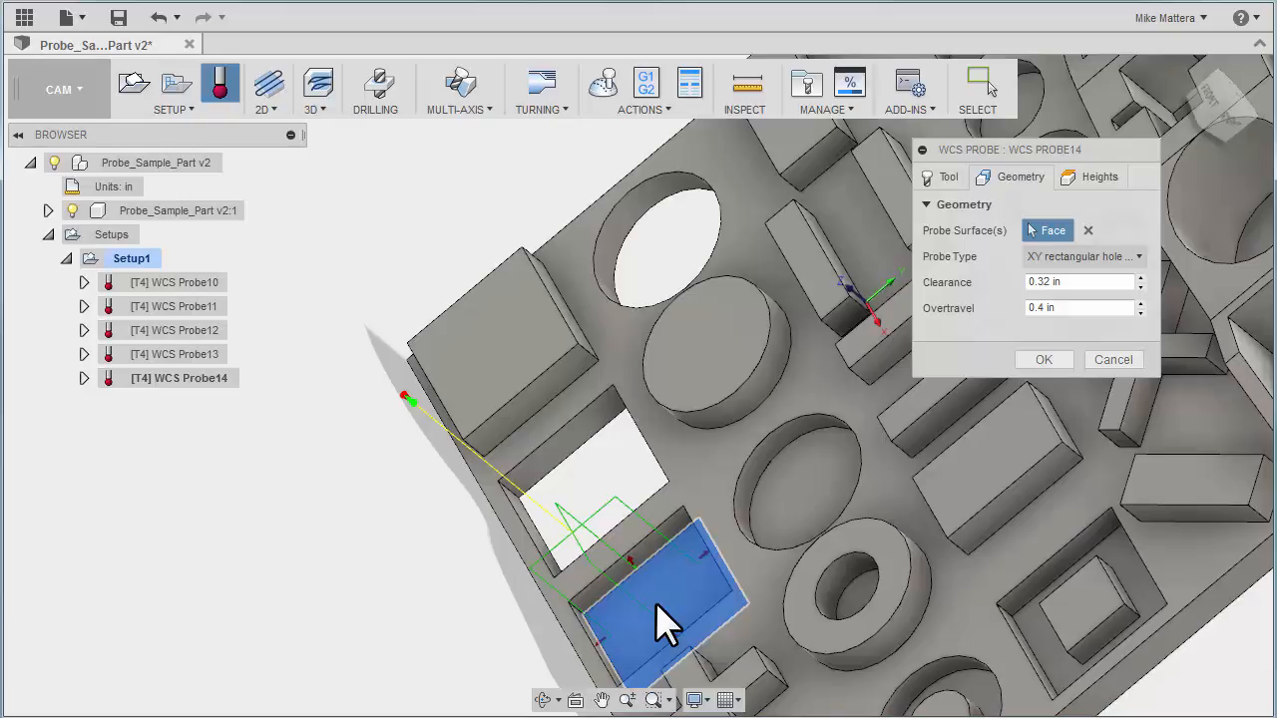
mouse_move(669, 623)
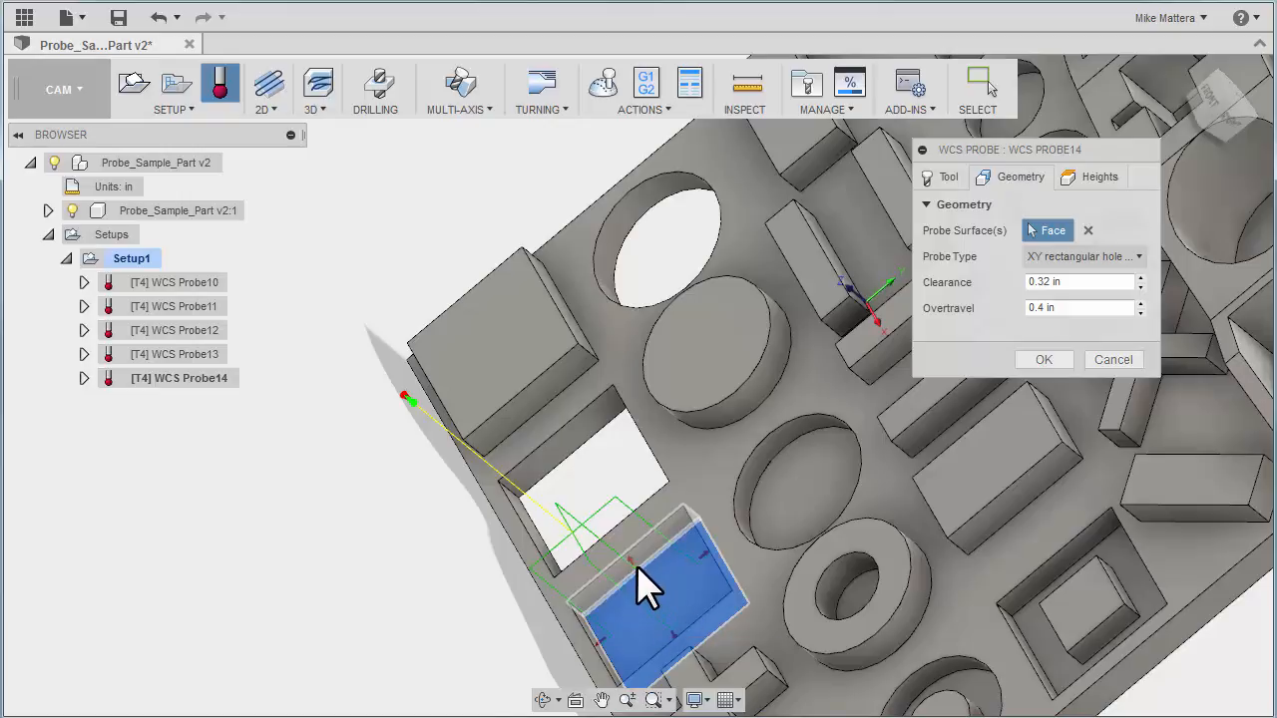
mouse_move(615, 607)
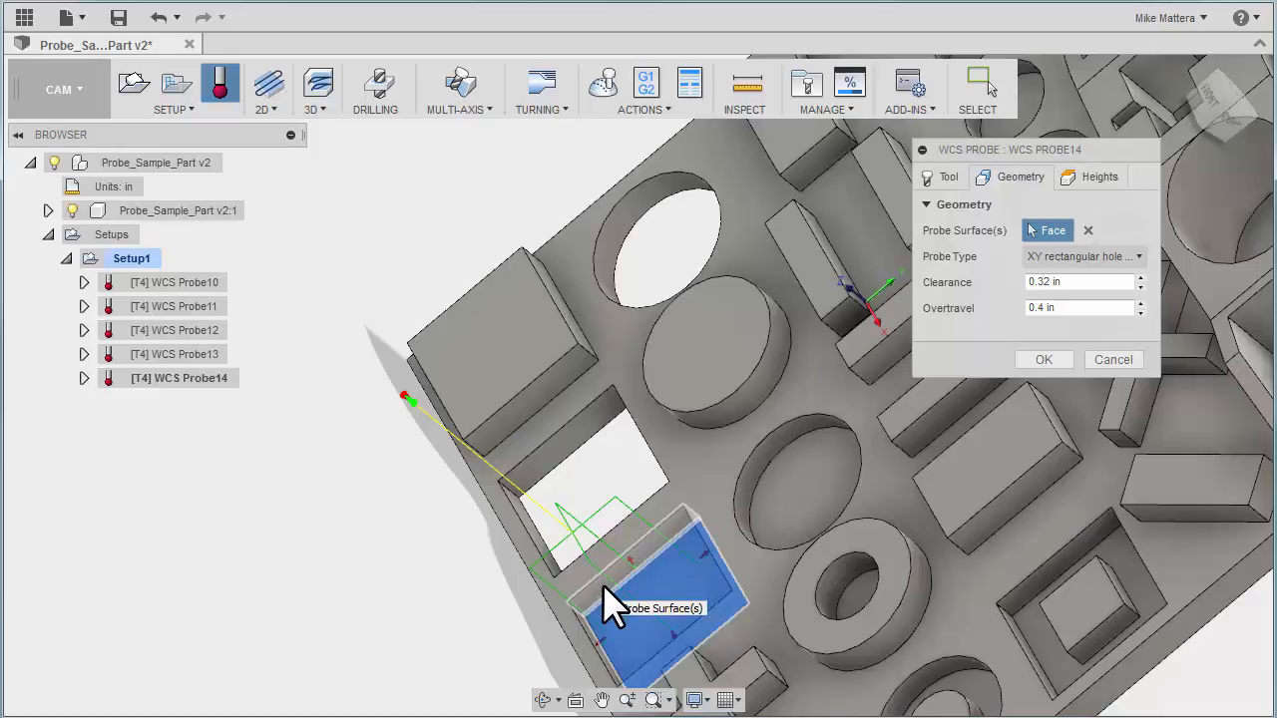
left_click(1043, 359)
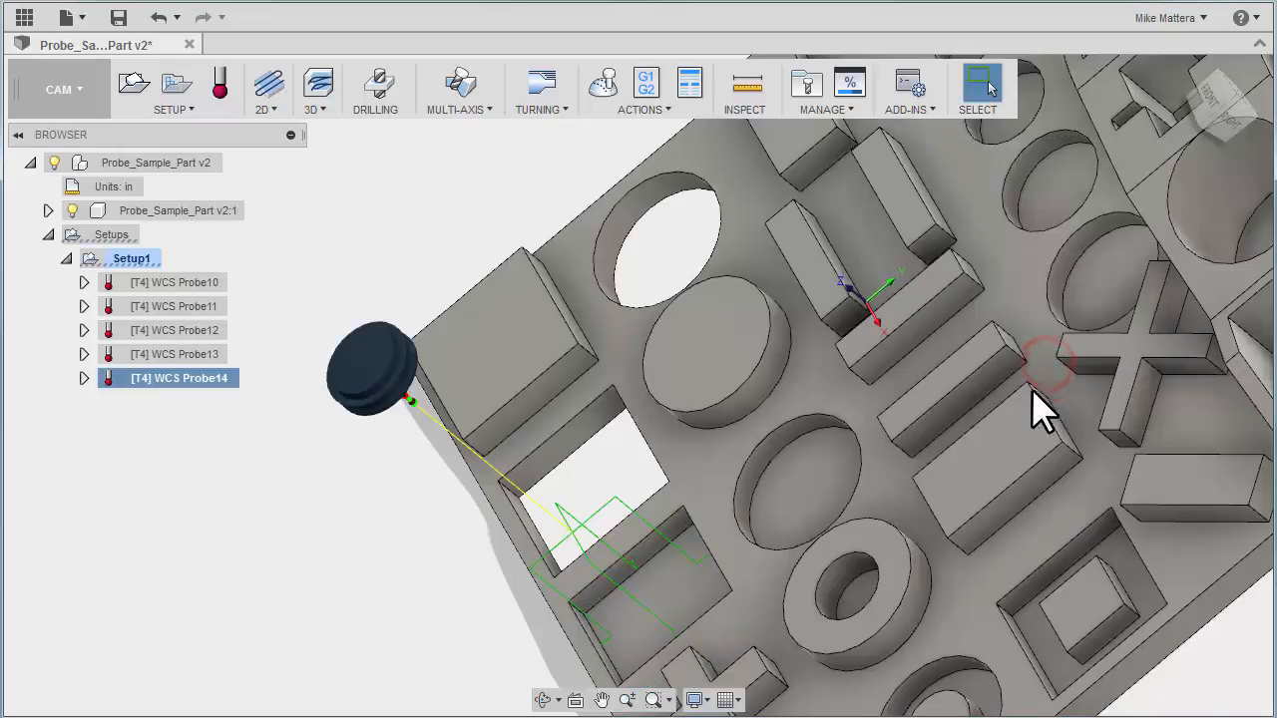
left_click_drag(1041, 409, 658, 554)
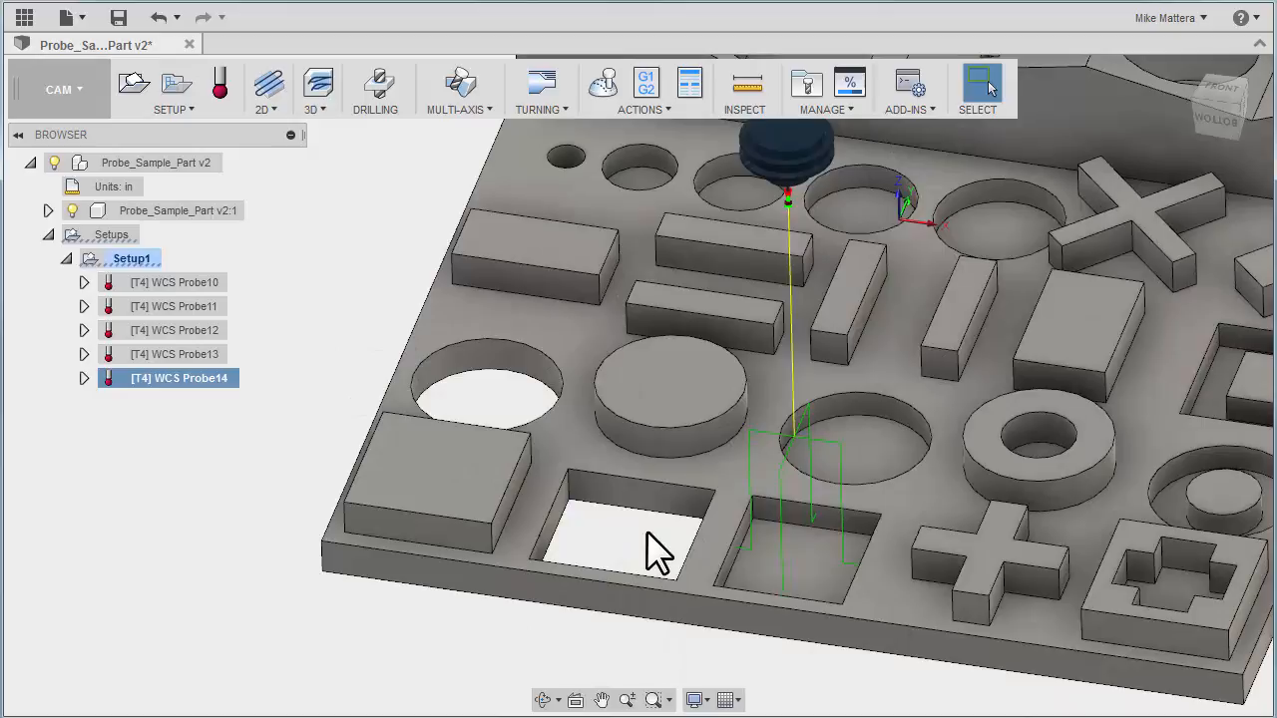
mouse_move(219, 83)
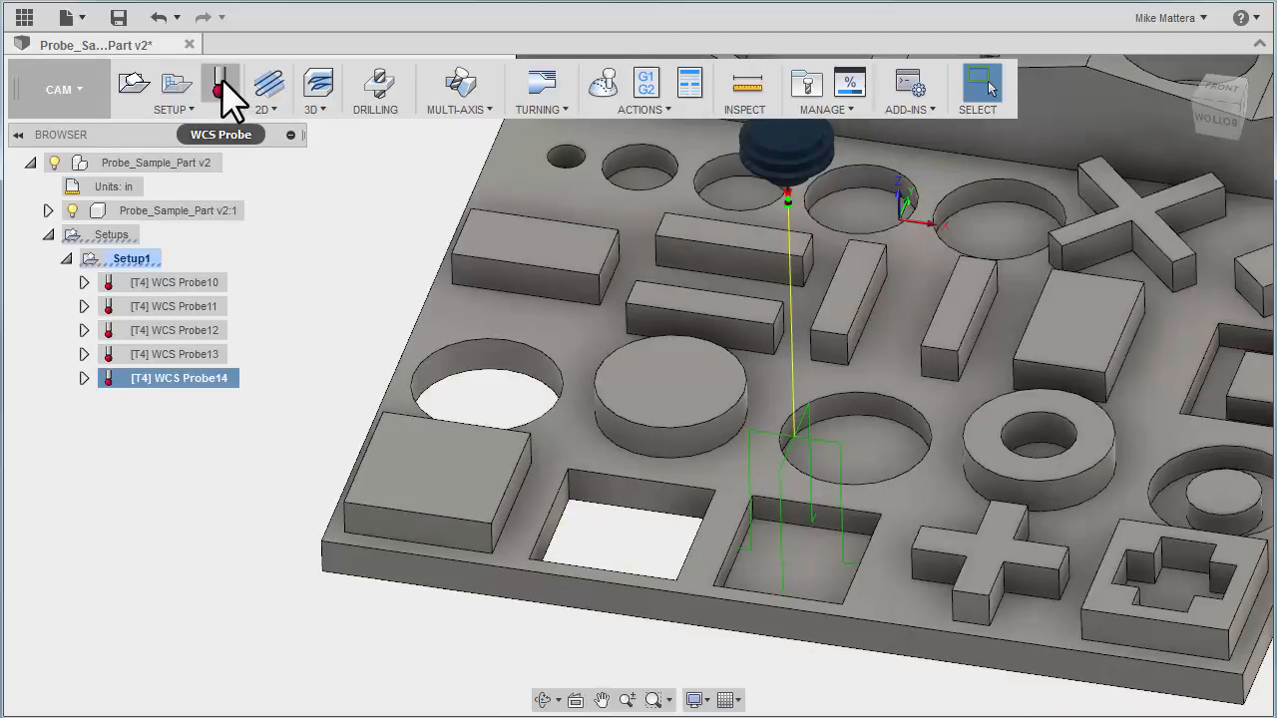
Step: Add WCS Probe15 measuring the large round bore as an XY circular hole
left_click(219, 83)
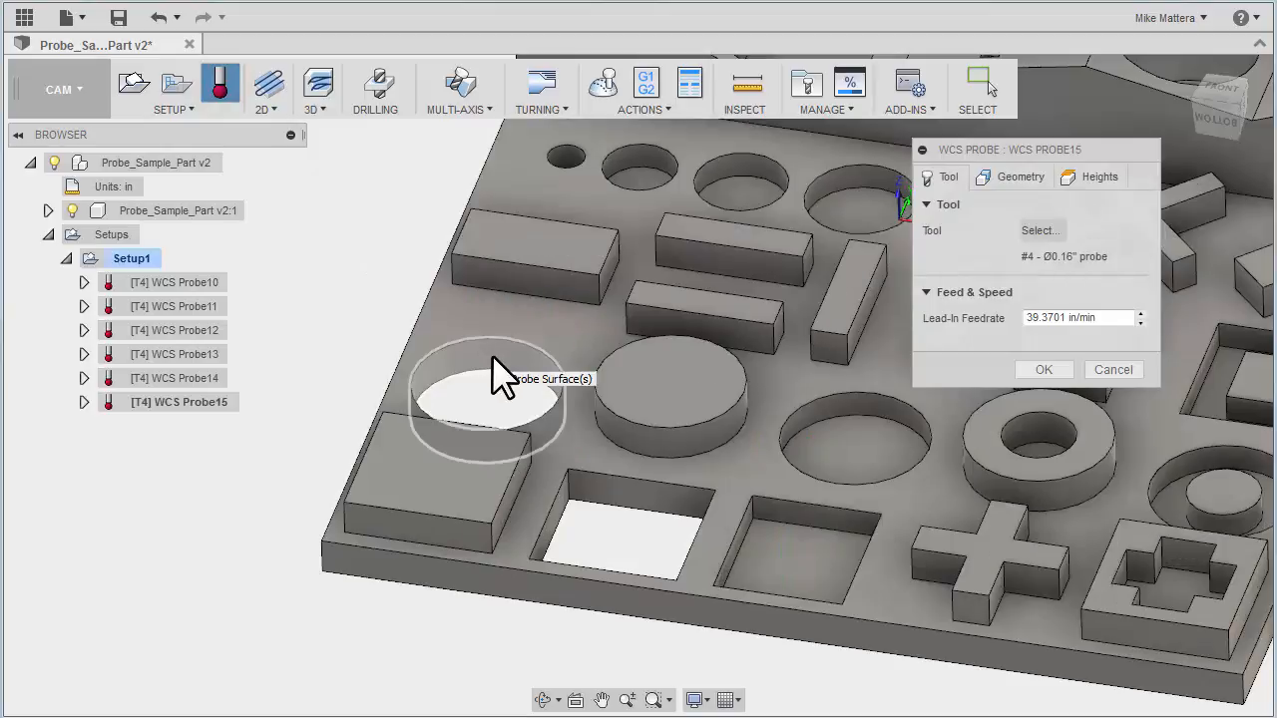
left_click(489, 399)
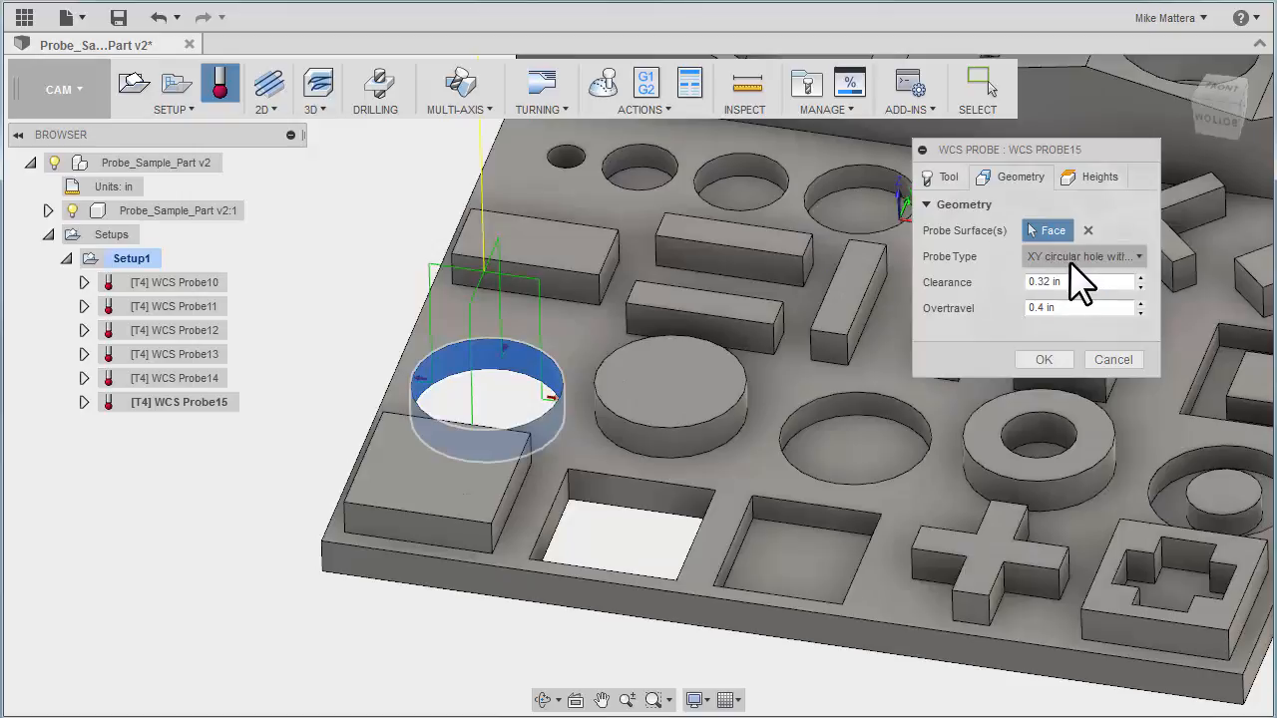
left_click(1081, 255)
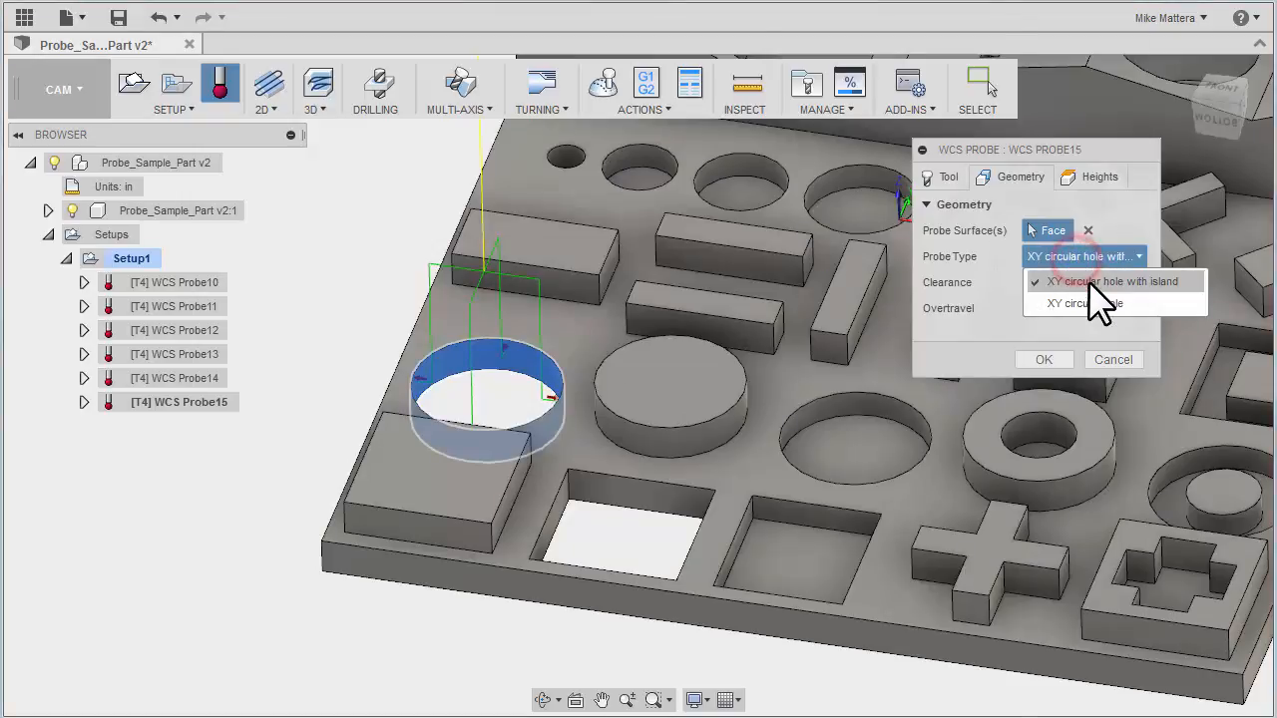
mouse_move(1097, 303)
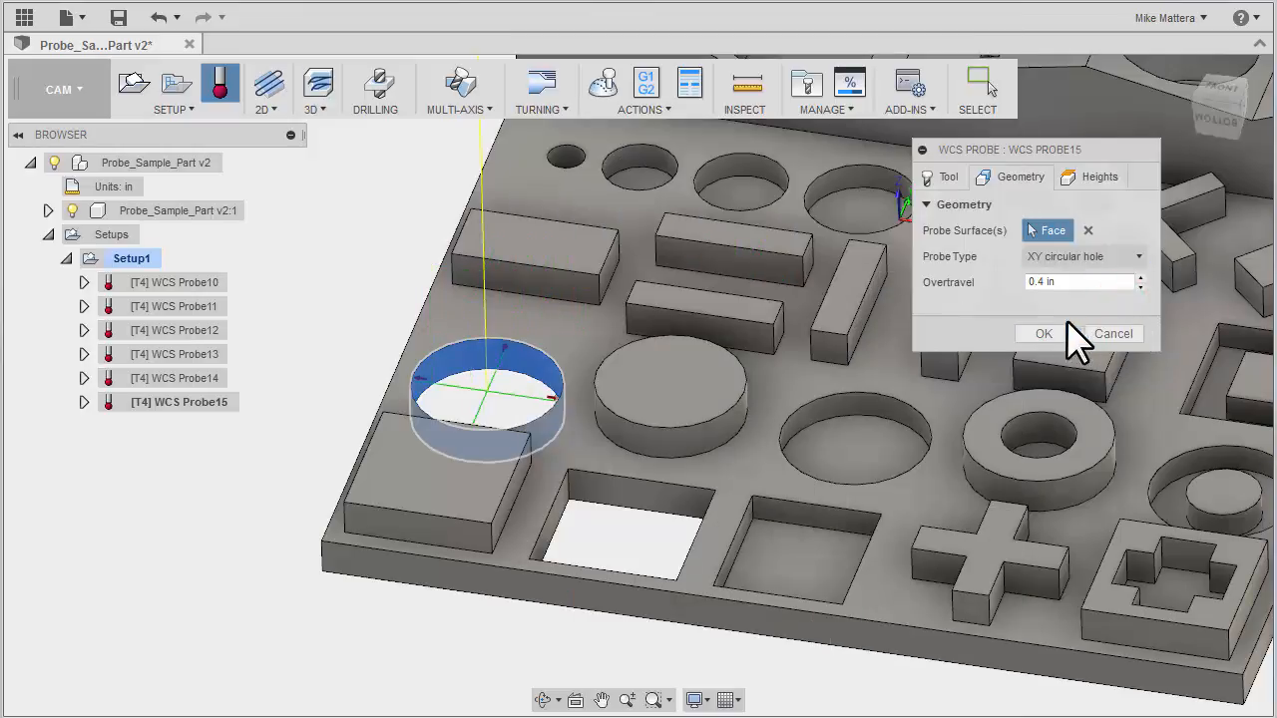
left_click(1044, 334)
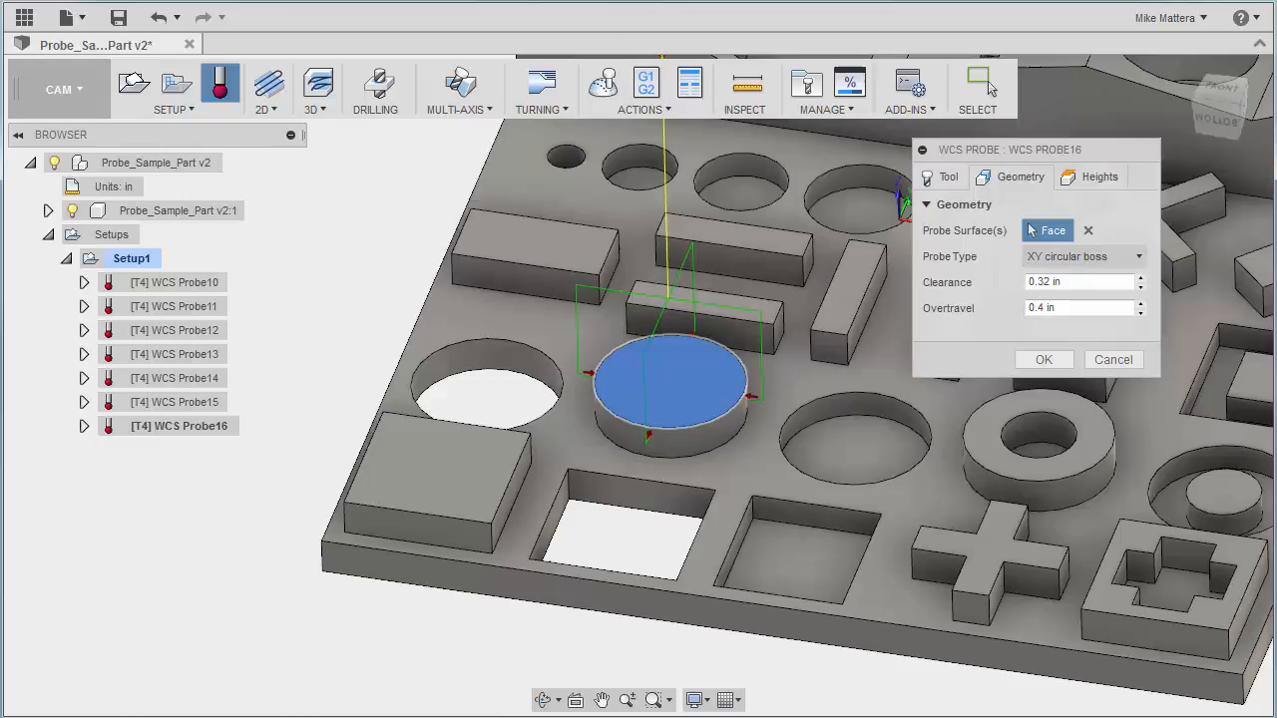
Step: Reselect the round post's cylindrical wall and confirm WCS Probe16 as an XY circular boss
left_click(1087, 231)
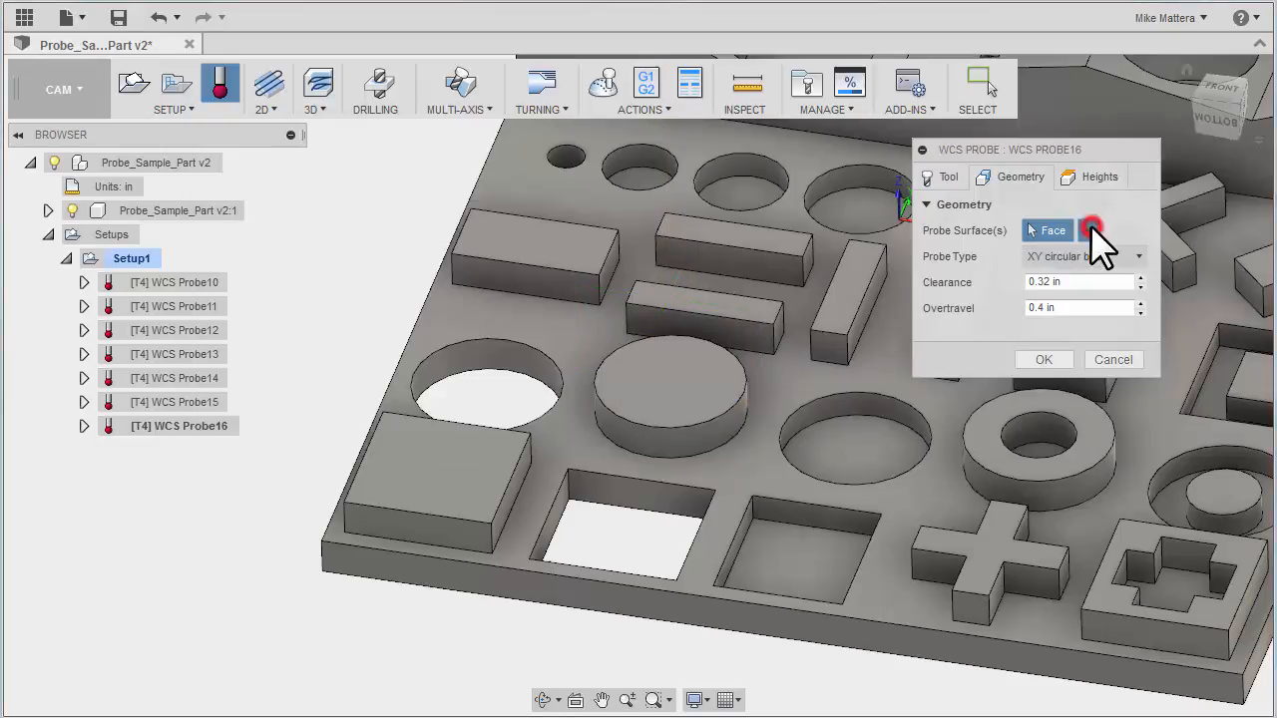
left_click(1090, 229)
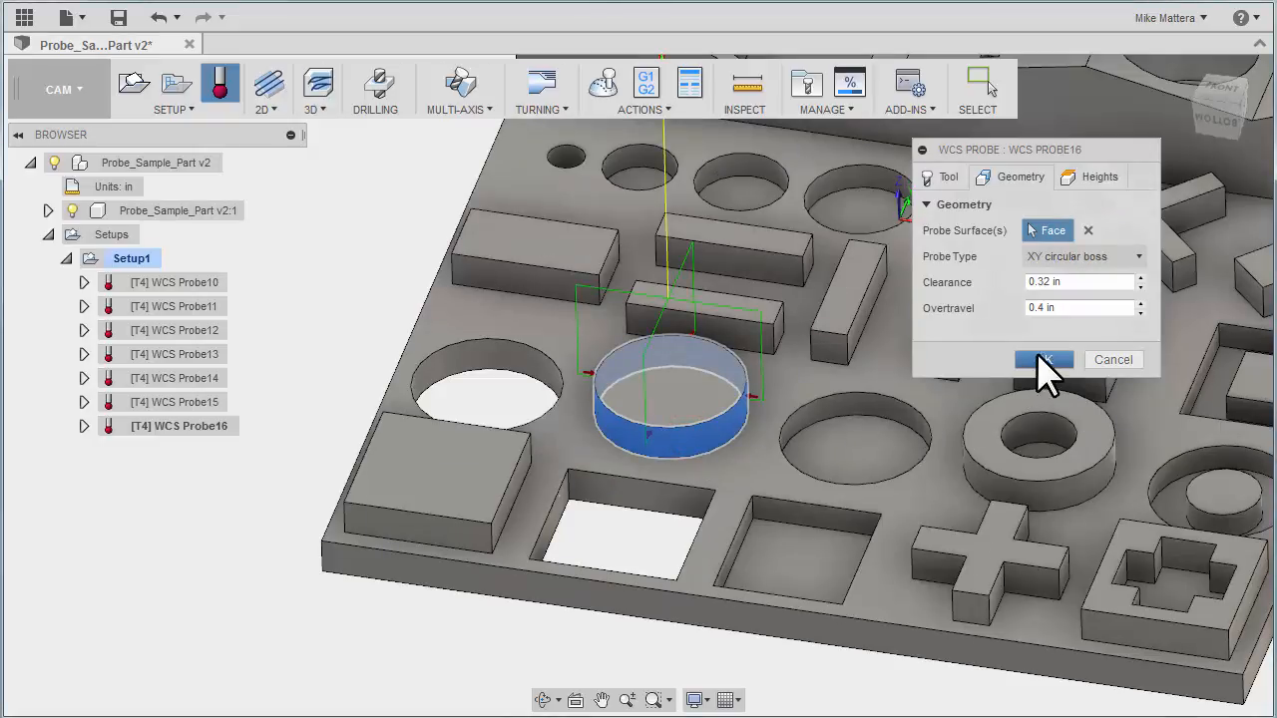
left_click(1043, 360)
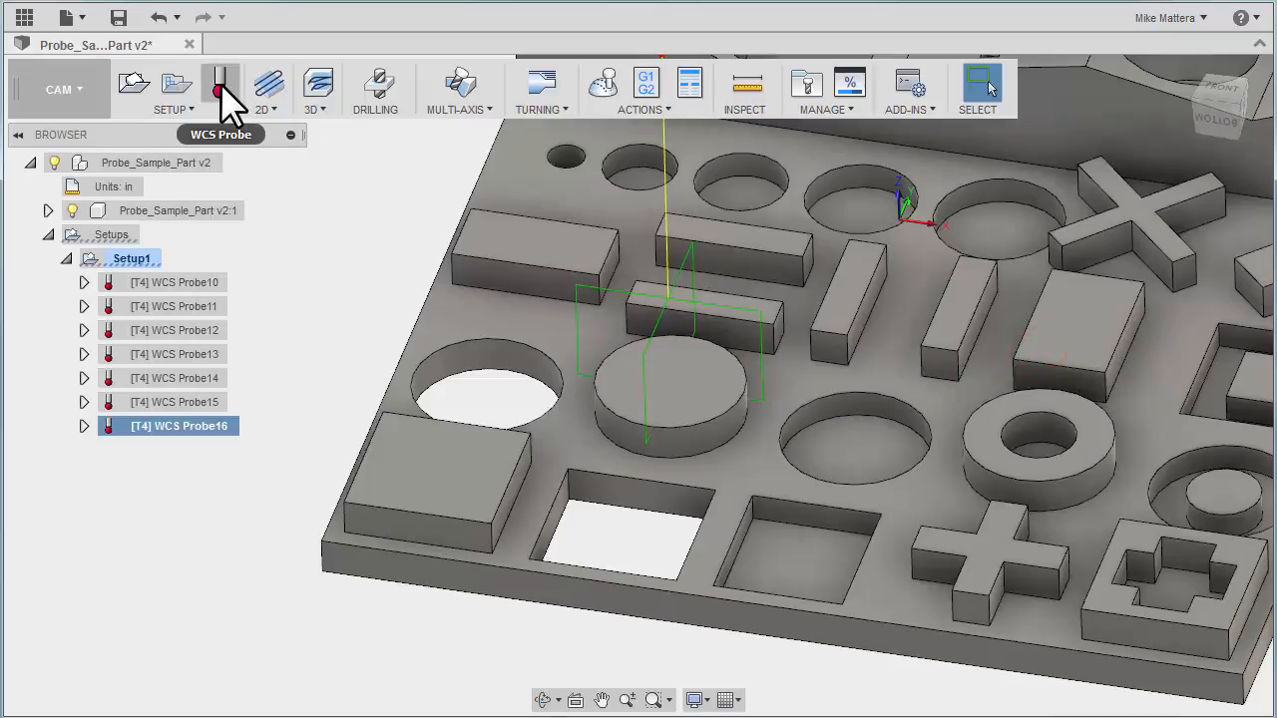
Step: Create WCS Probe17 as a circular hole cycle on the smaller round hole
left_click(220, 83)
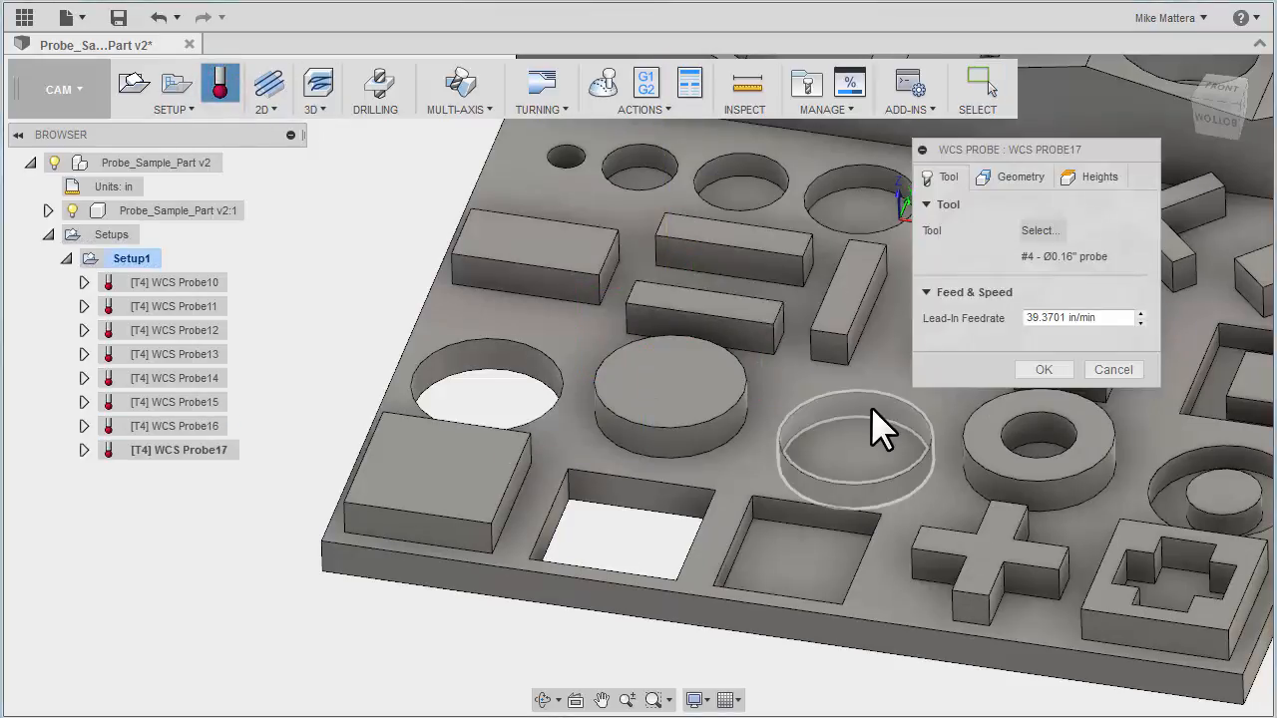
left_click(856, 455)
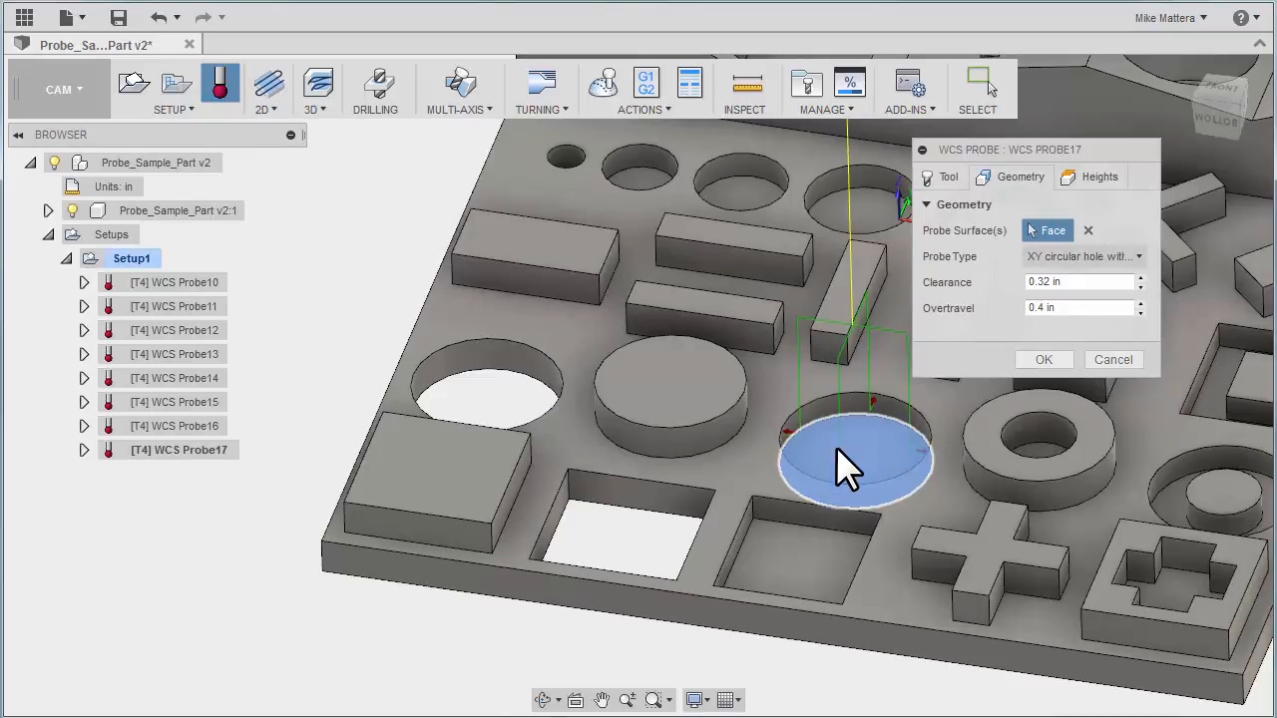
left_click(1044, 359)
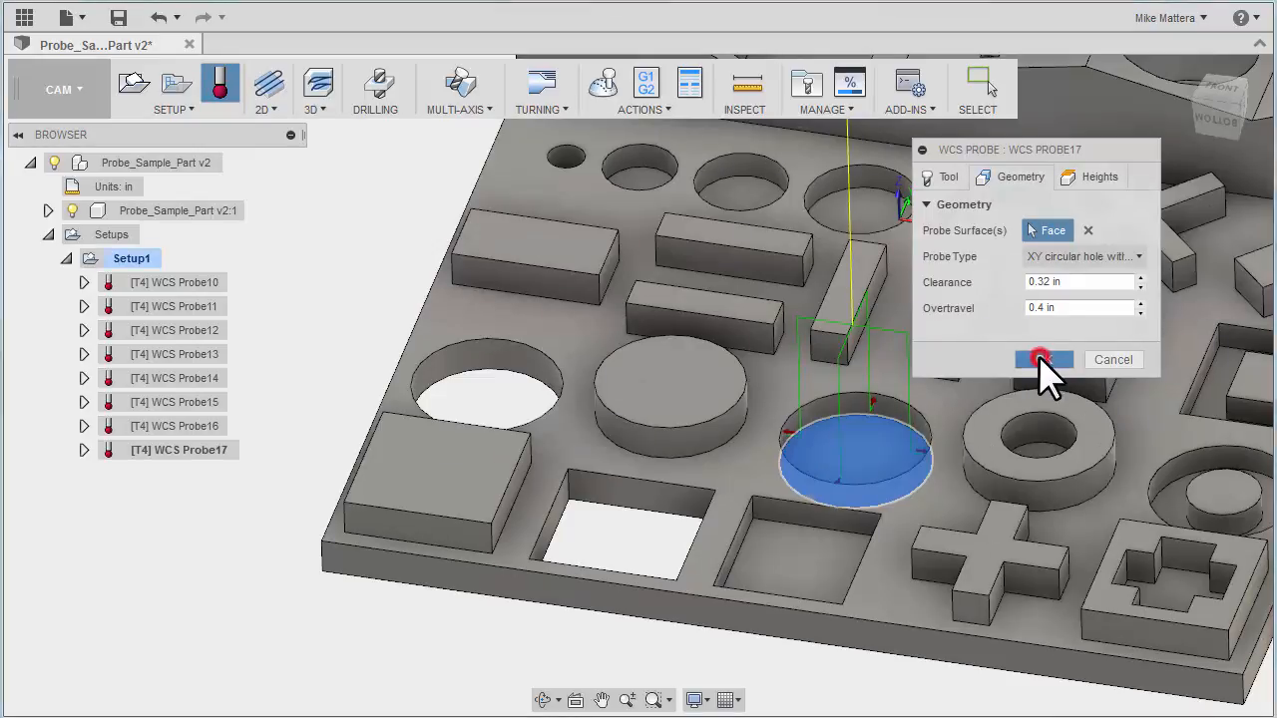
left_click(1046, 359)
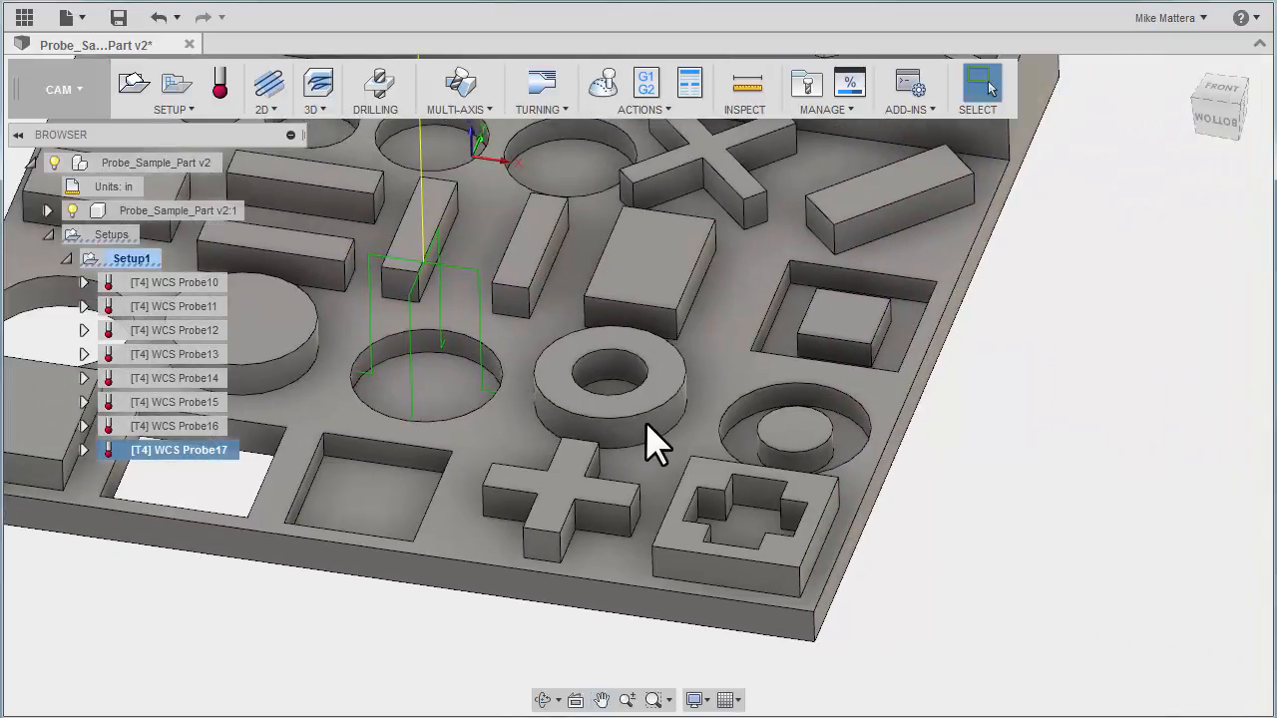
mouse_move(619, 375)
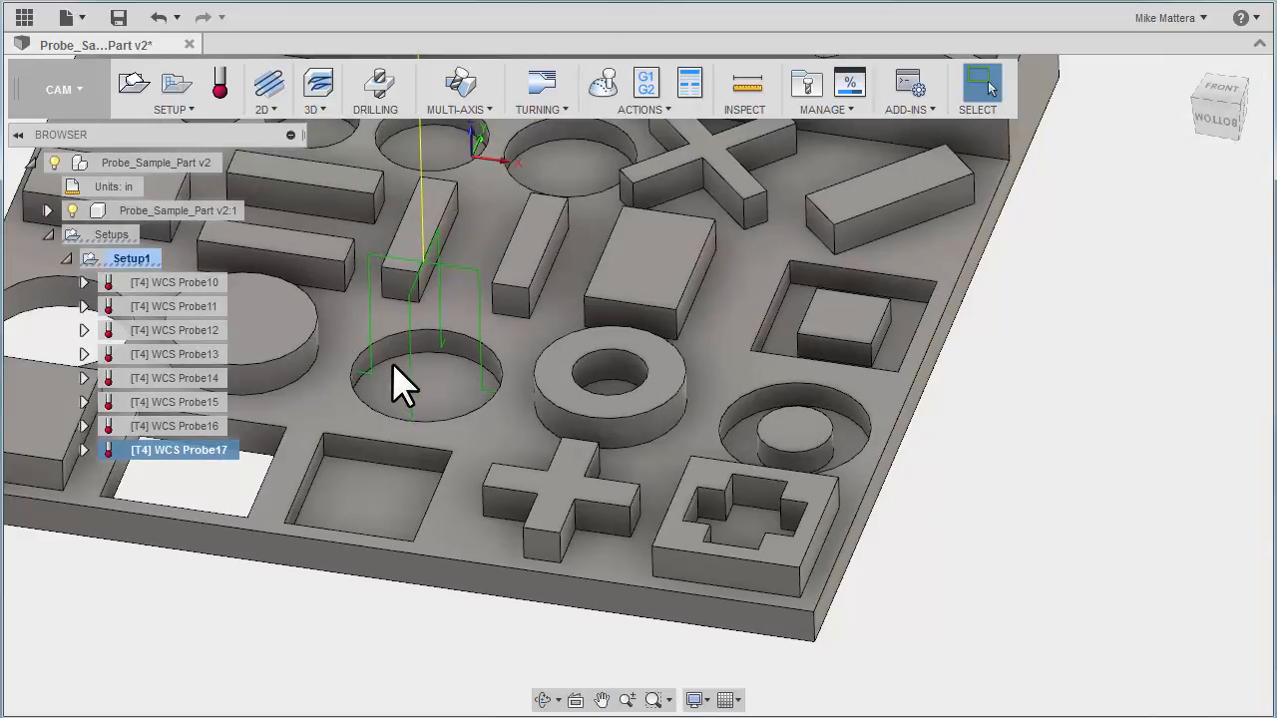
mouse_move(439, 403)
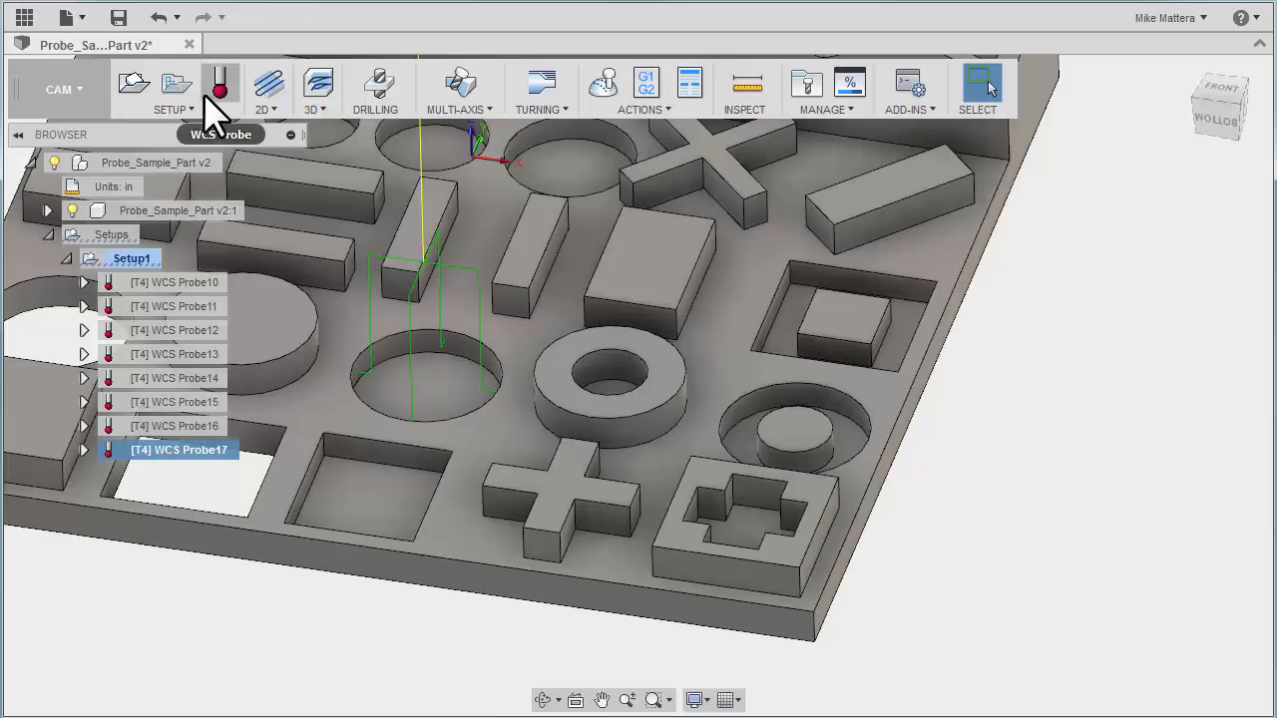
Step: Create WCS Probe18 as an XY circular-hole-with-island cycle on the ring boss's top face
left_click(220, 84)
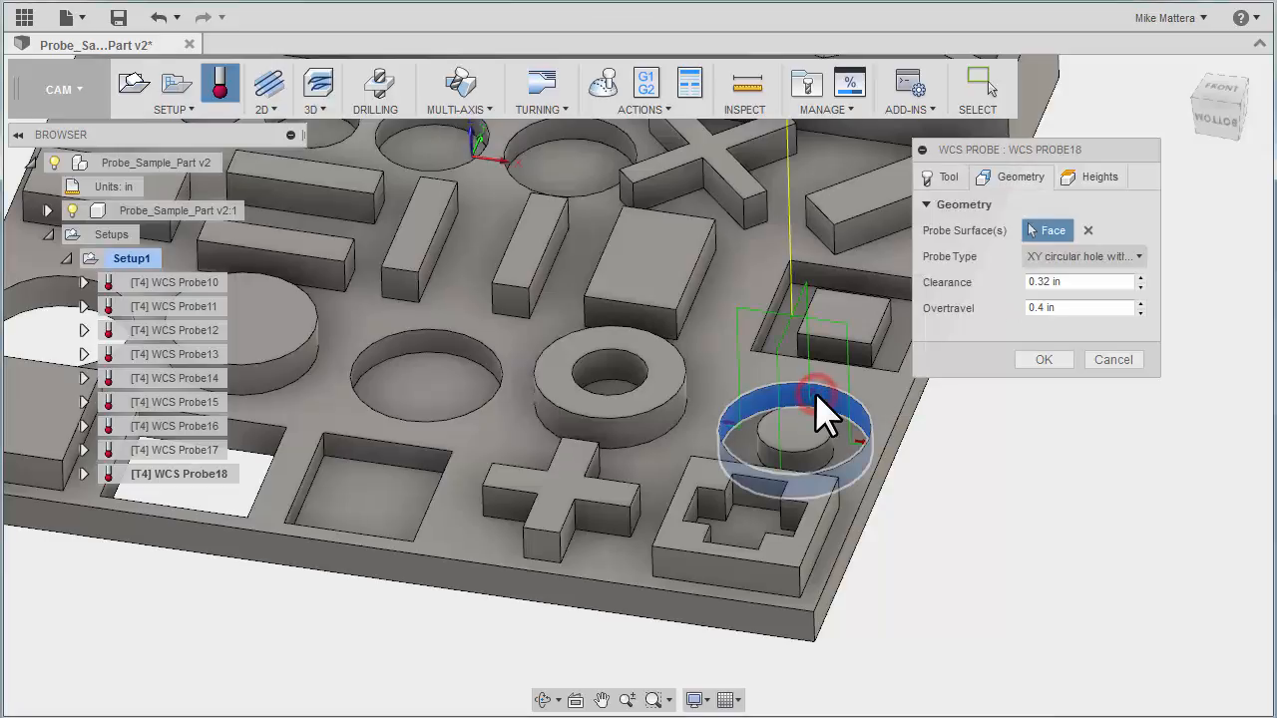
left_click(1082, 255)
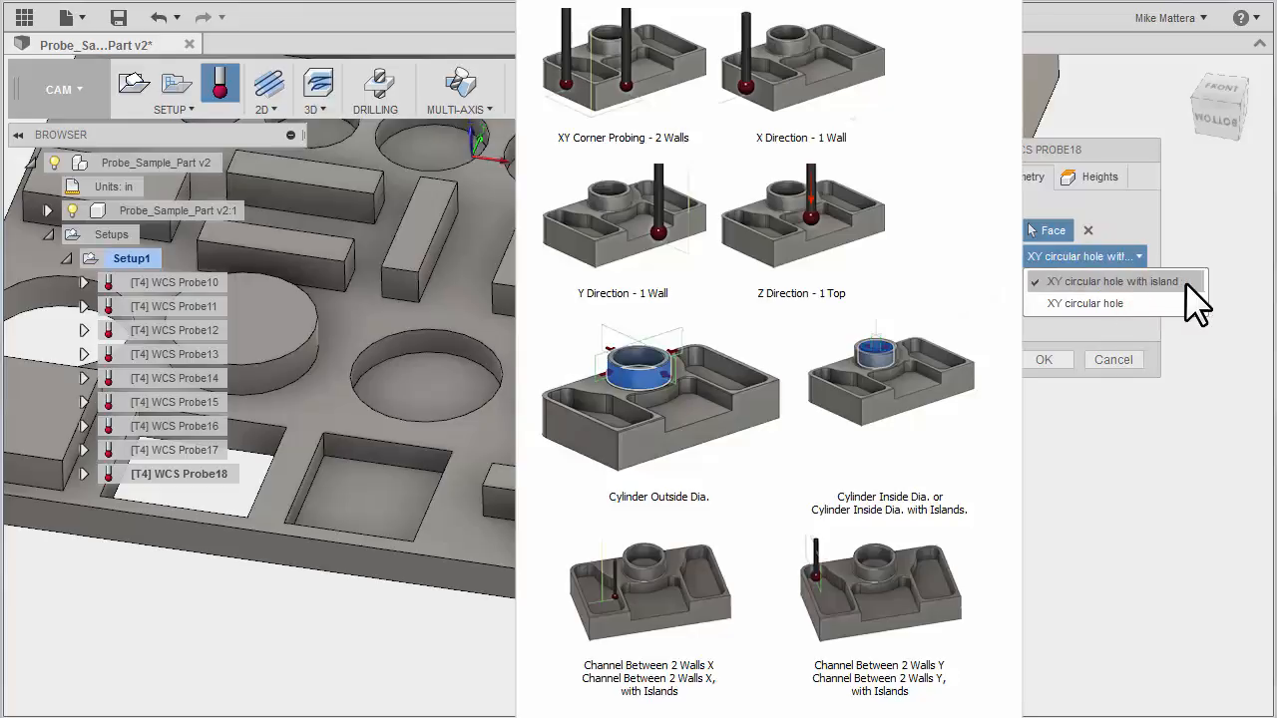
left_click(1115, 281)
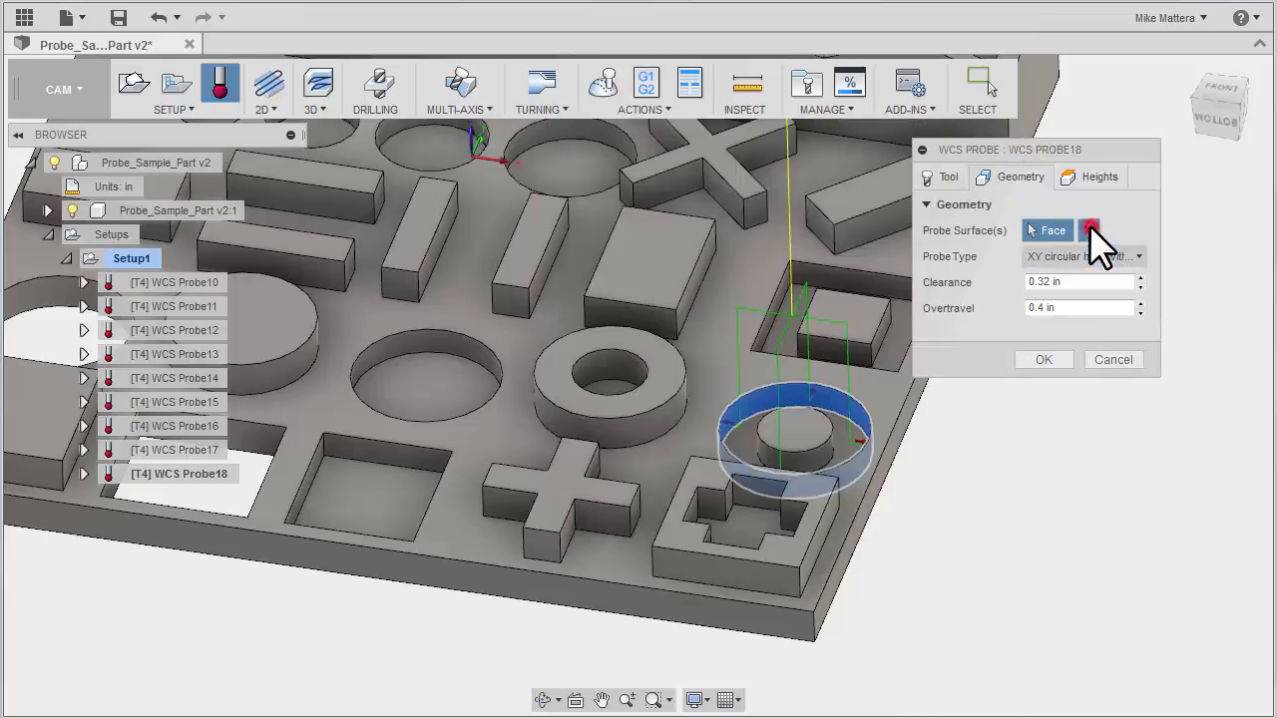
left_click(1089, 229)
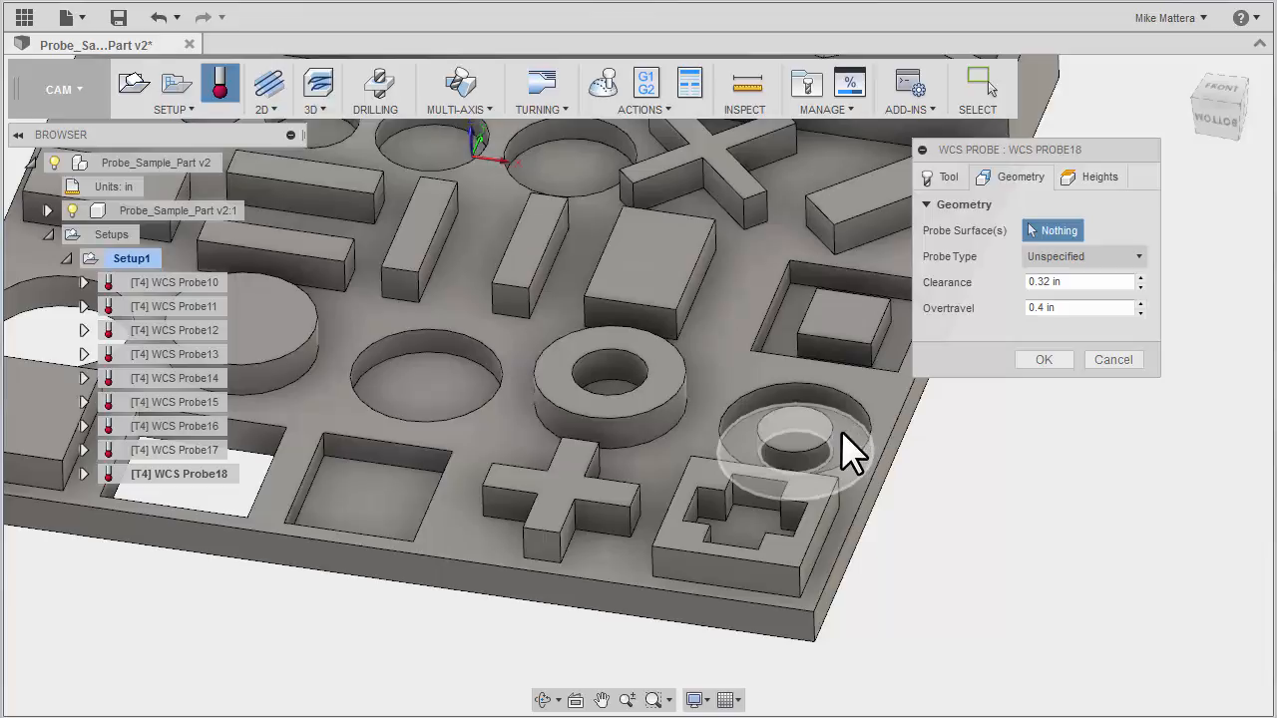
mouse_move(848, 449)
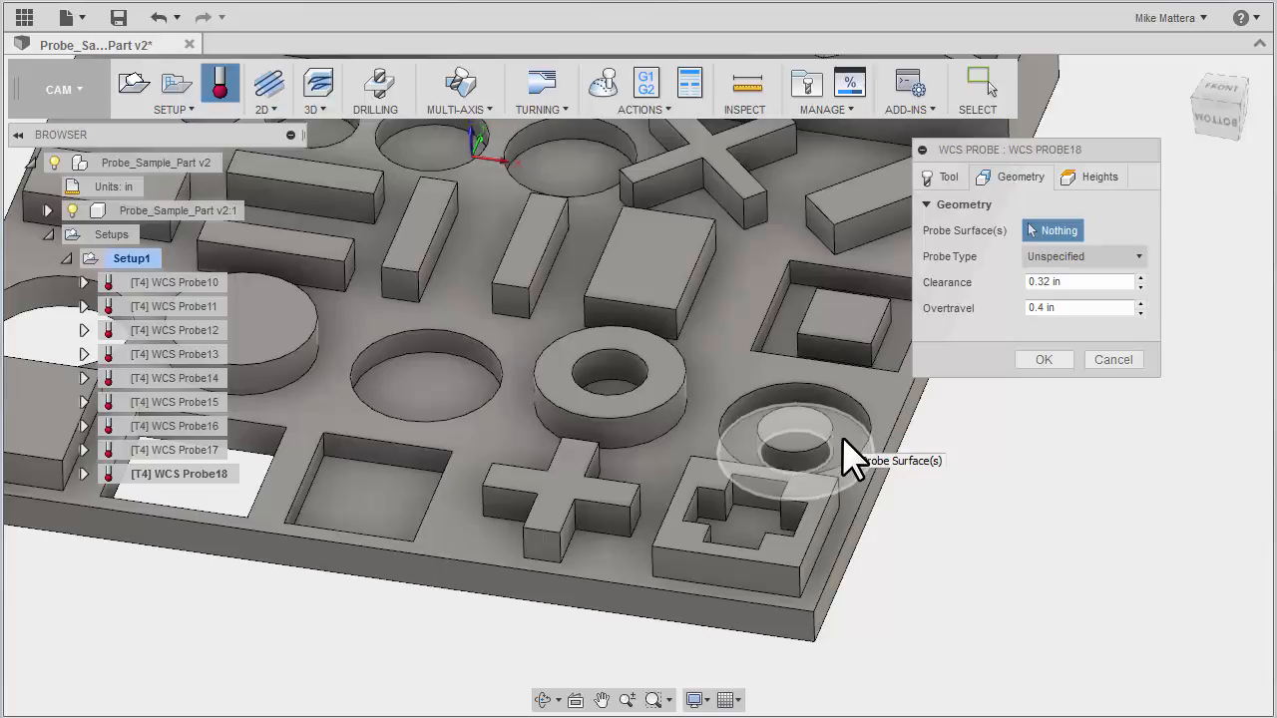
left_click(794, 455)
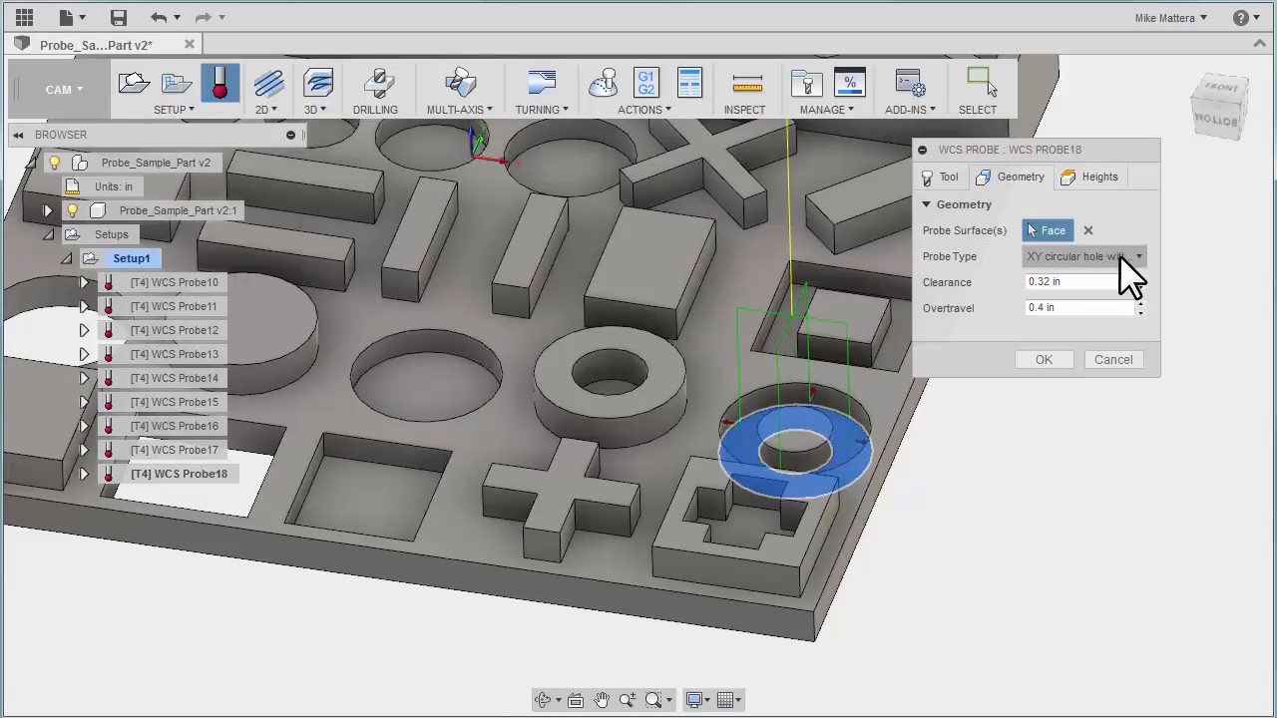
left_click(1043, 359)
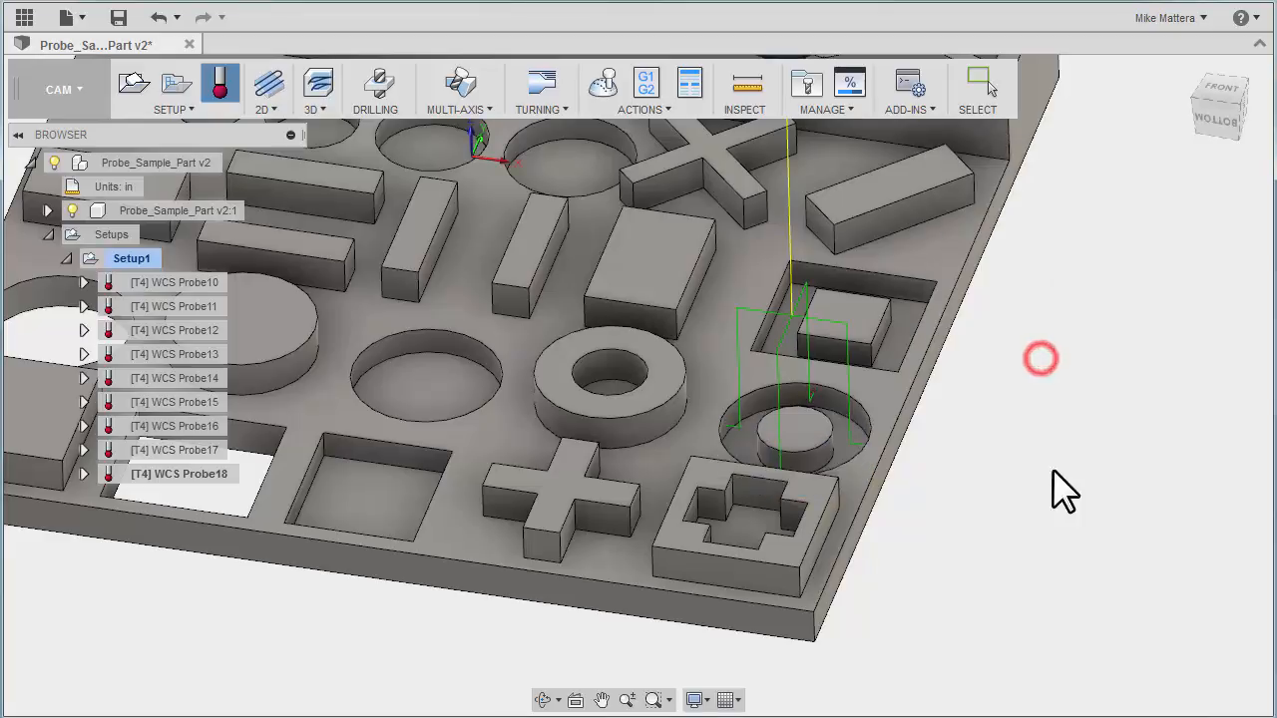
left_click(220, 84)
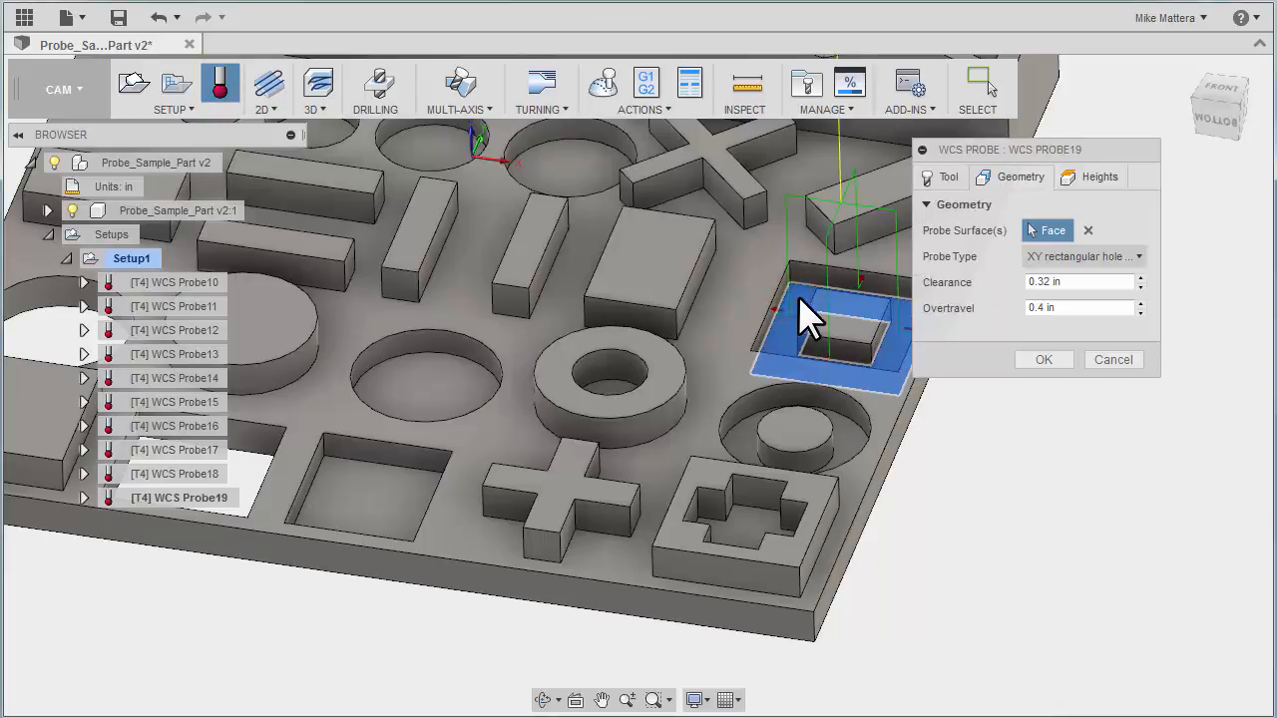
Step: Create WCS Probe19 as an XY rectangular hole cycle on the square frame pocket
left_click(1082, 255)
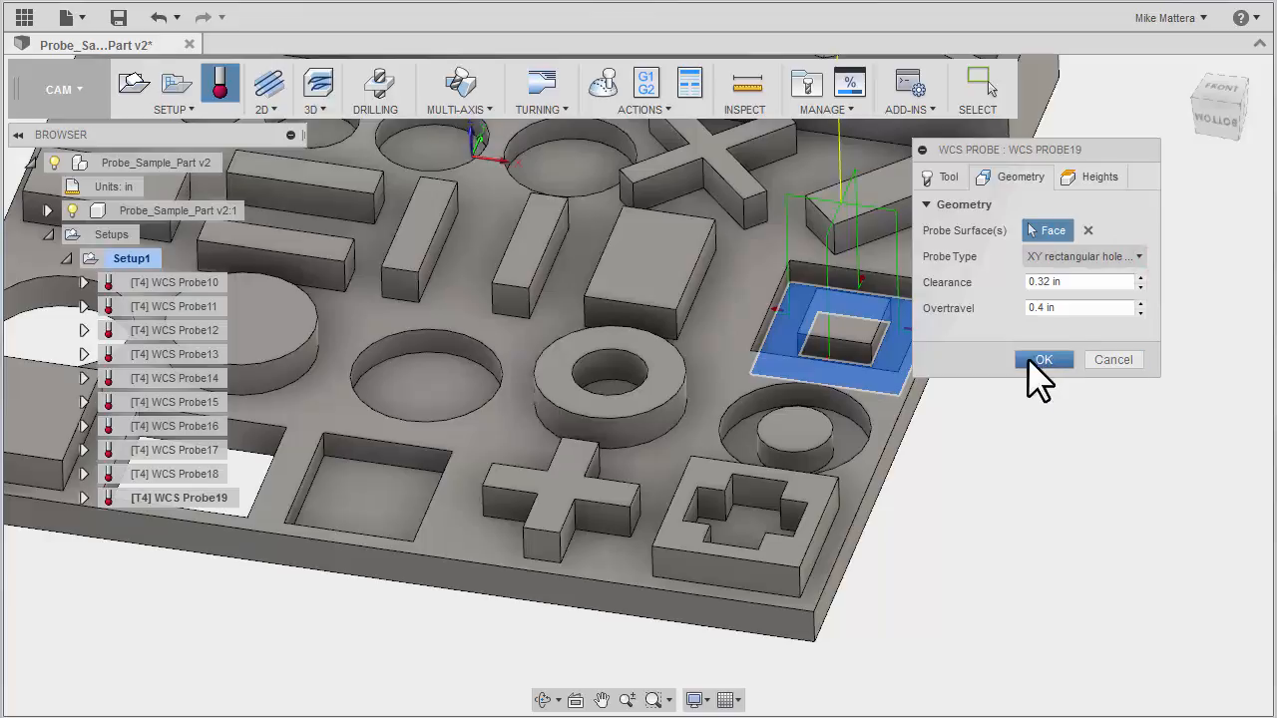
left_click(1044, 359)
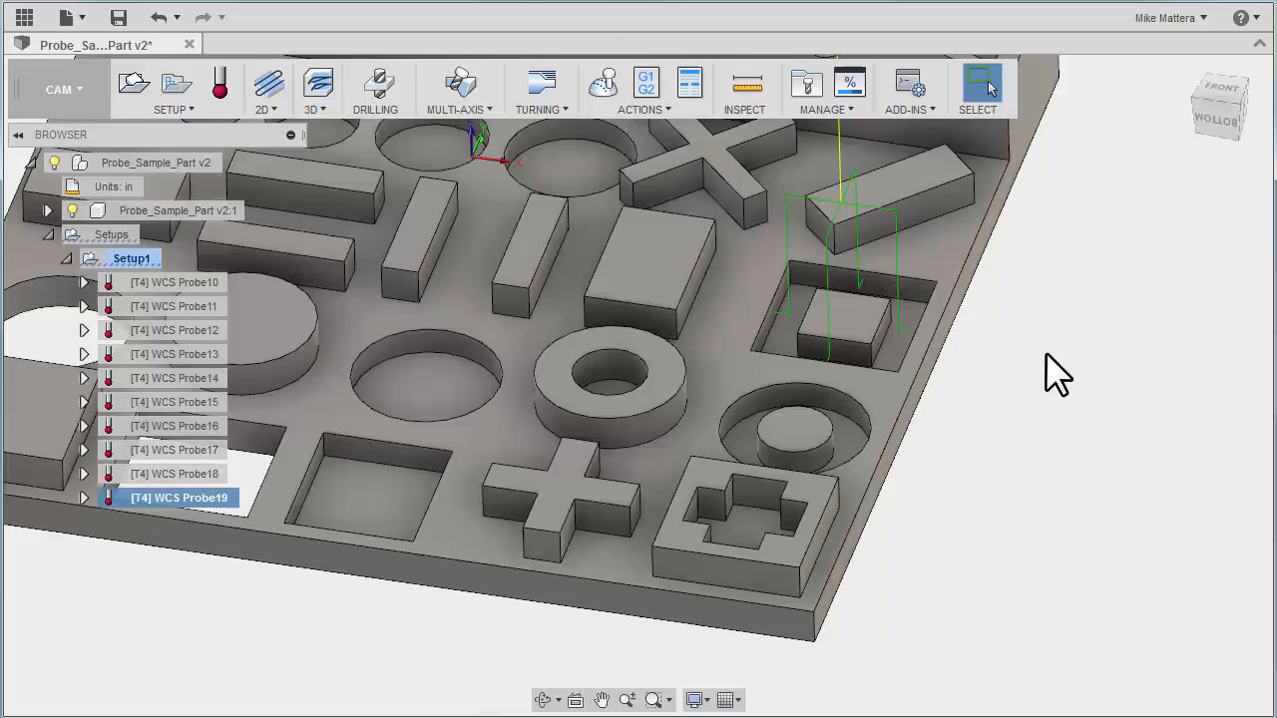
mouse_move(323, 155)
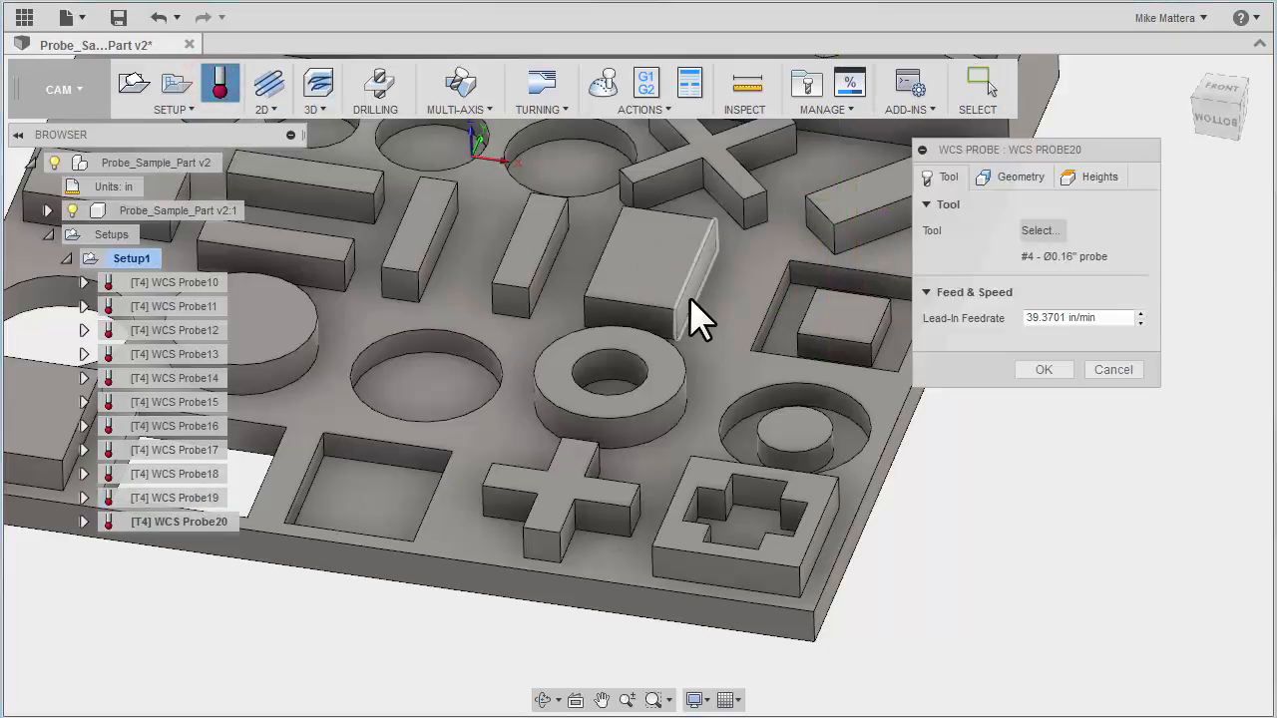
Step: Create WCS Probe20 on a block side X surface and WCS Probe21 as an X wall across two faces
left_click(1020, 176)
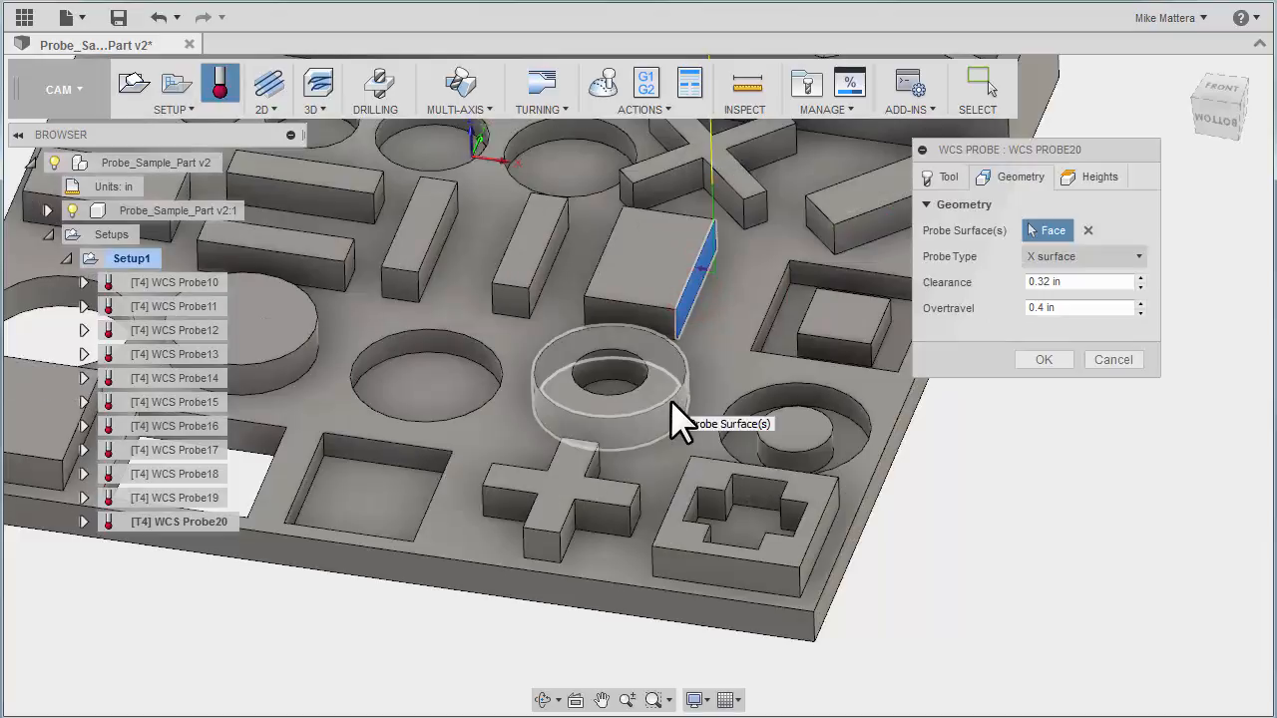
left_click_drag(679, 419, 479, 279)
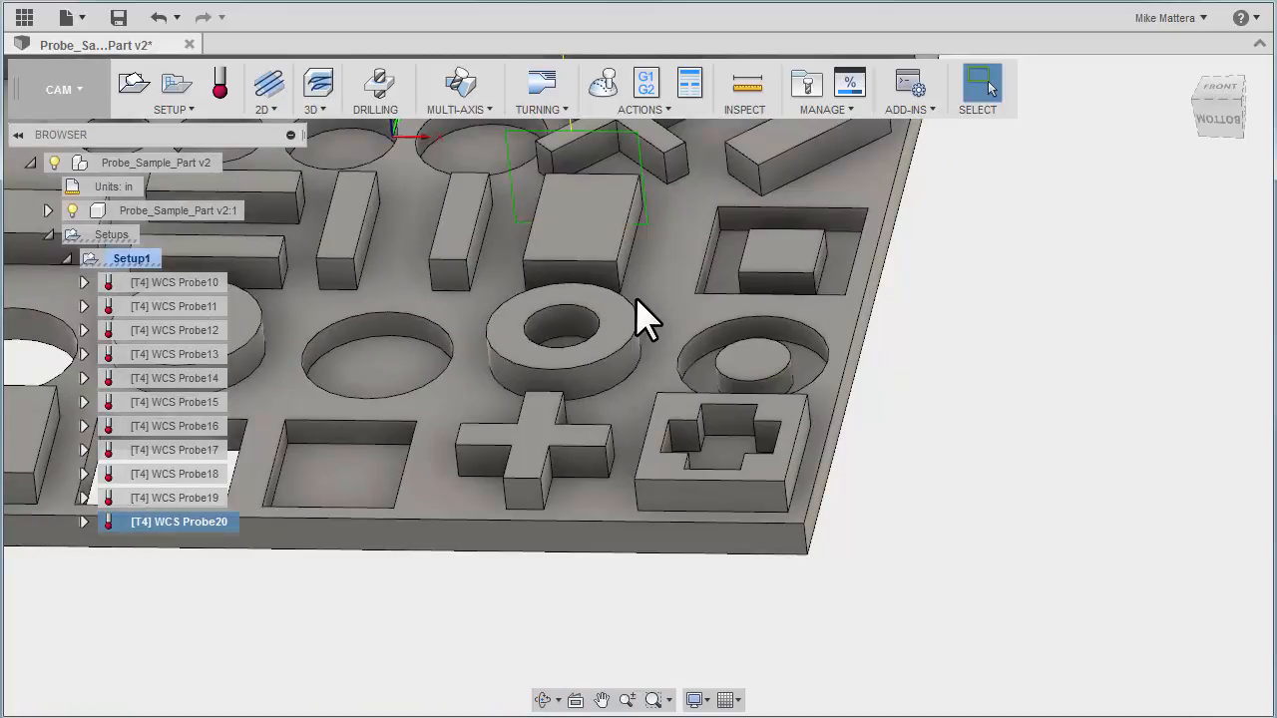
mouse_move(539, 215)
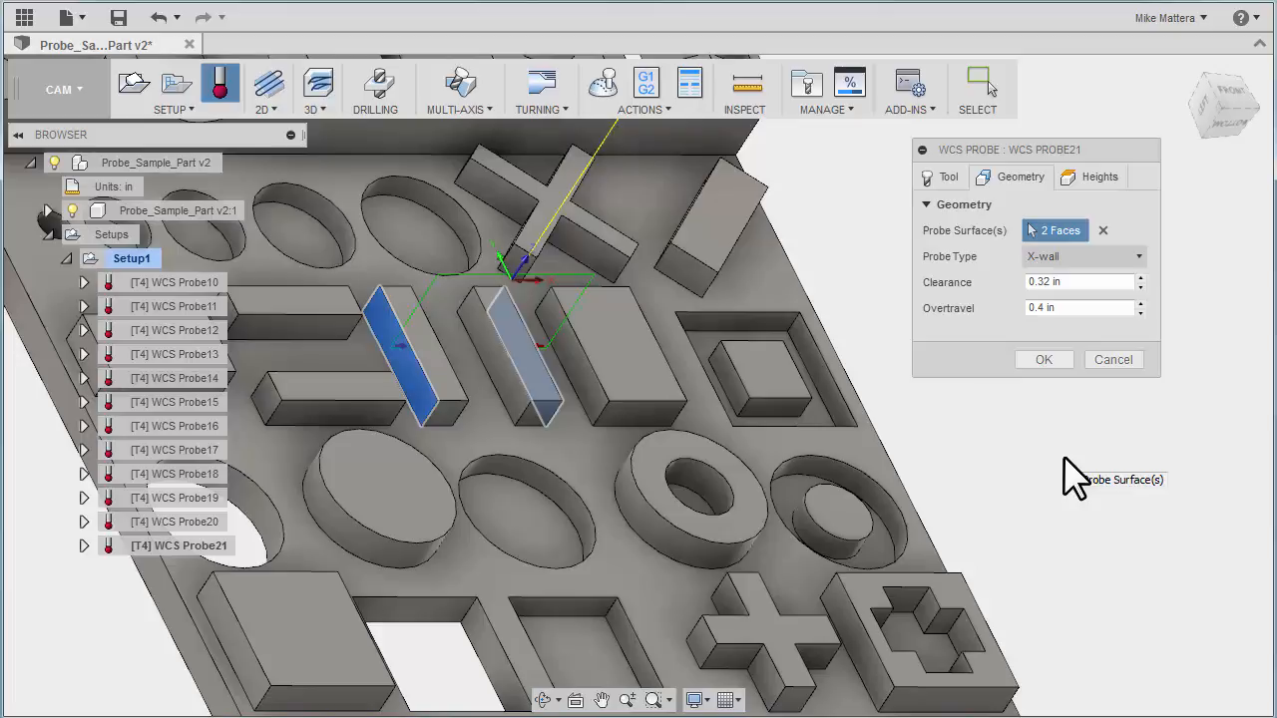
left_click(1044, 360)
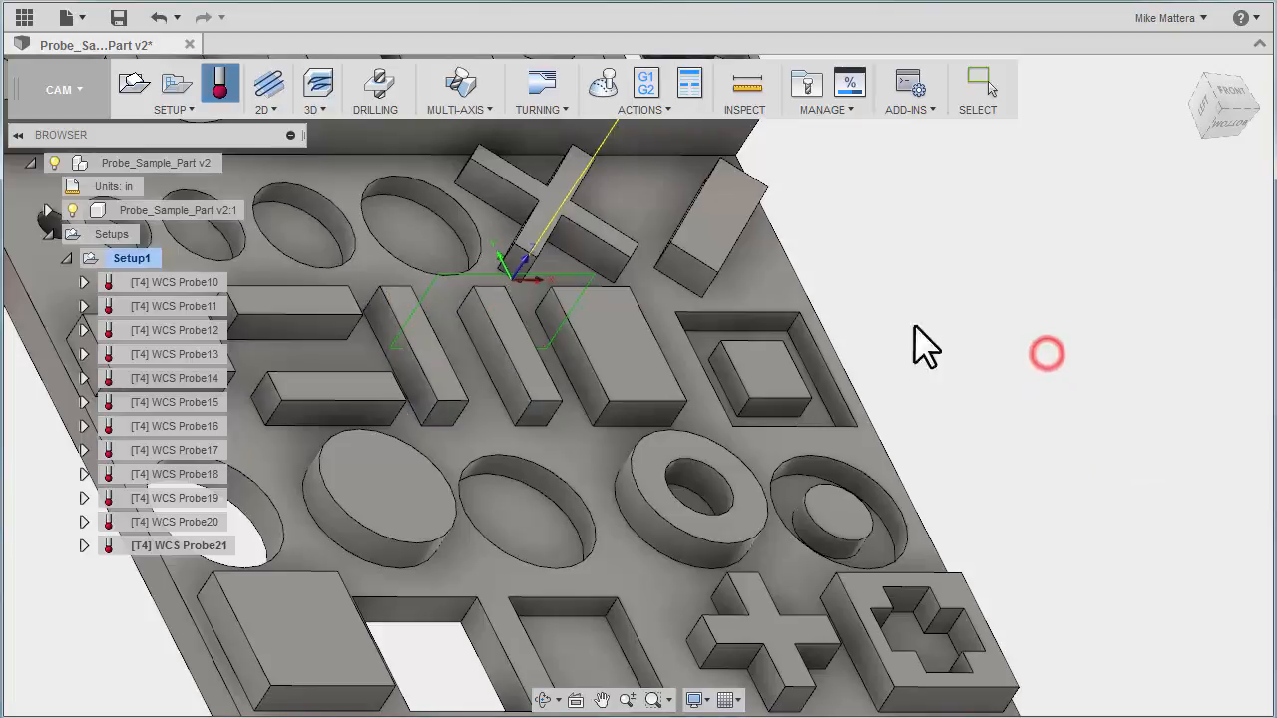
Step: Create WCS Probe22 as a Y-channel-with-island cycle between the two block walls
left_click(219, 84)
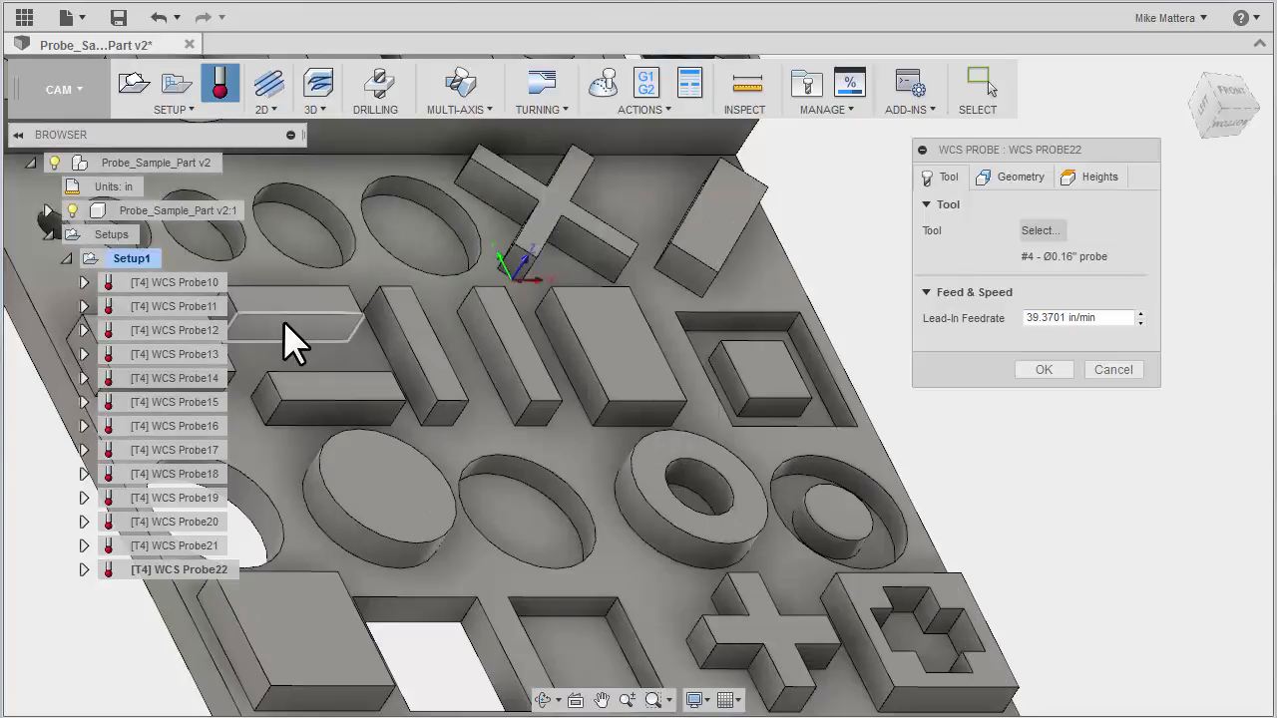
left_click(299, 327)
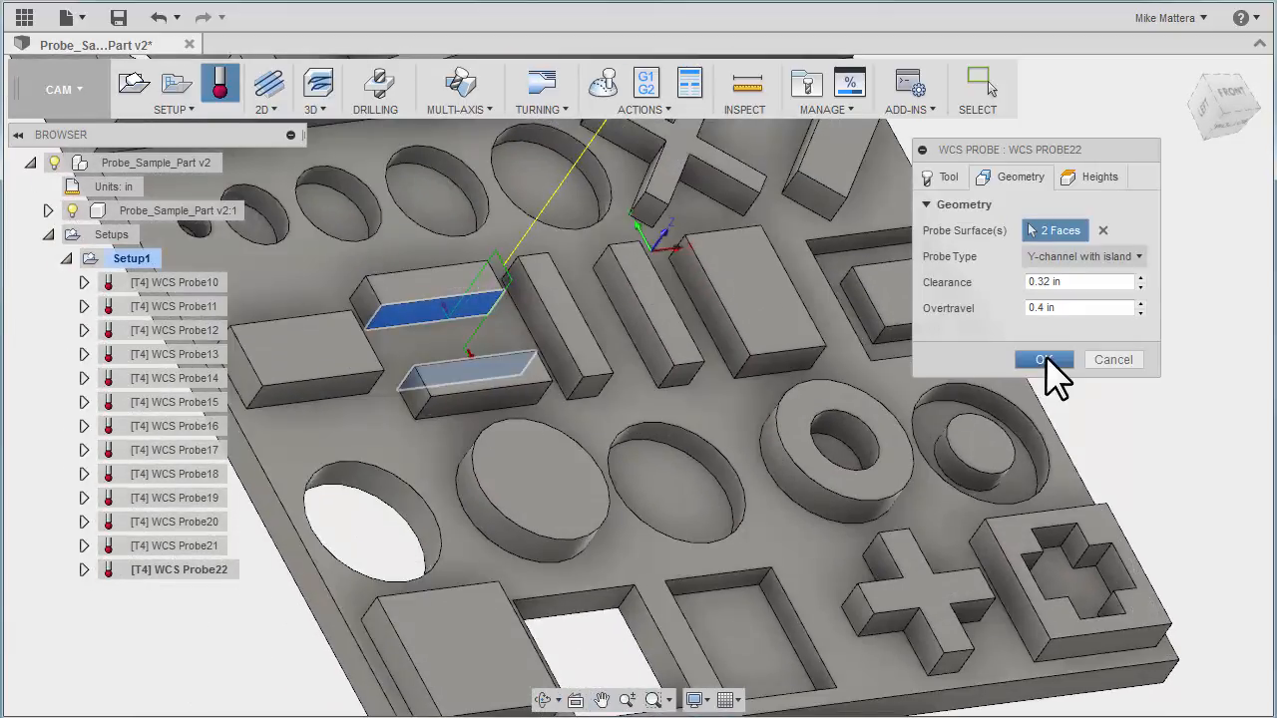
left_click(1043, 359)
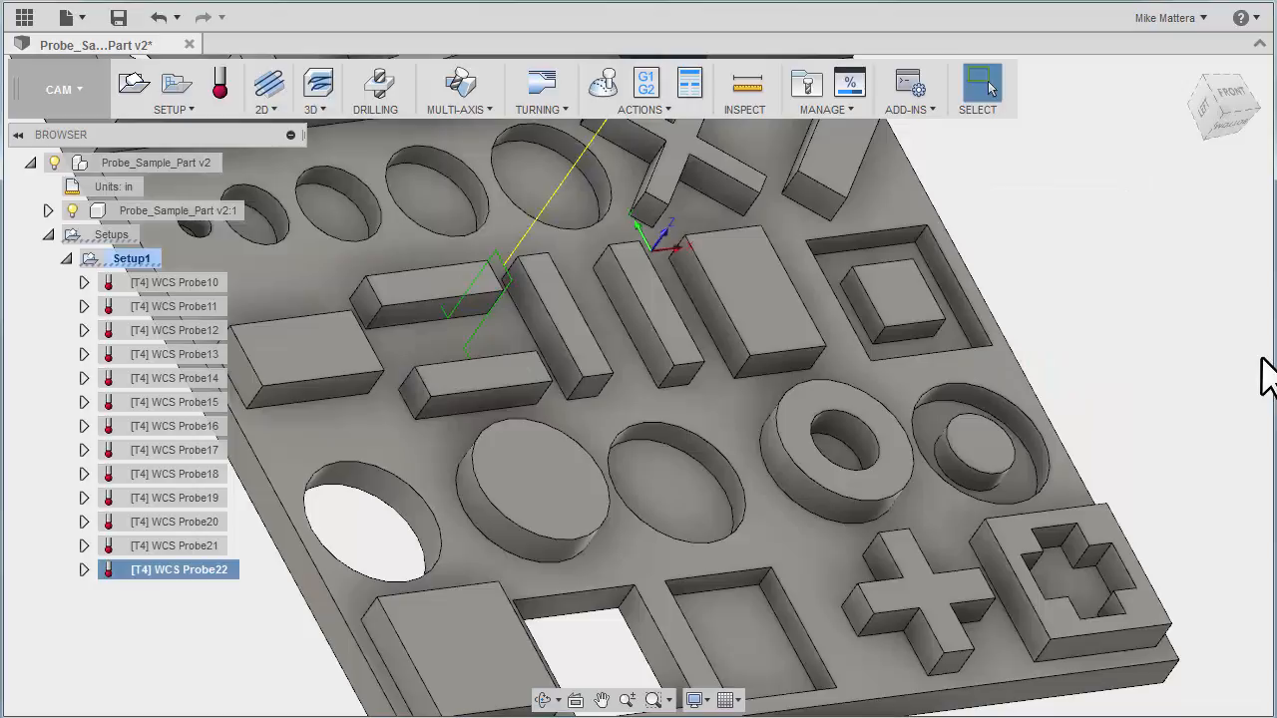